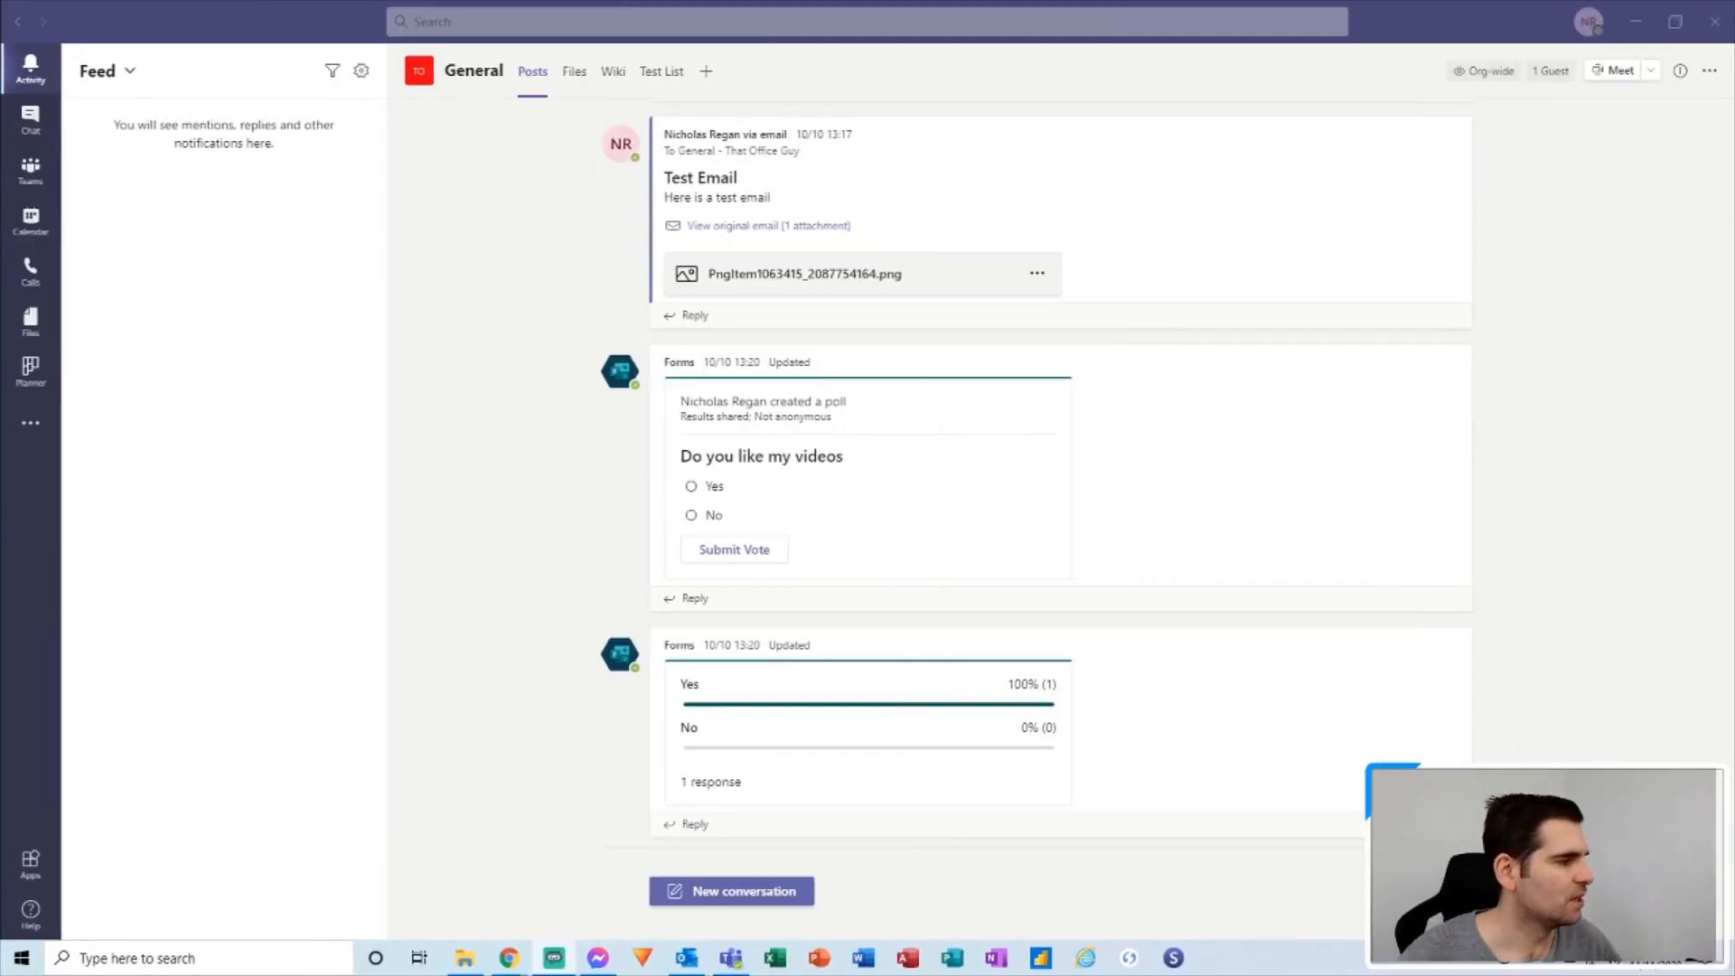
mouse_move(114, 675)
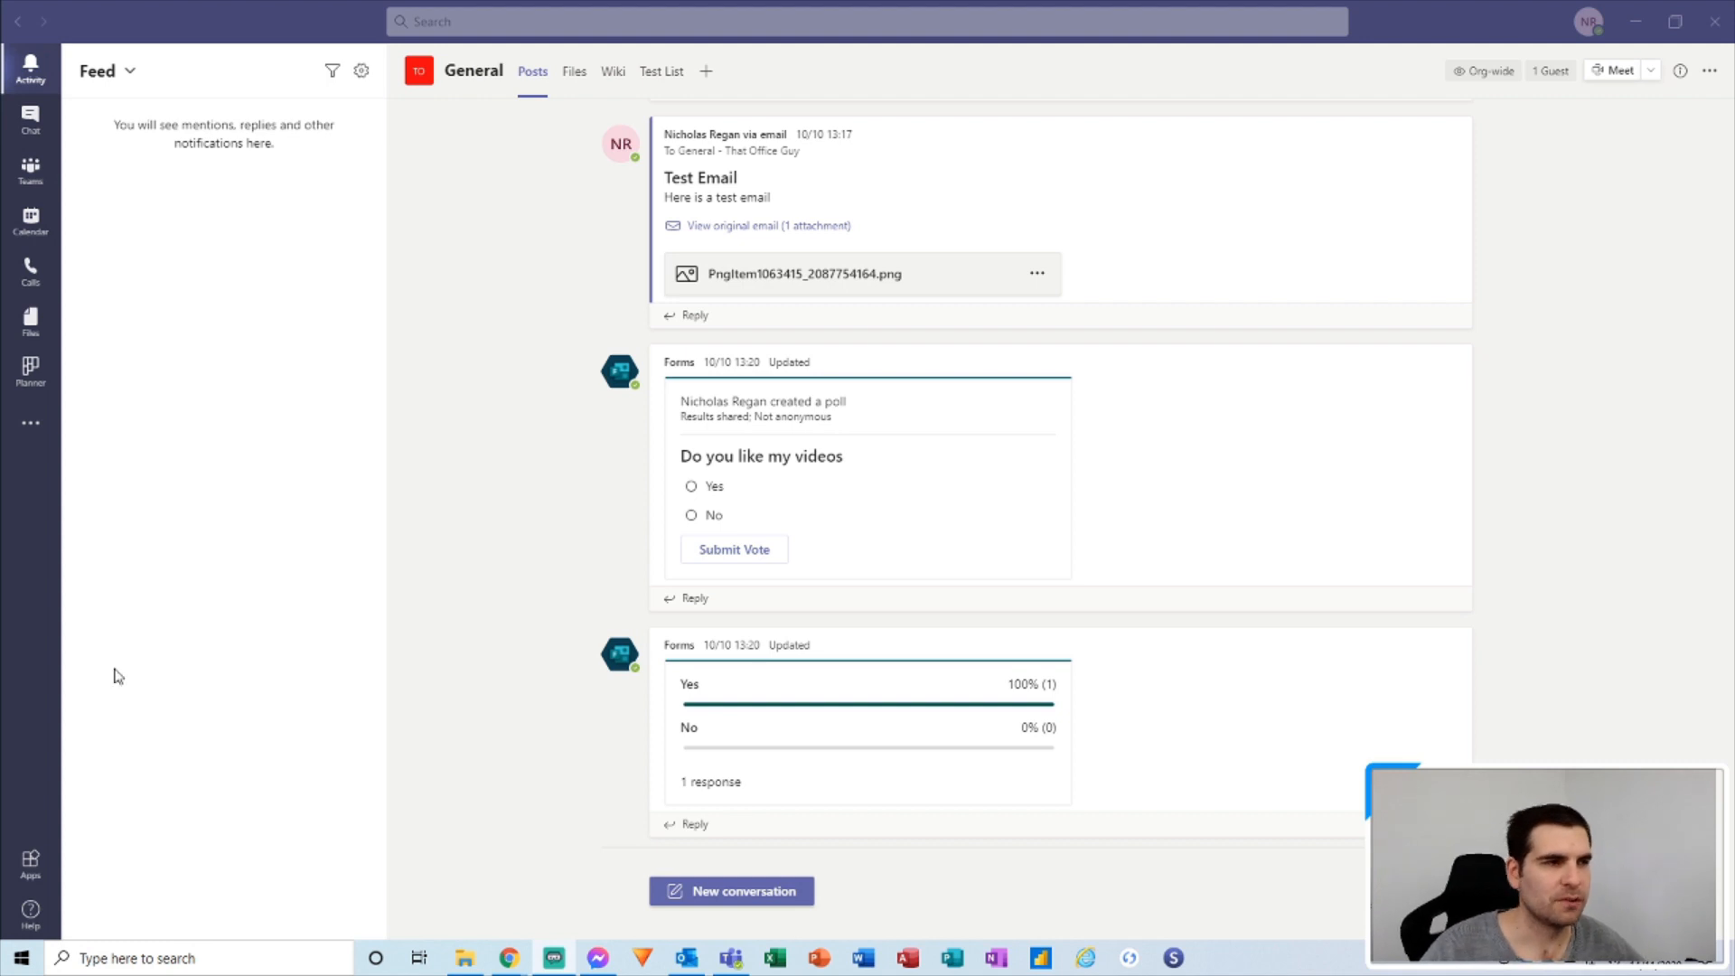
mouse_move(120, 152)
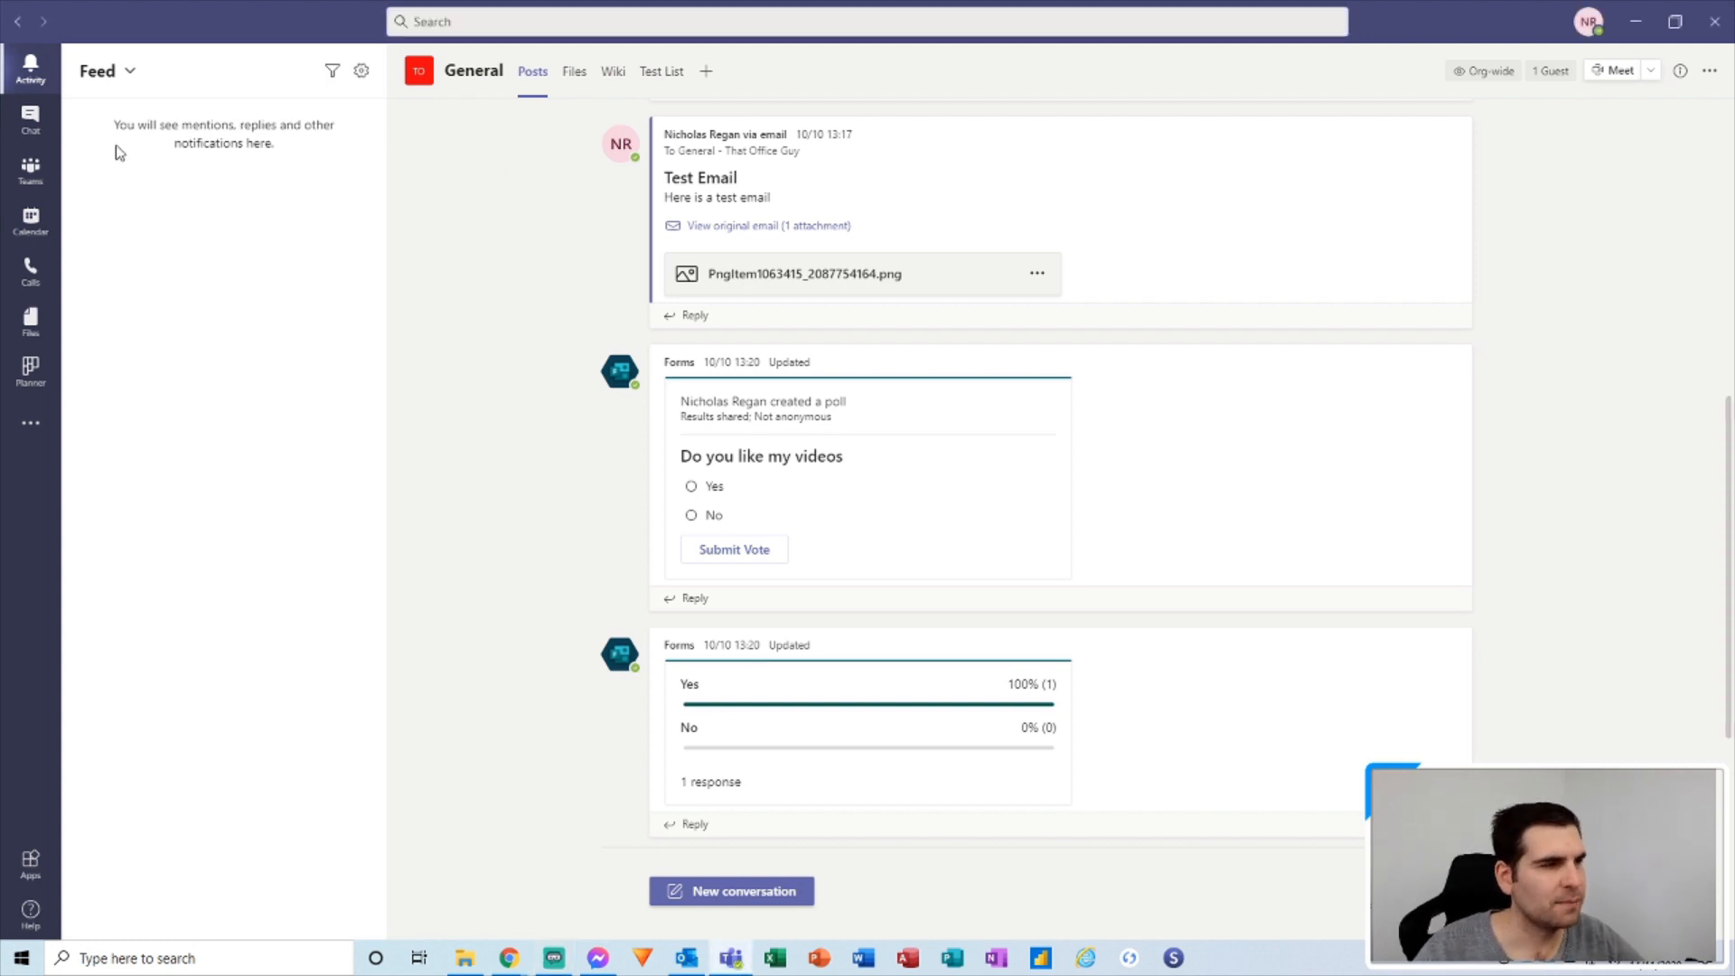
mouse_move(105, 95)
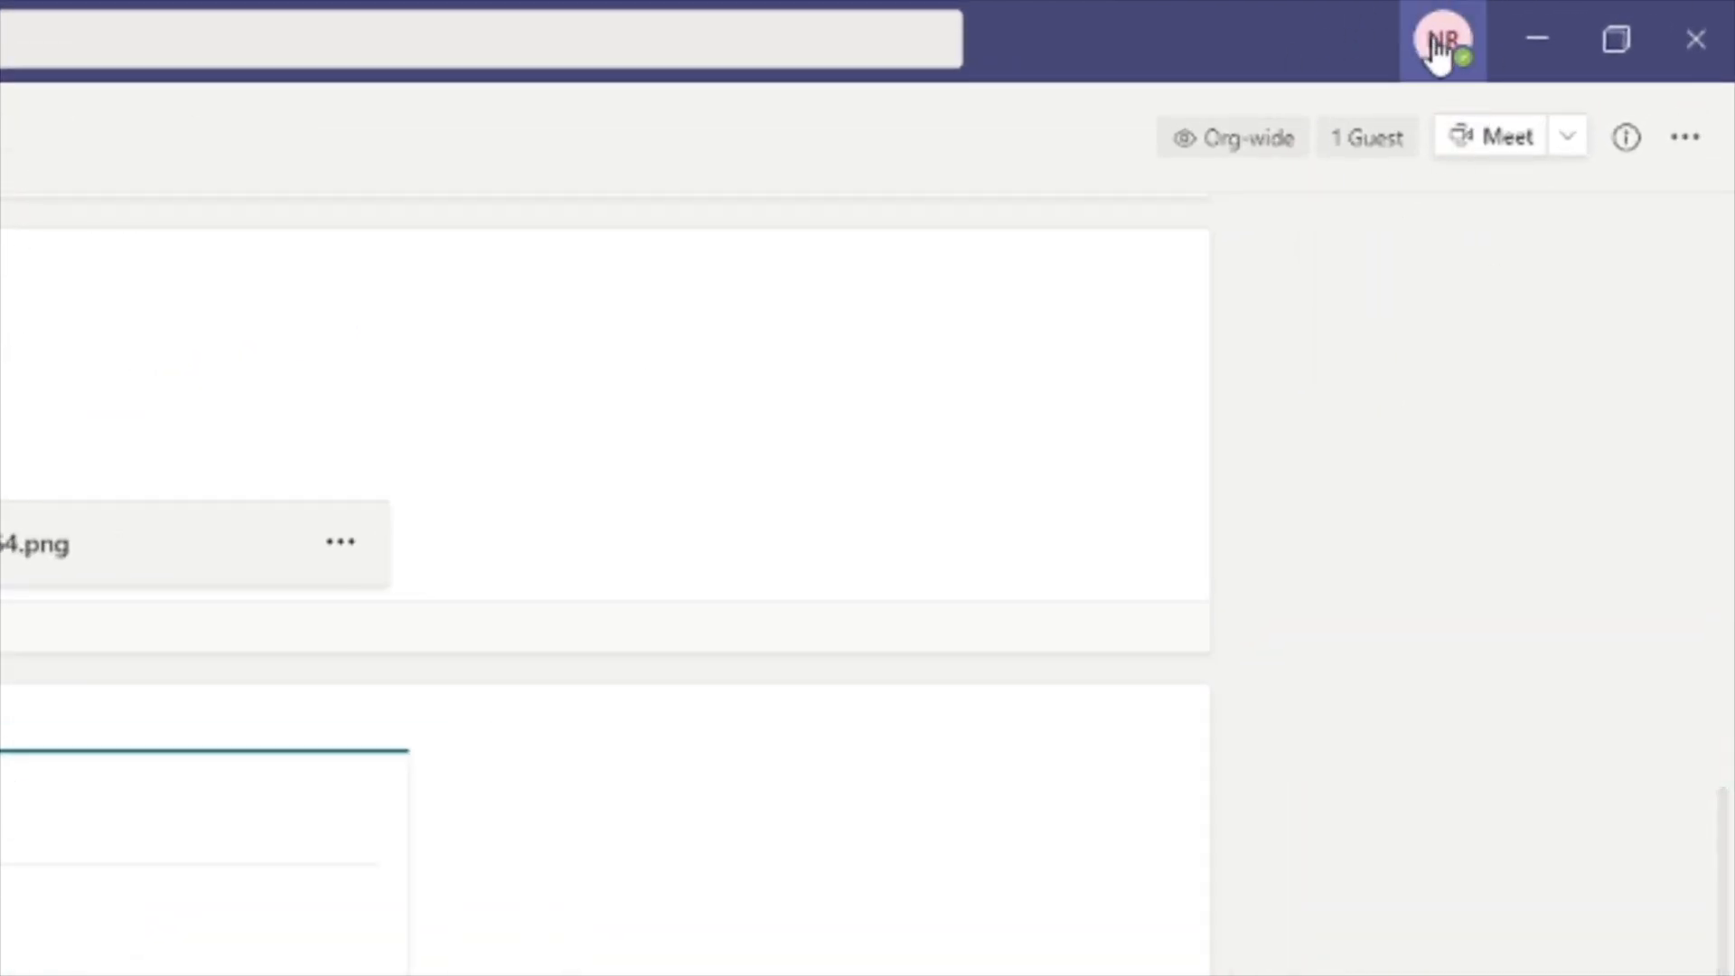
Show the profile menu with the presence status list, status still Available.
click(1445, 40)
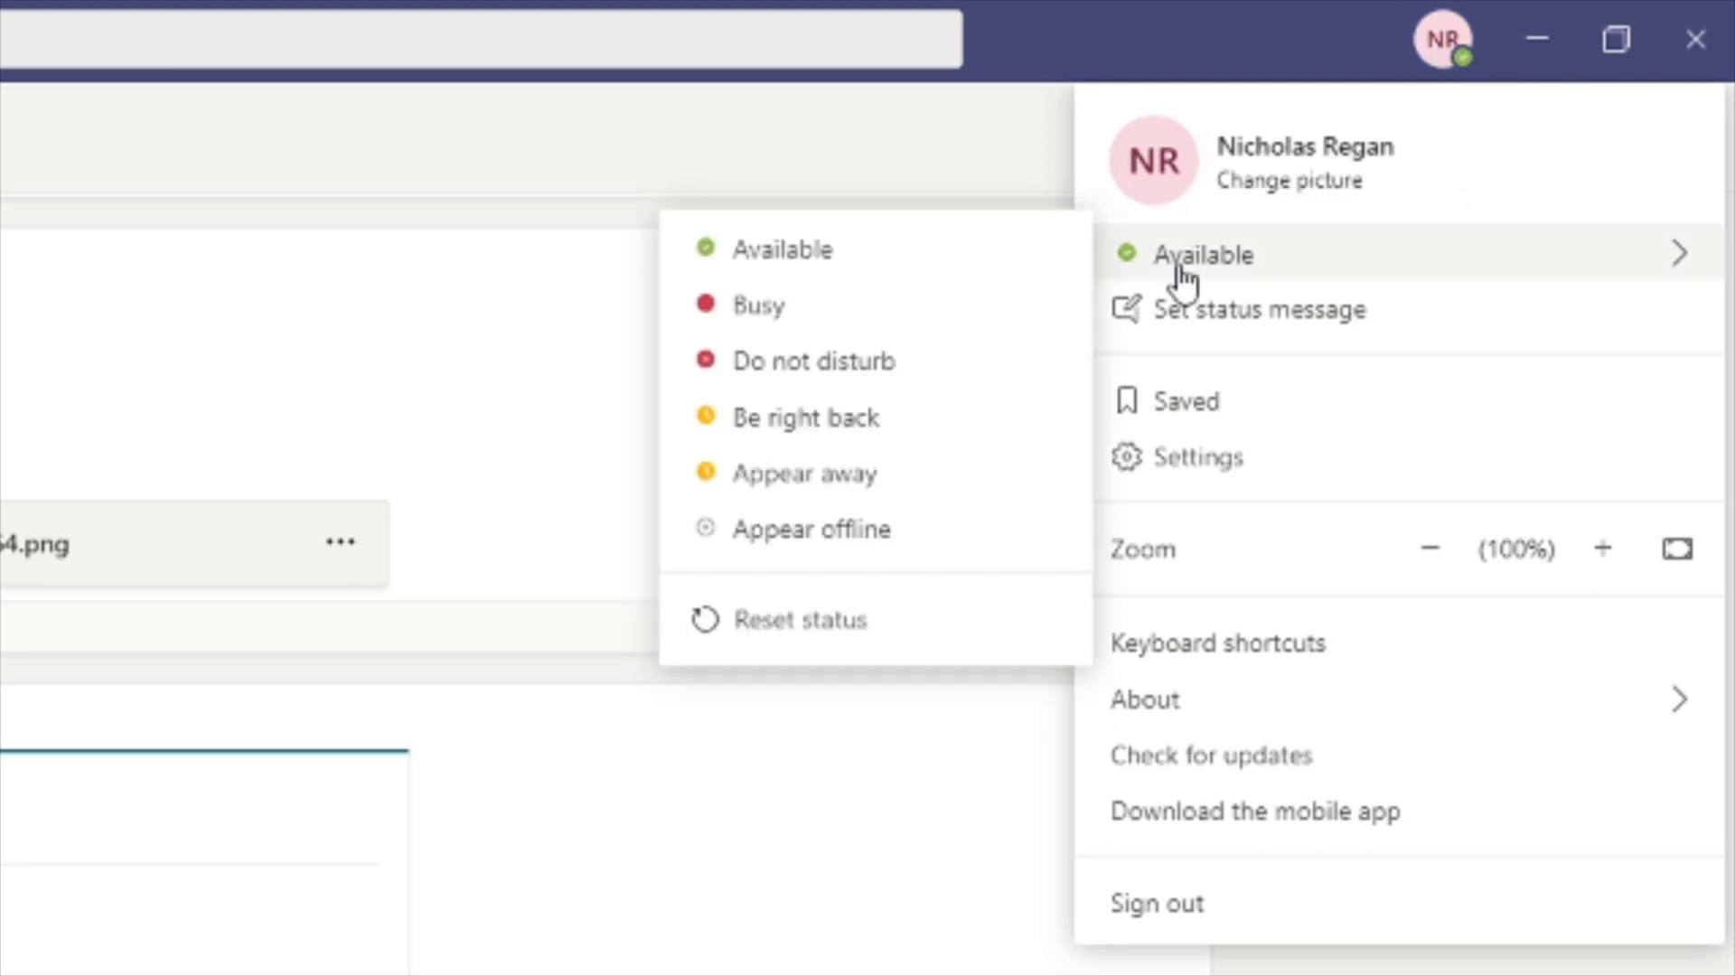
mouse_move(1300, 276)
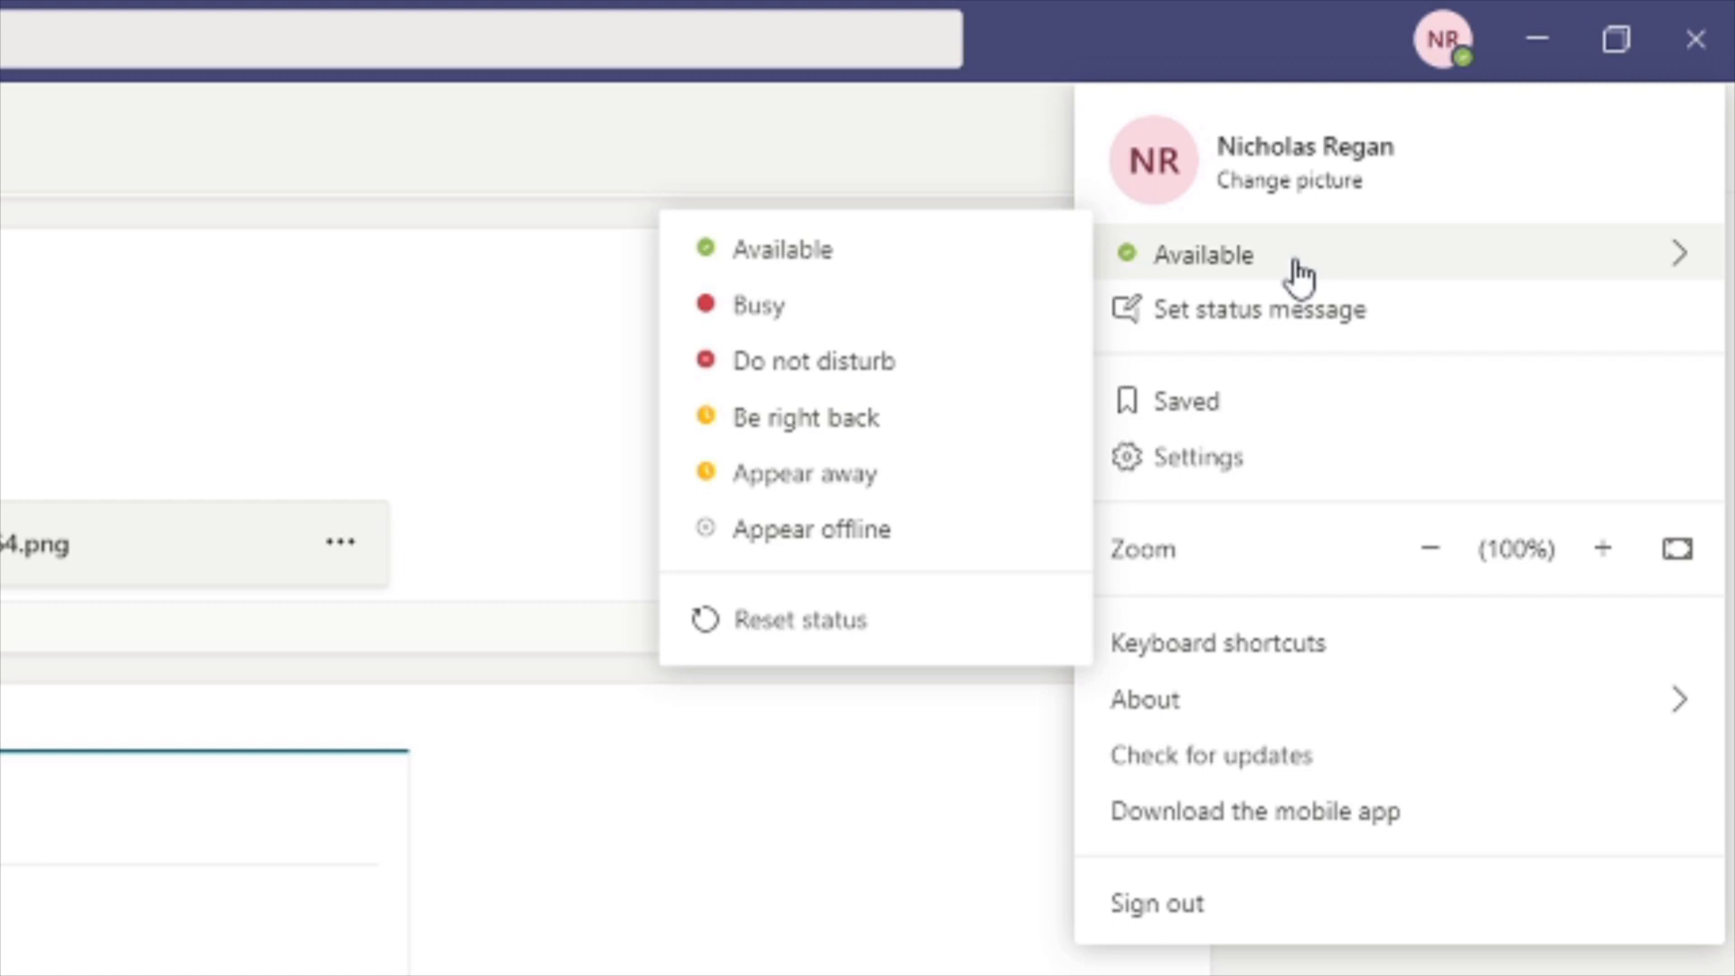
mouse_move(1207, 276)
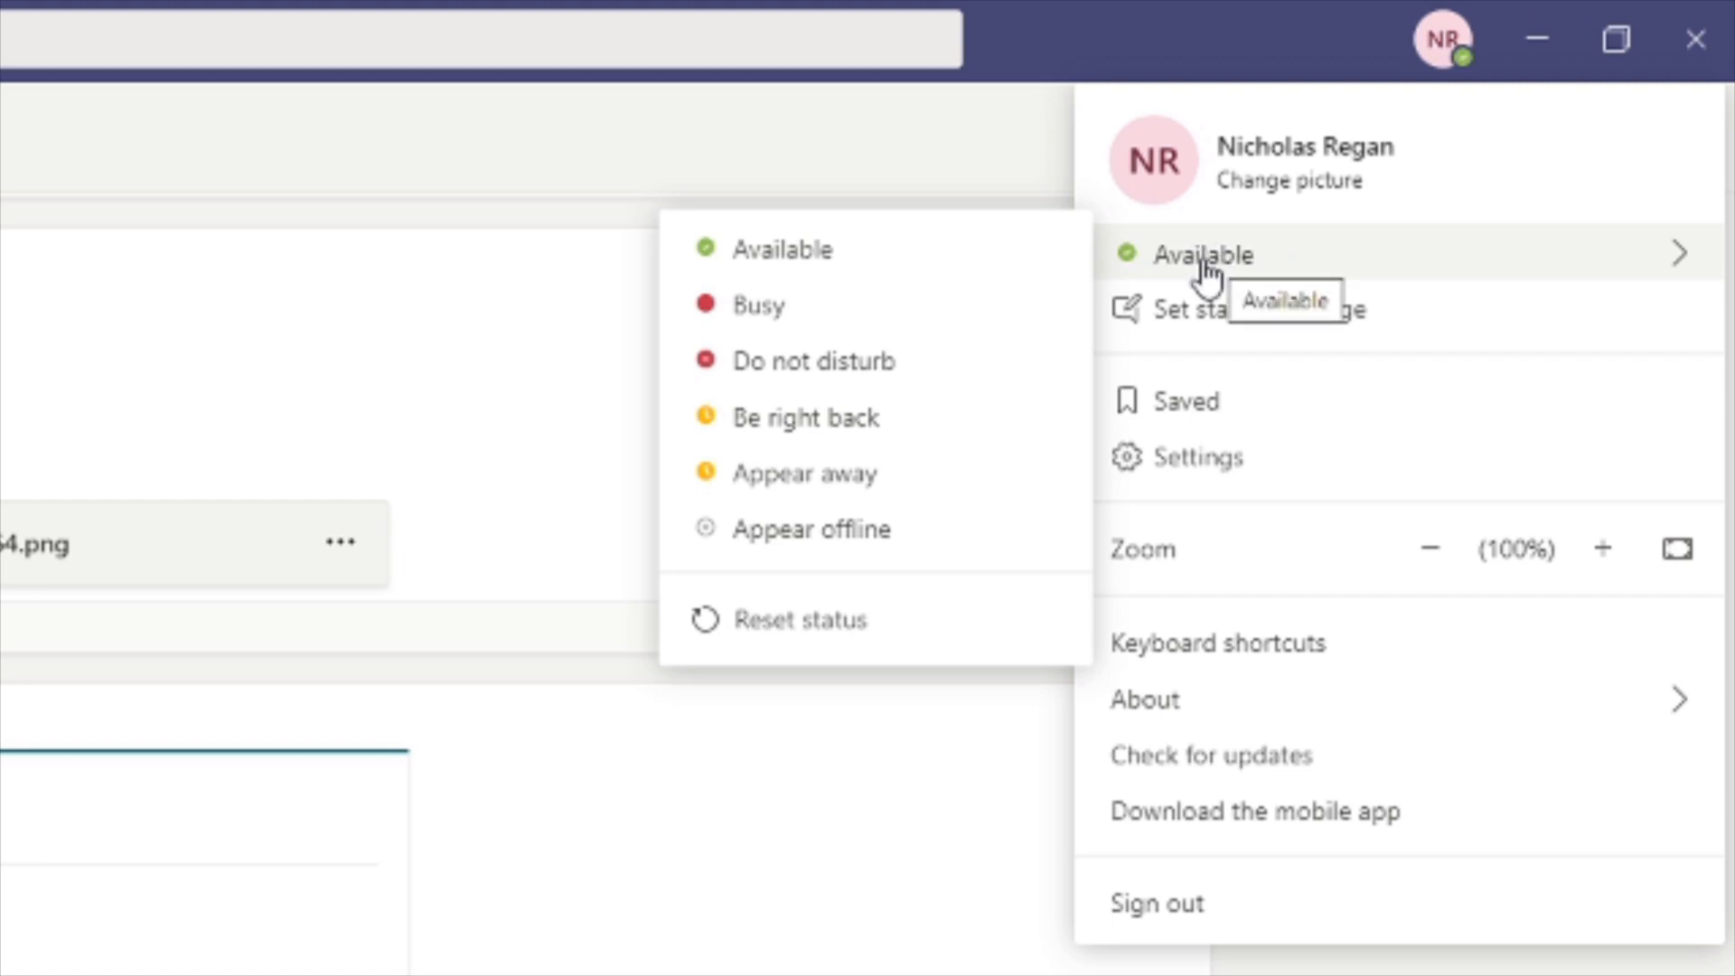
mouse_move(790, 555)
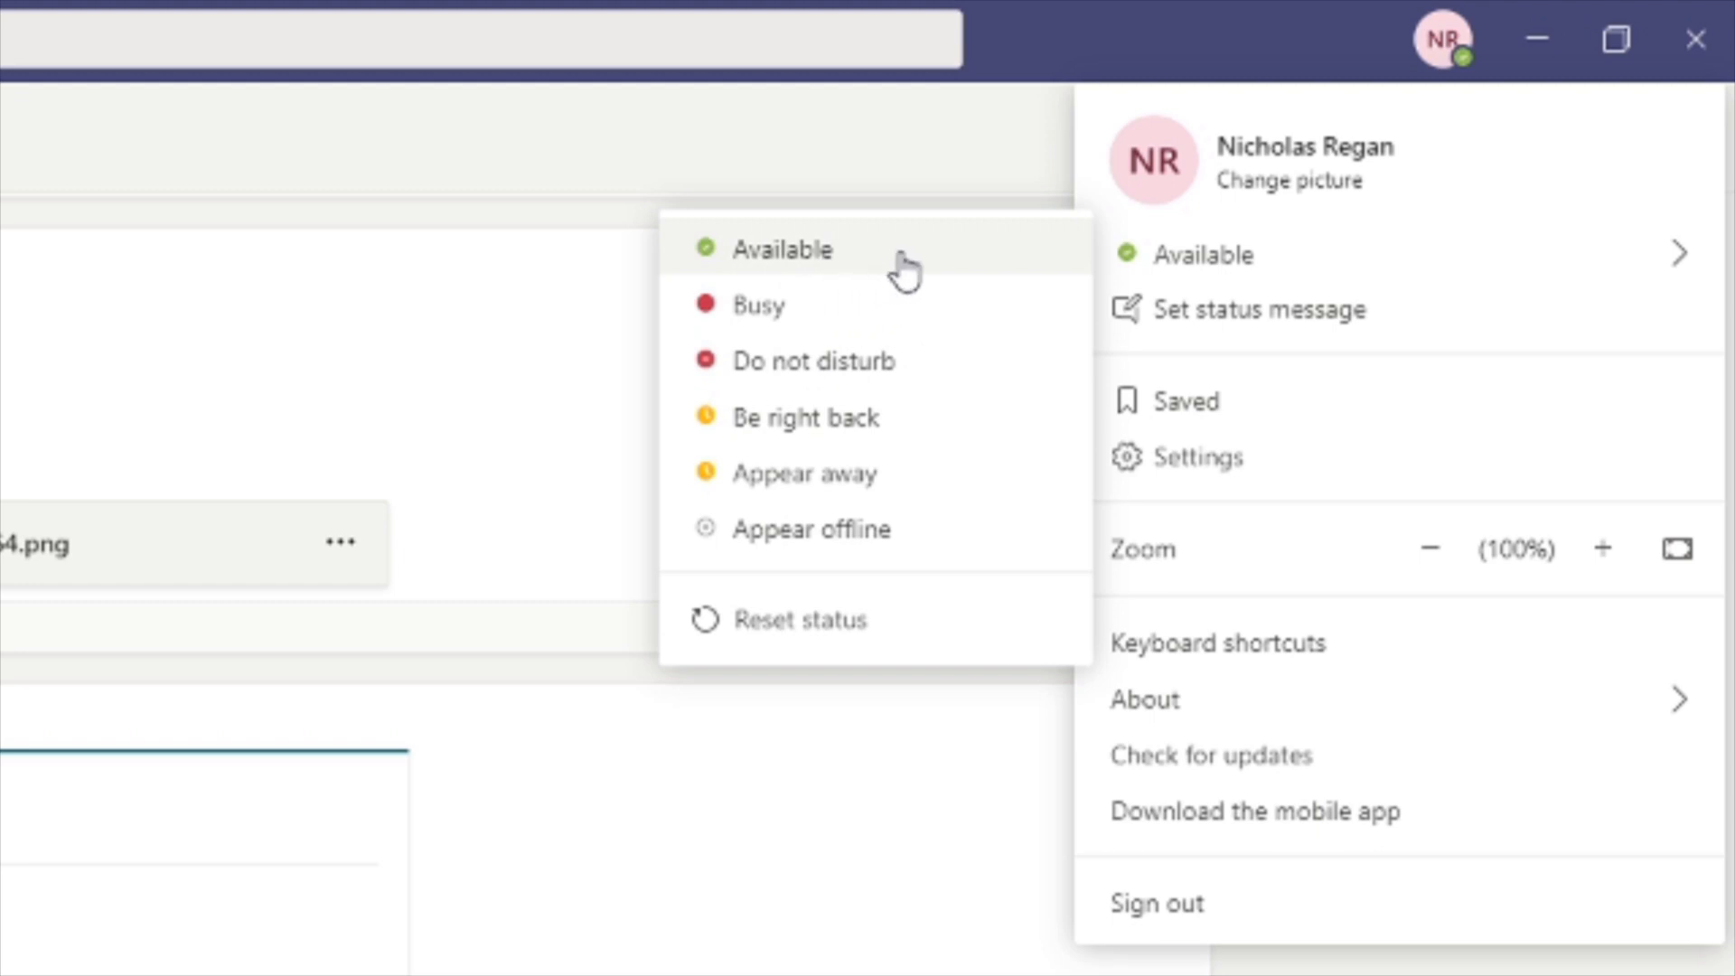
mouse_move(911, 282)
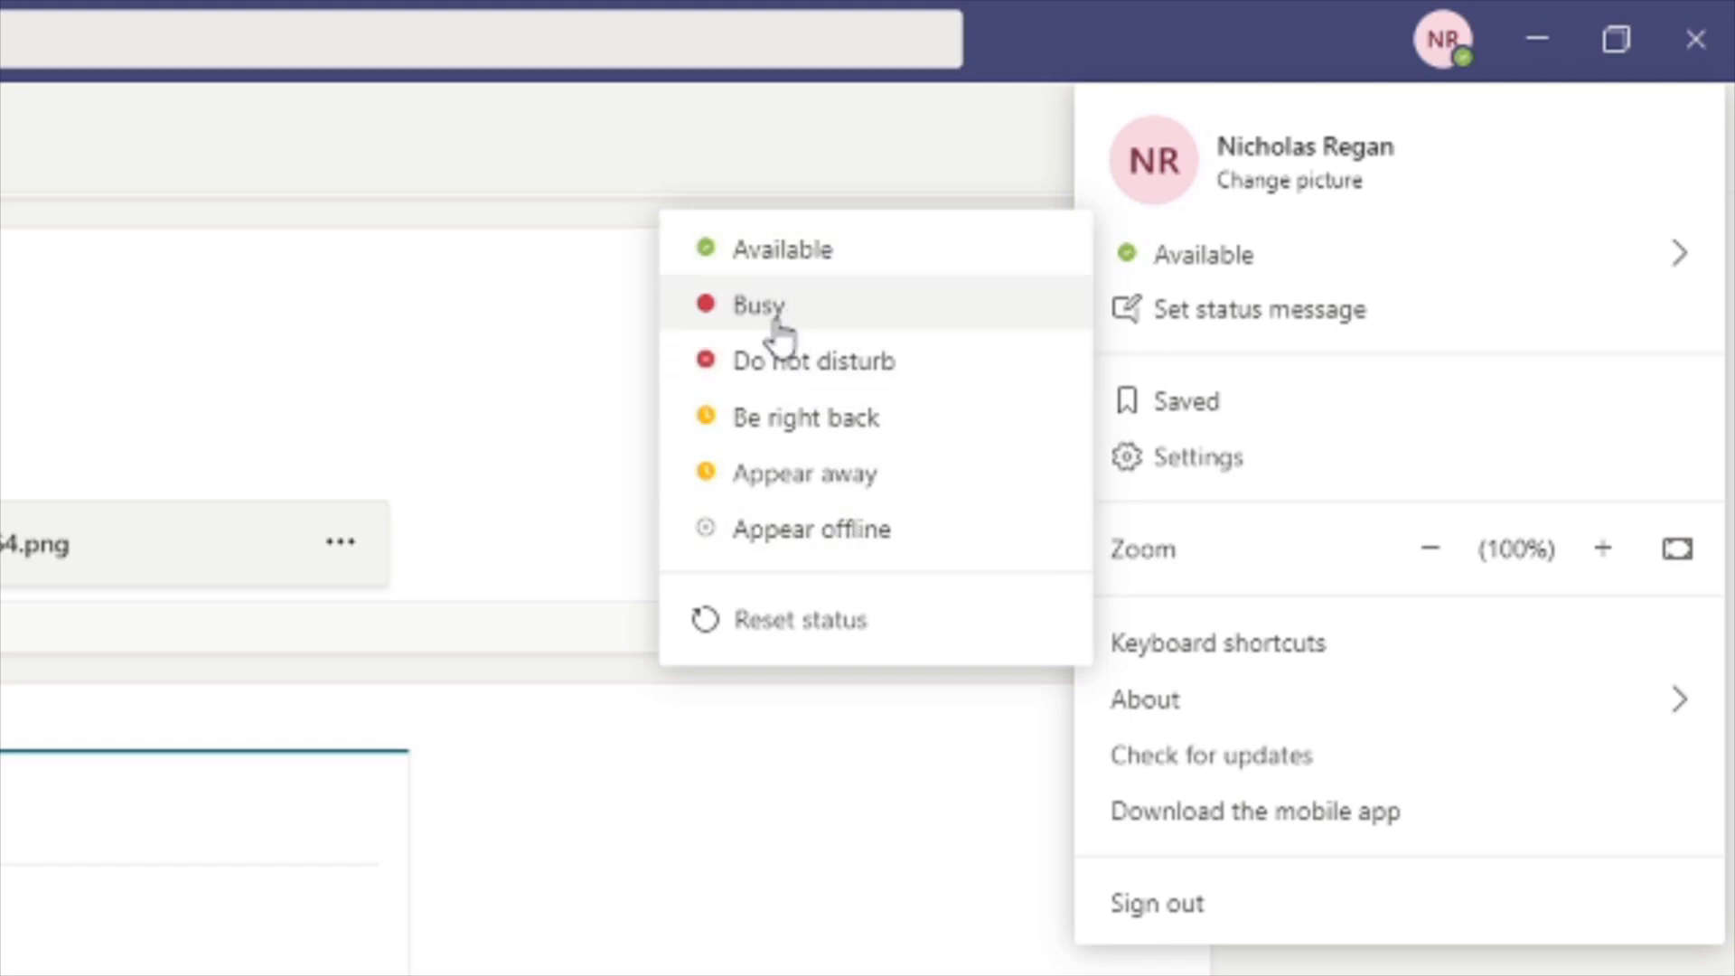
mouse_move(975, 285)
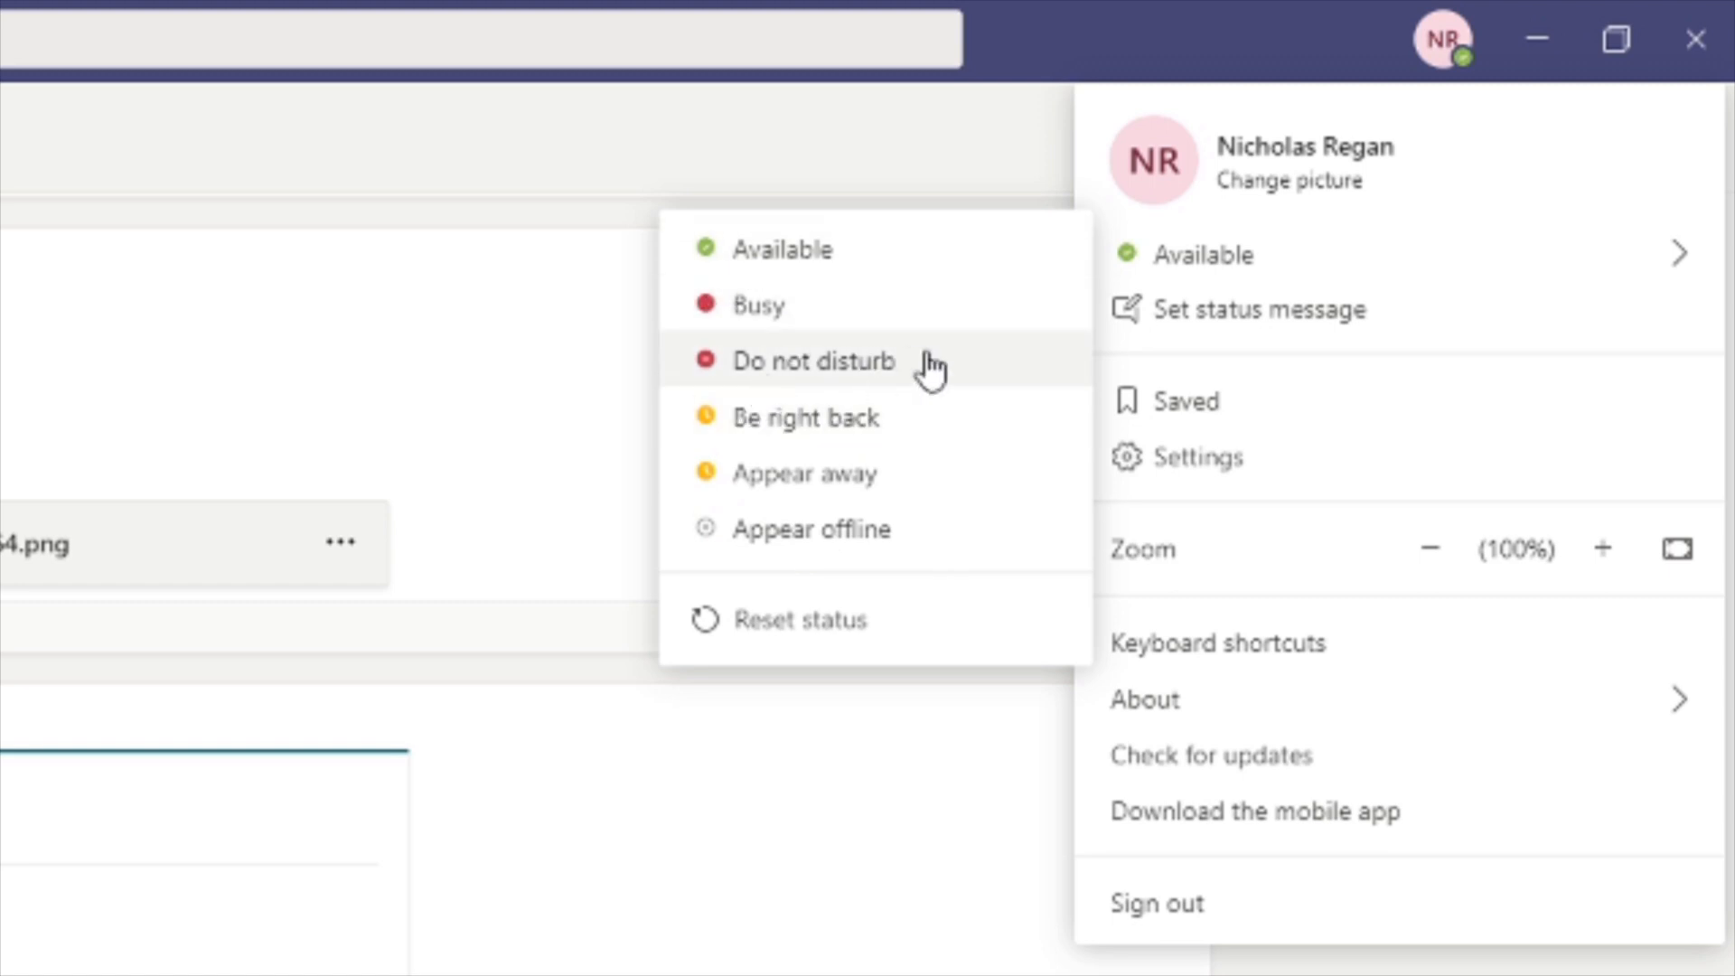
mouse_move(900, 366)
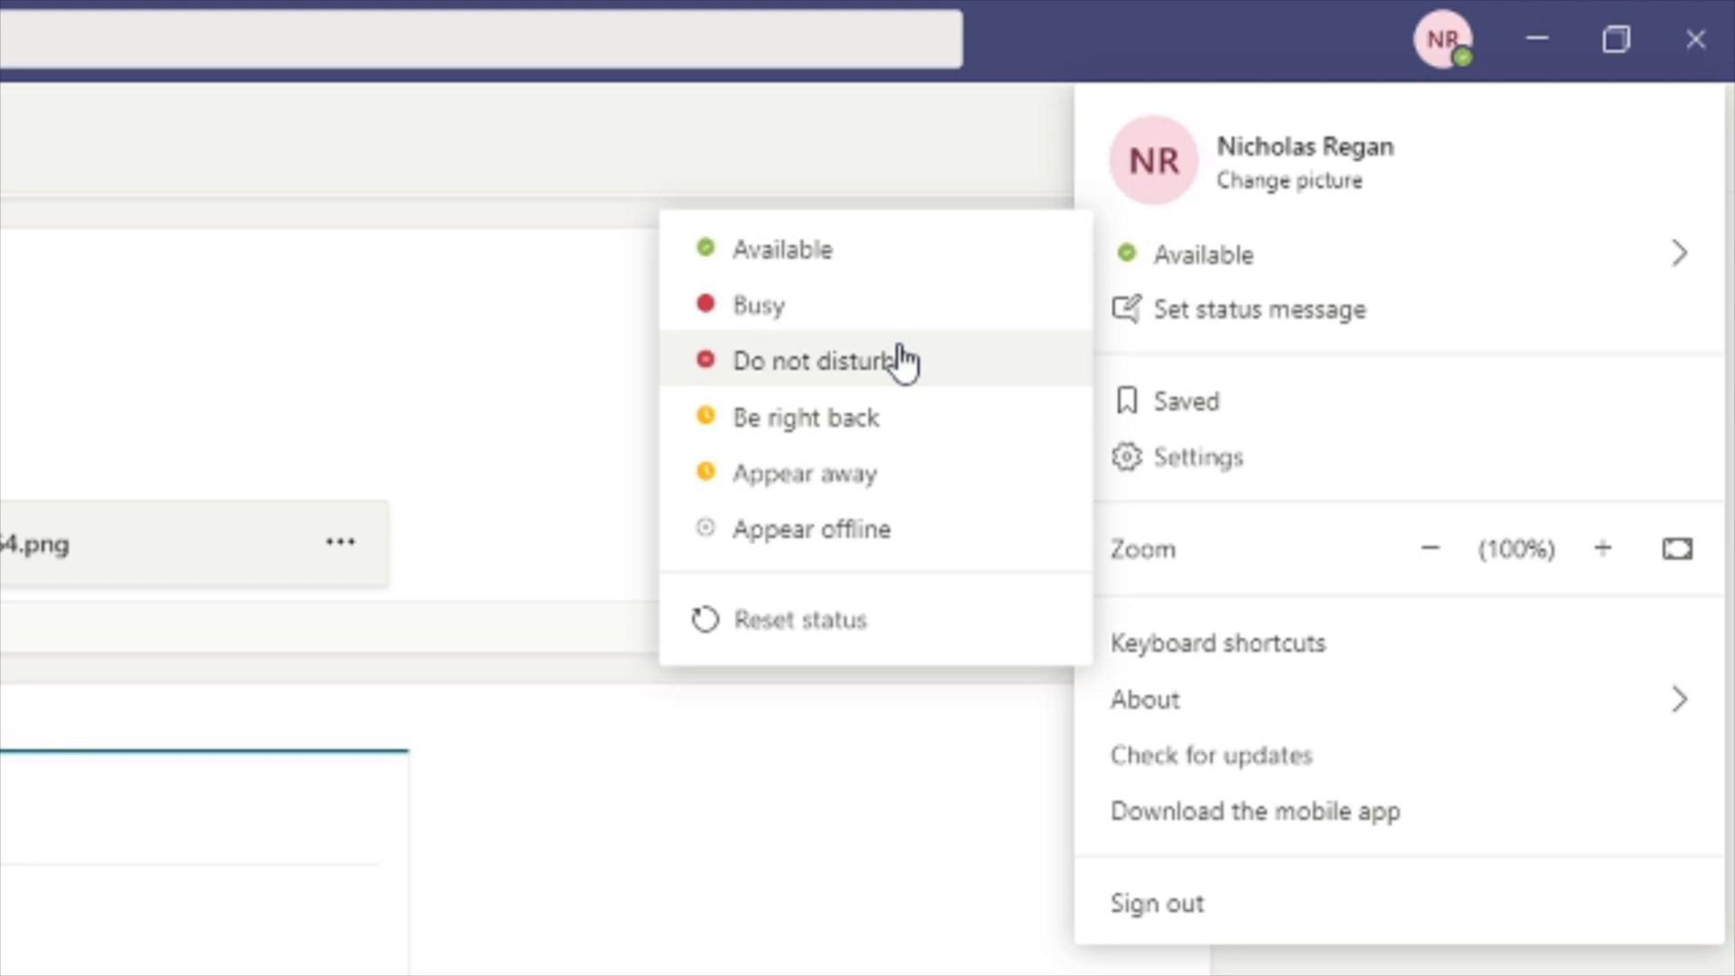
mouse_move(929, 371)
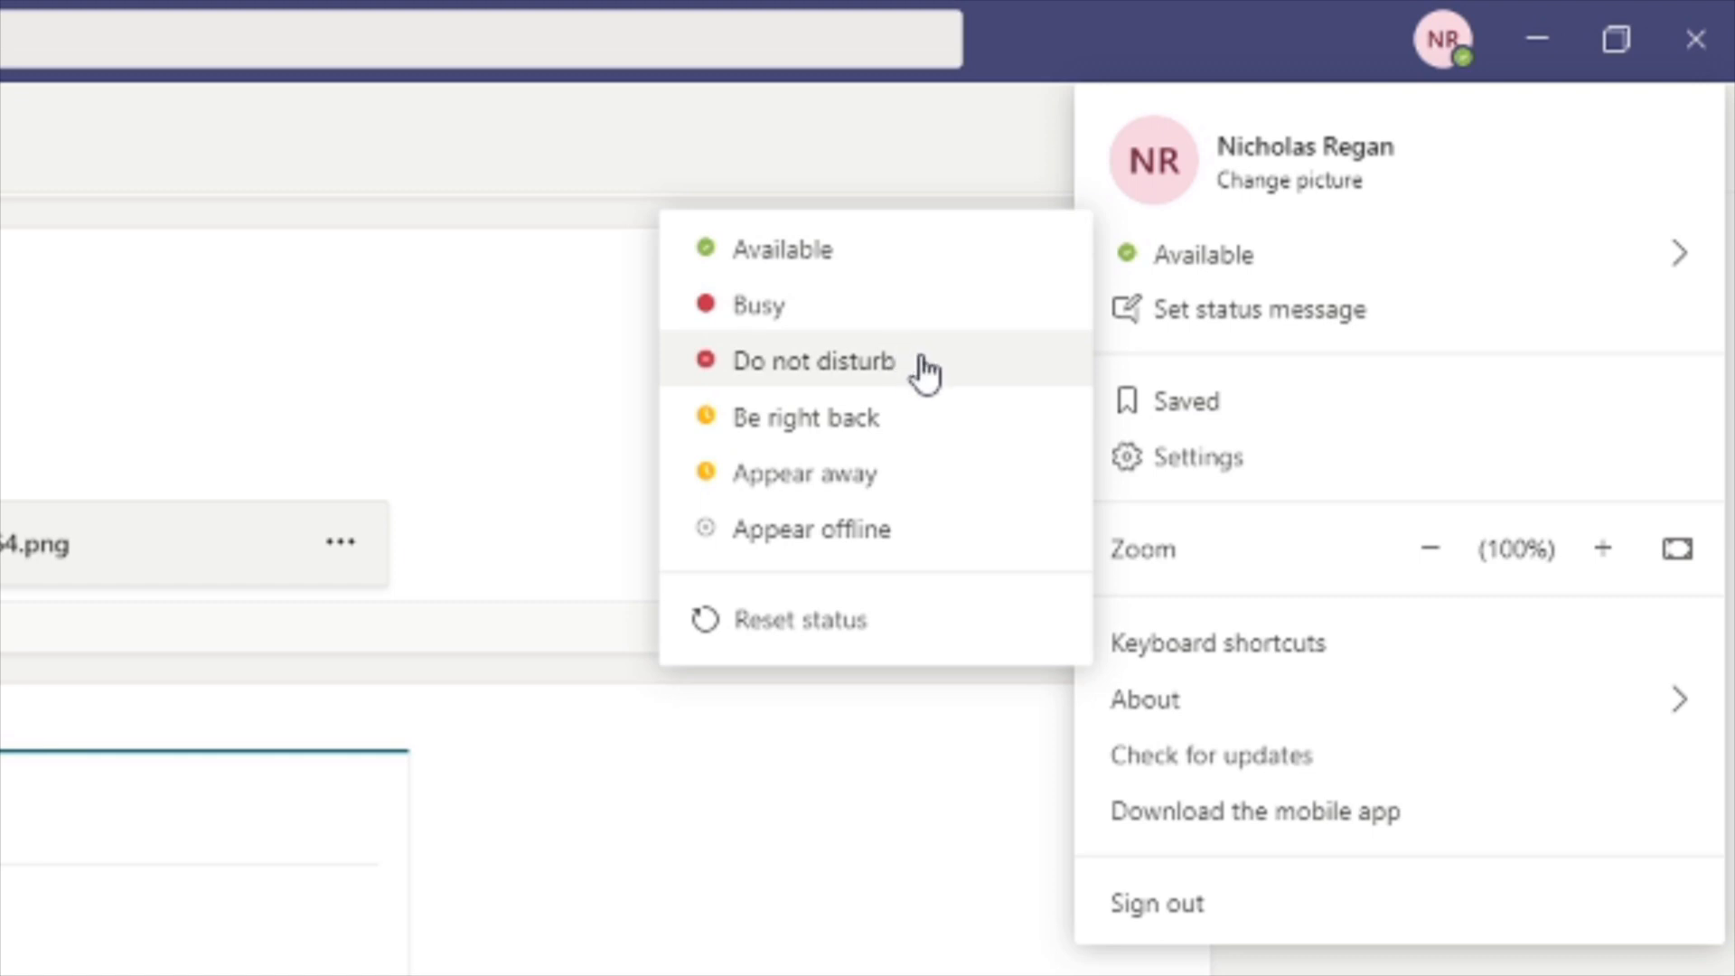
mouse_move(841, 361)
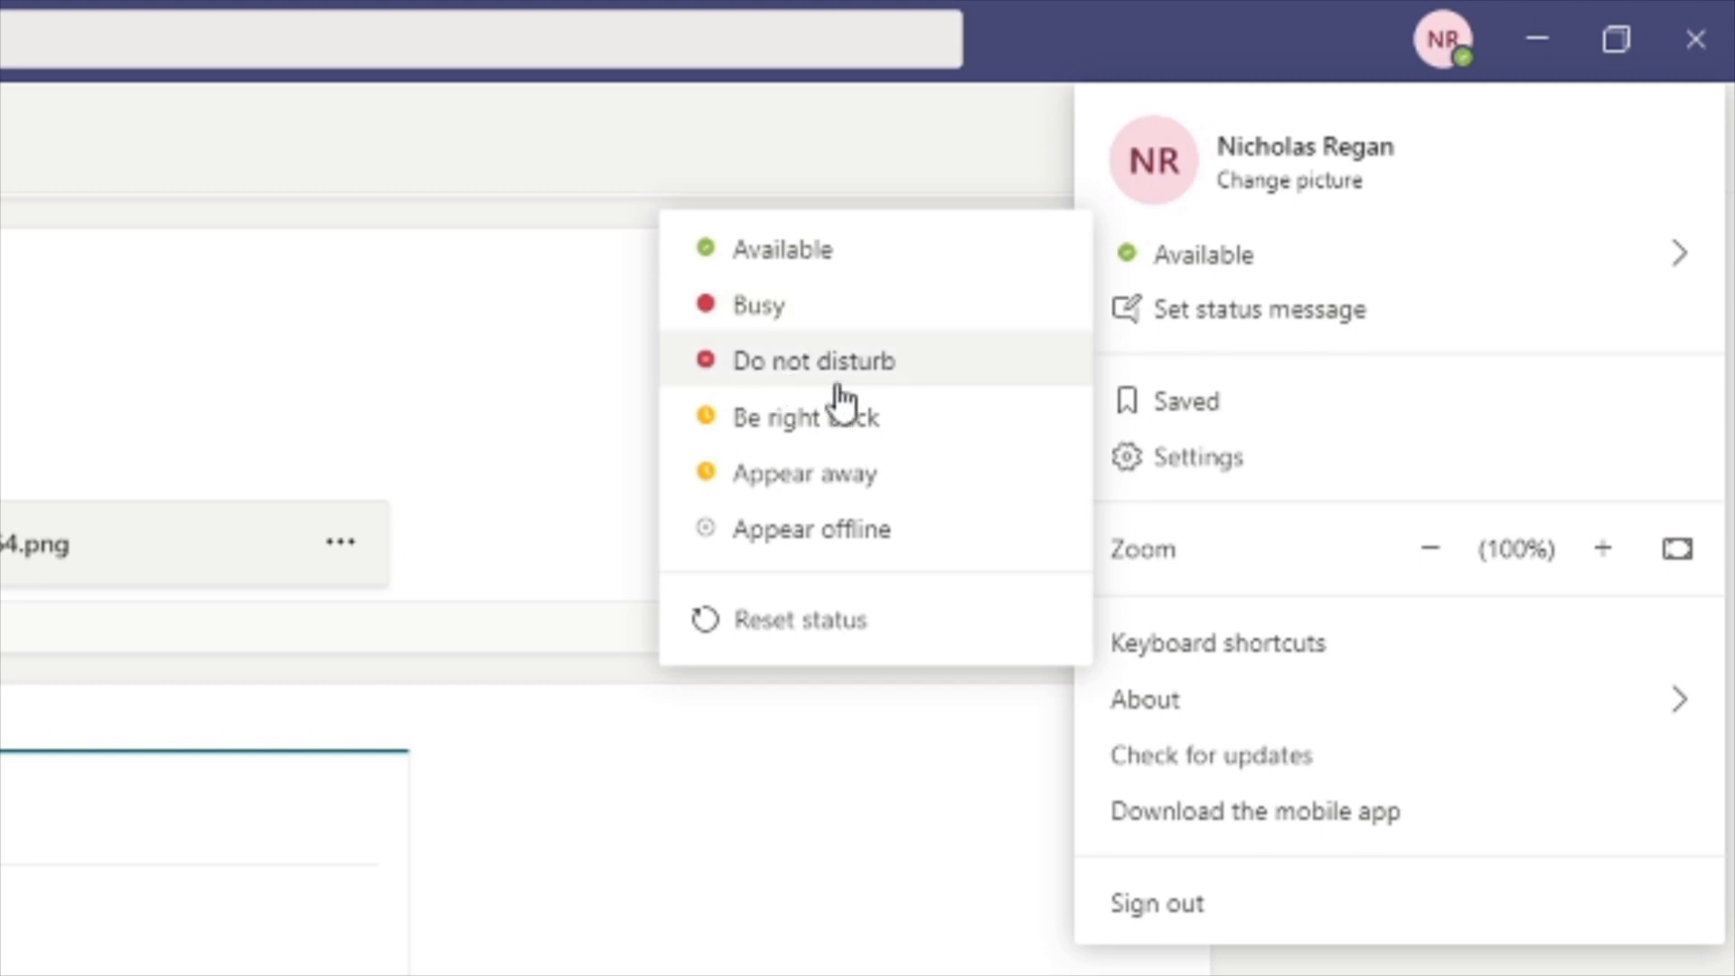
mouse_move(848, 383)
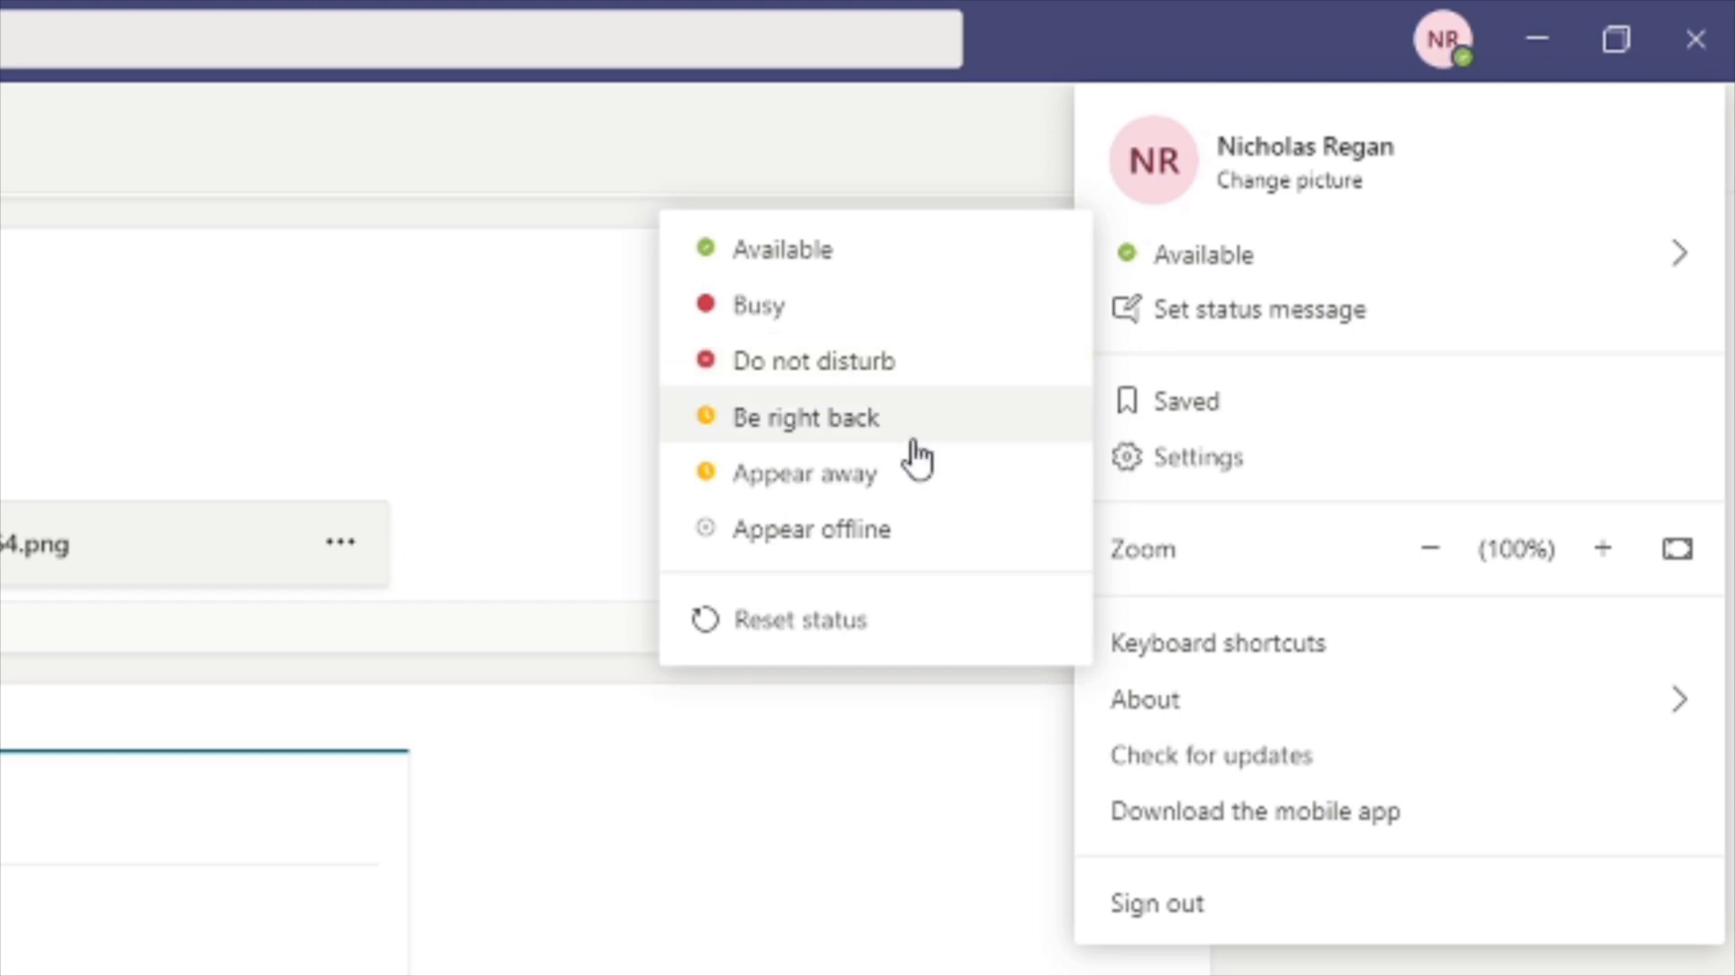
mouse_move(951, 456)
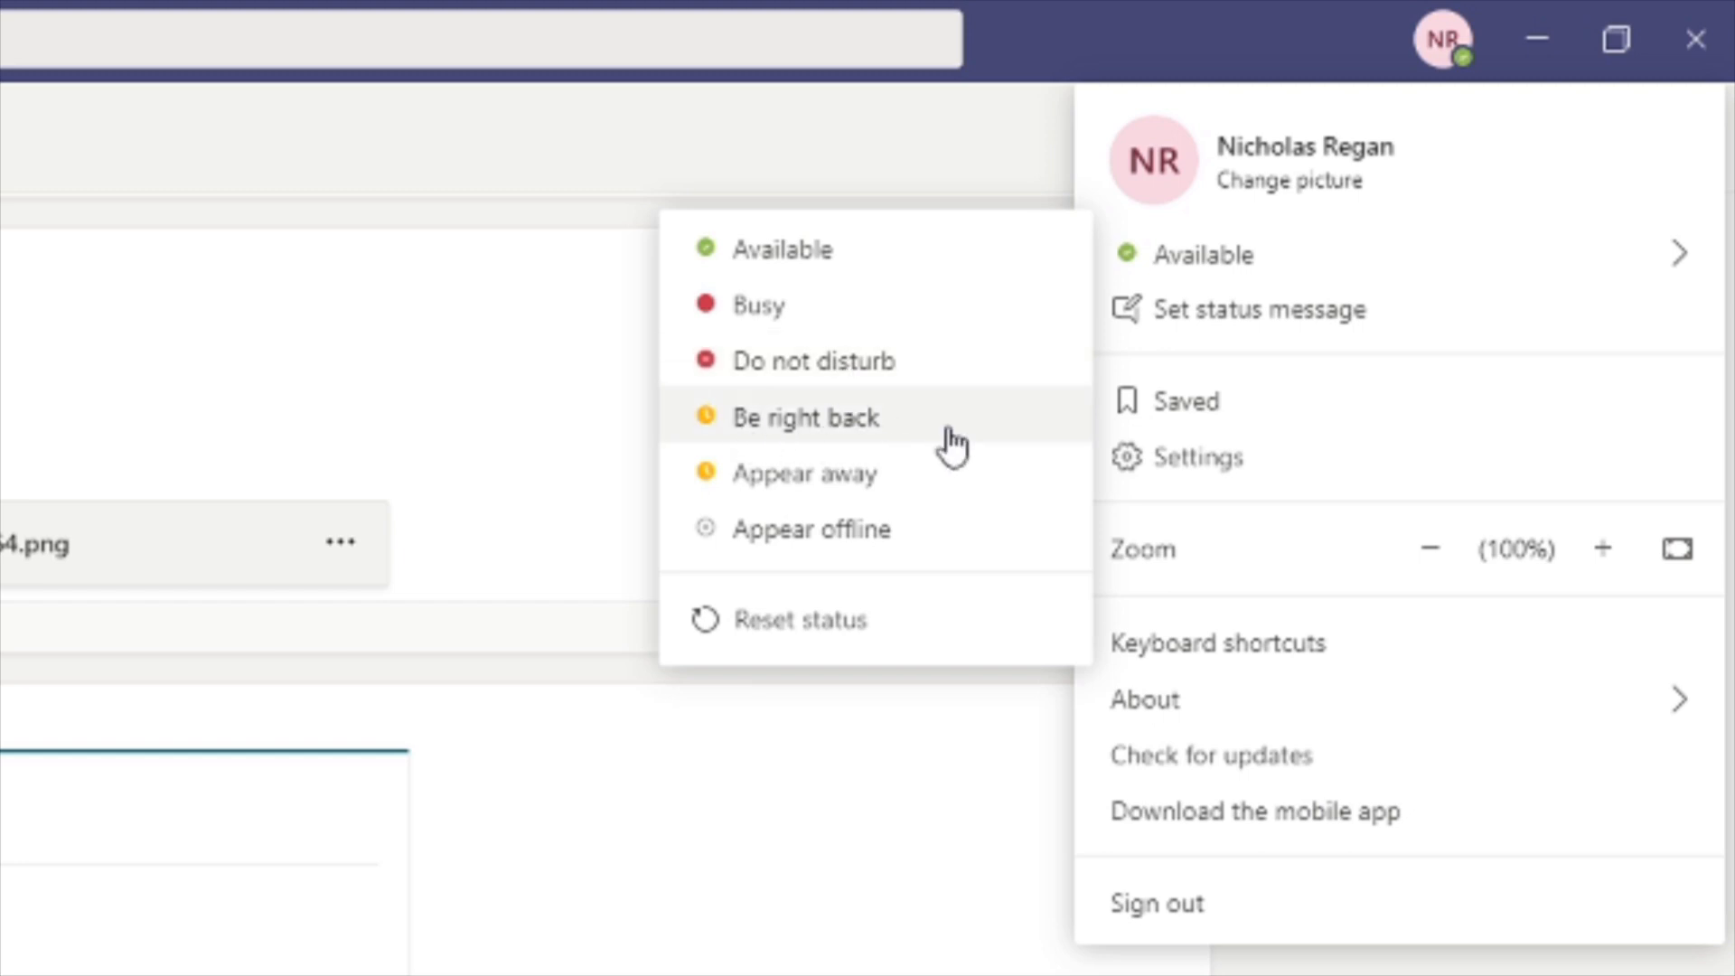
mouse_move(901, 426)
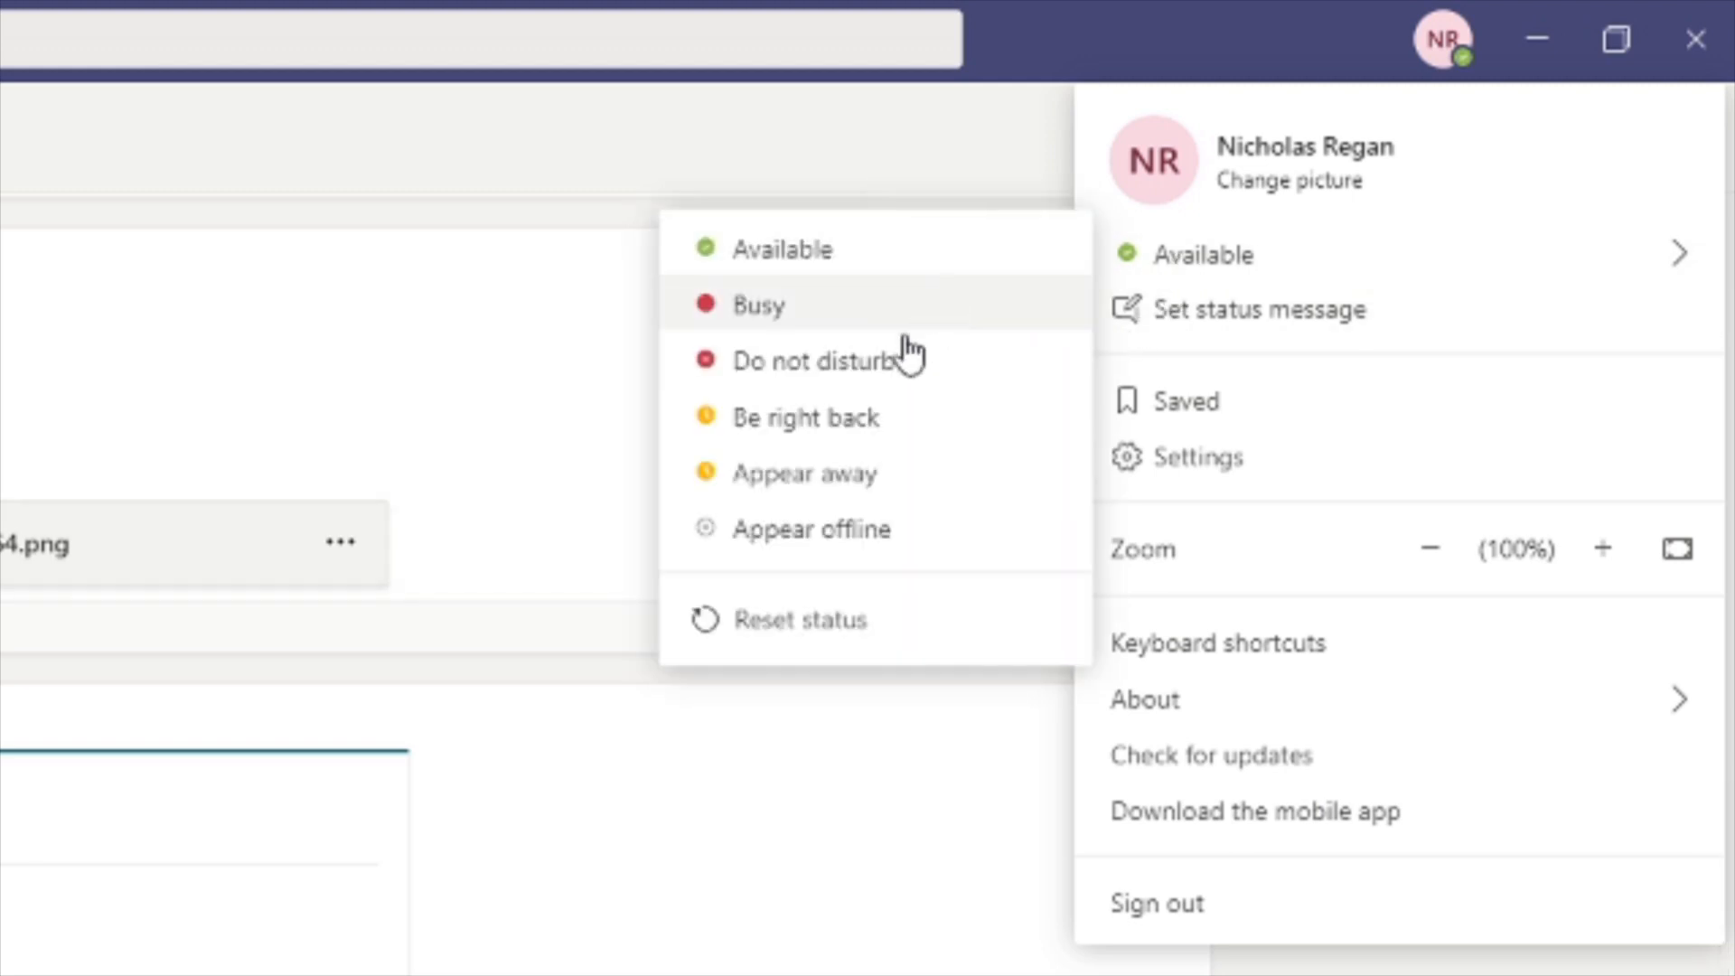
mouse_move(928, 546)
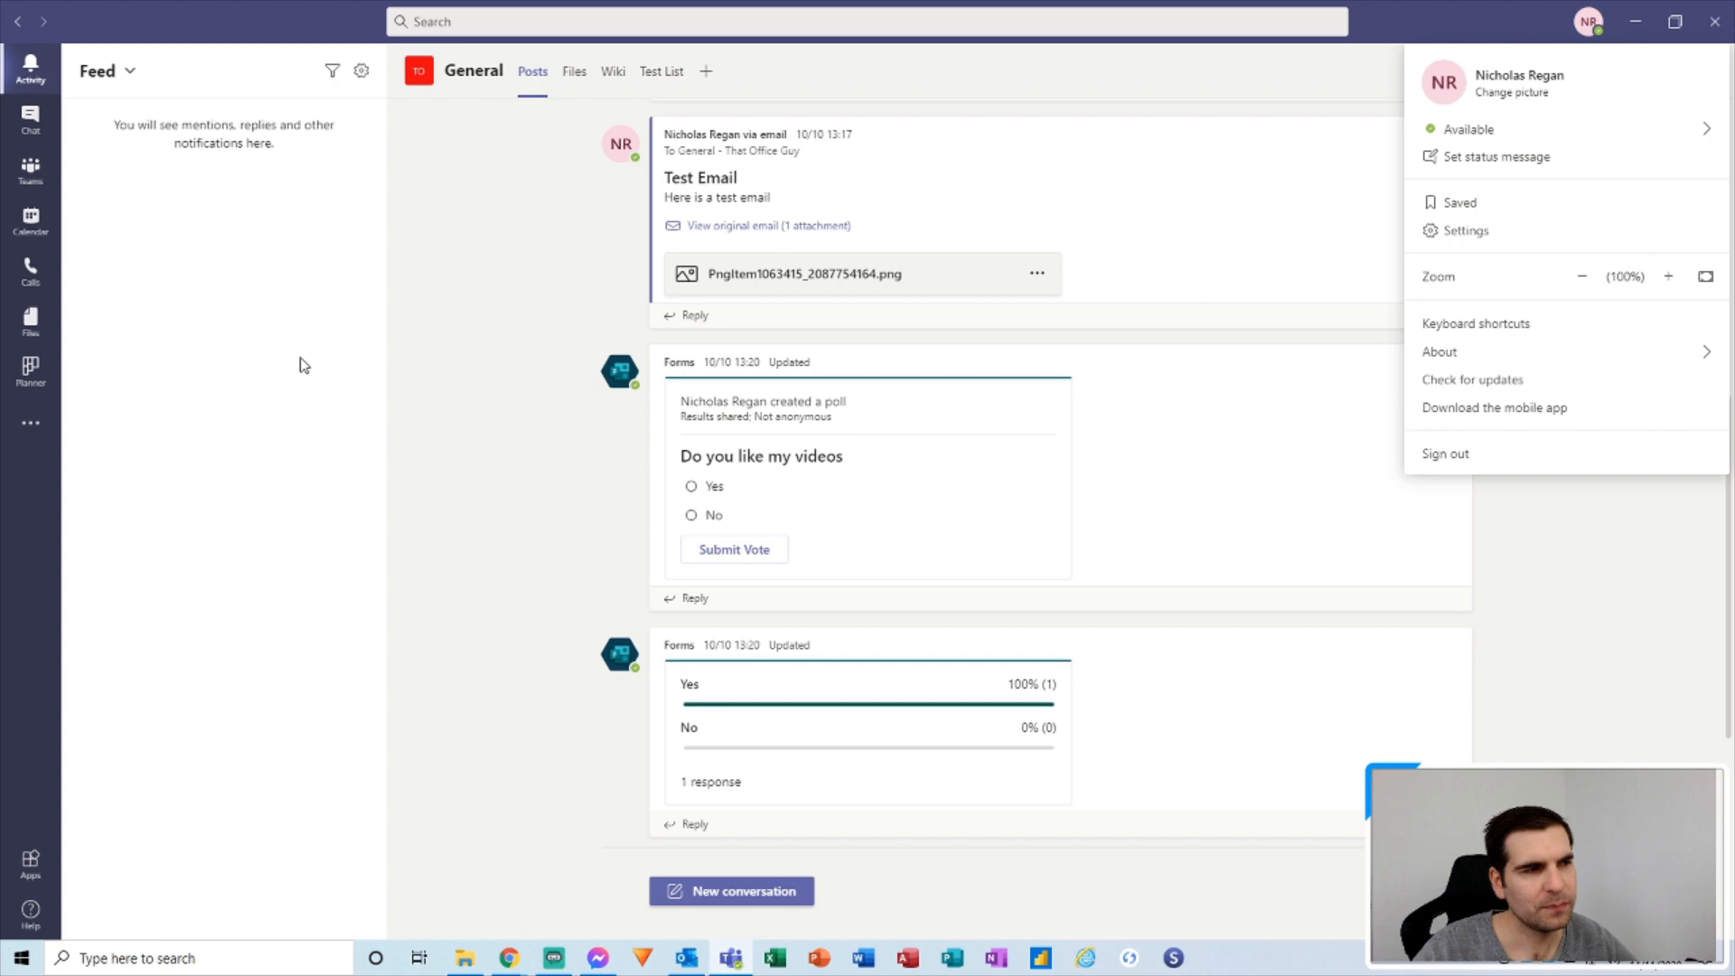
Switch the Teams calendar from Working Week to full Week view and reveal the evening Live Stream events.
click(30, 225)
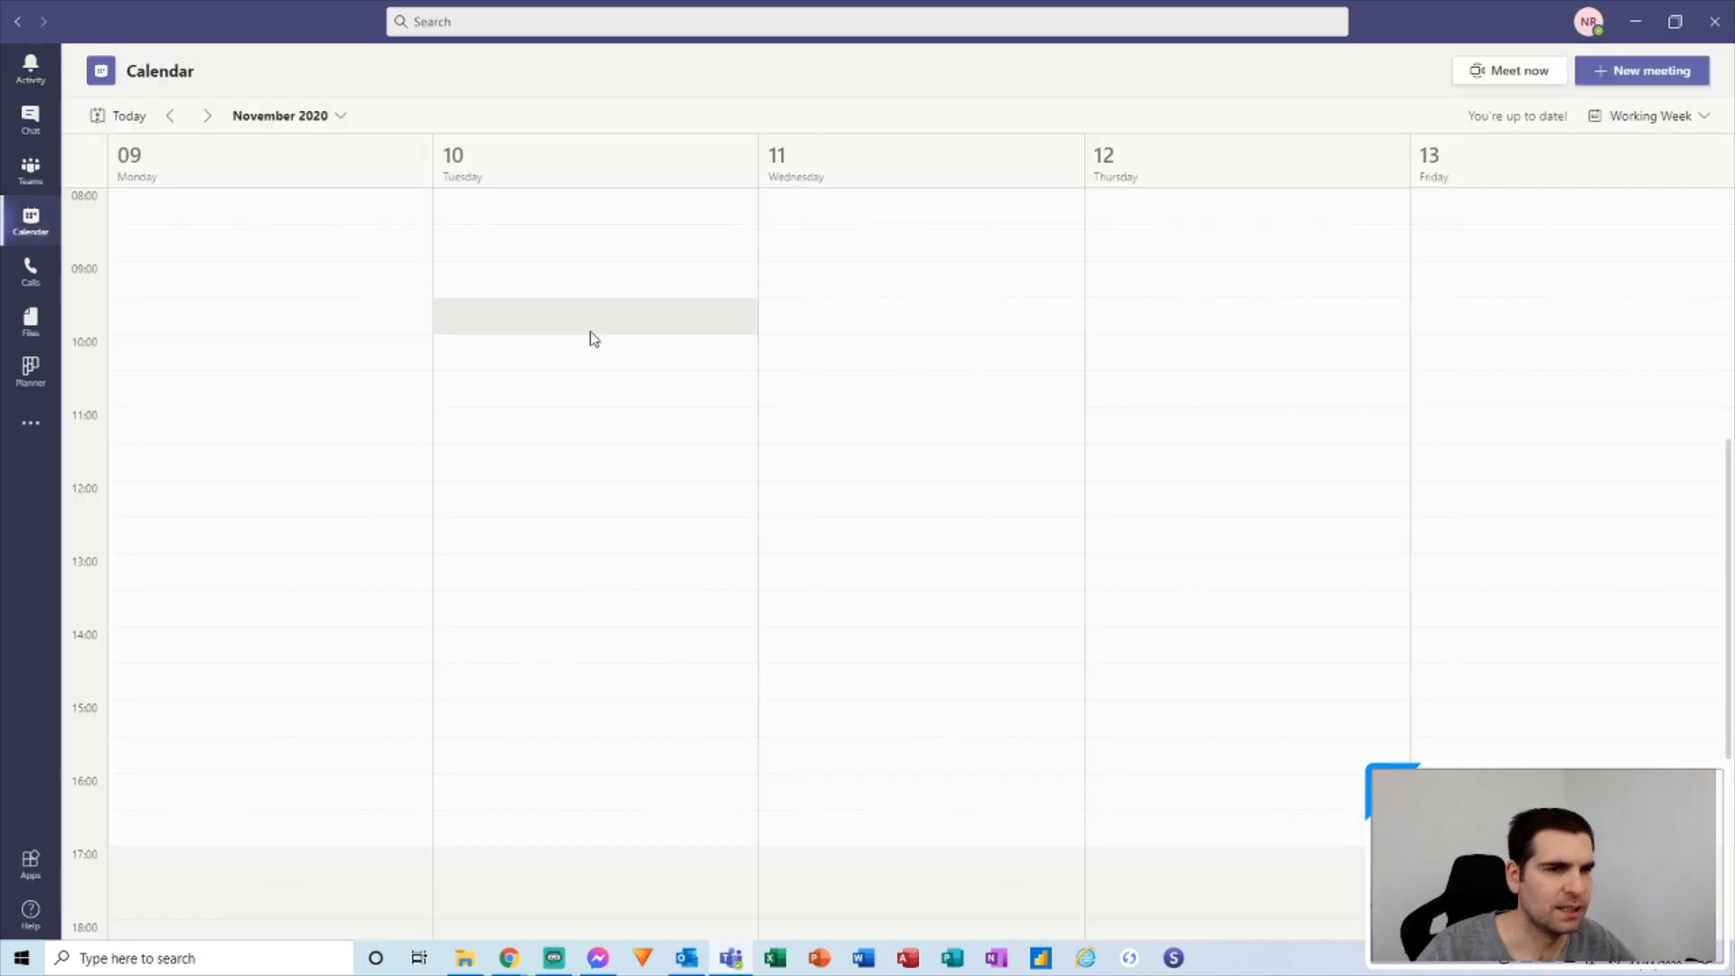
click(1656, 116)
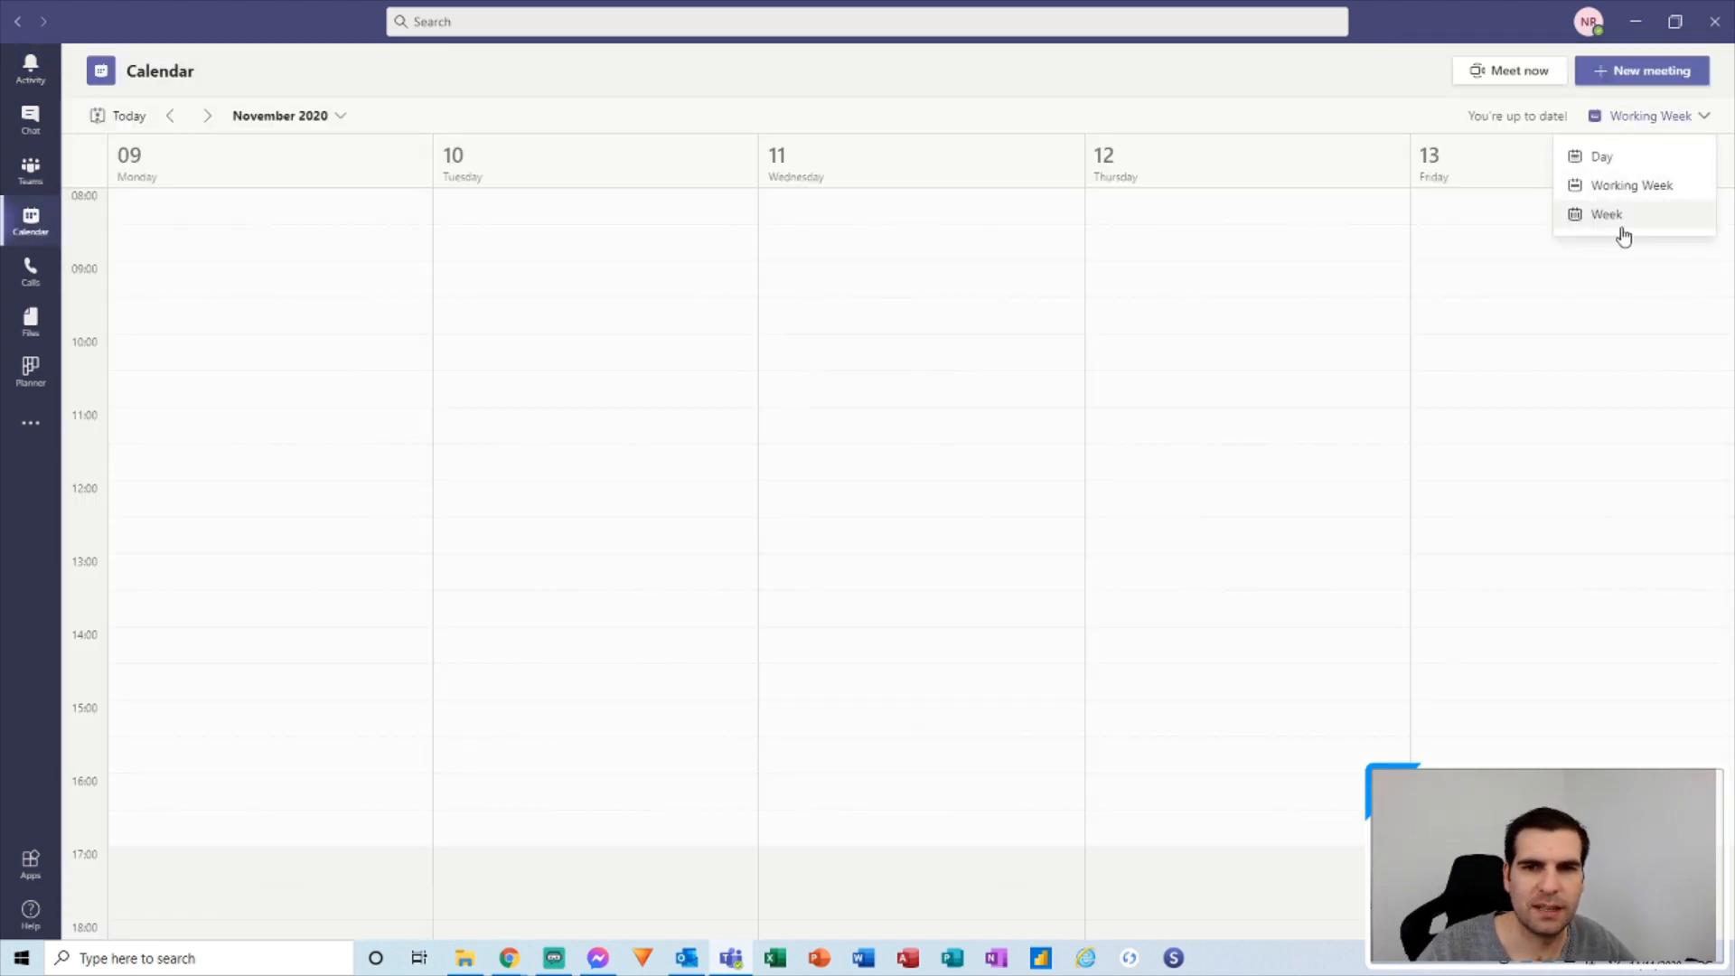
click(1607, 214)
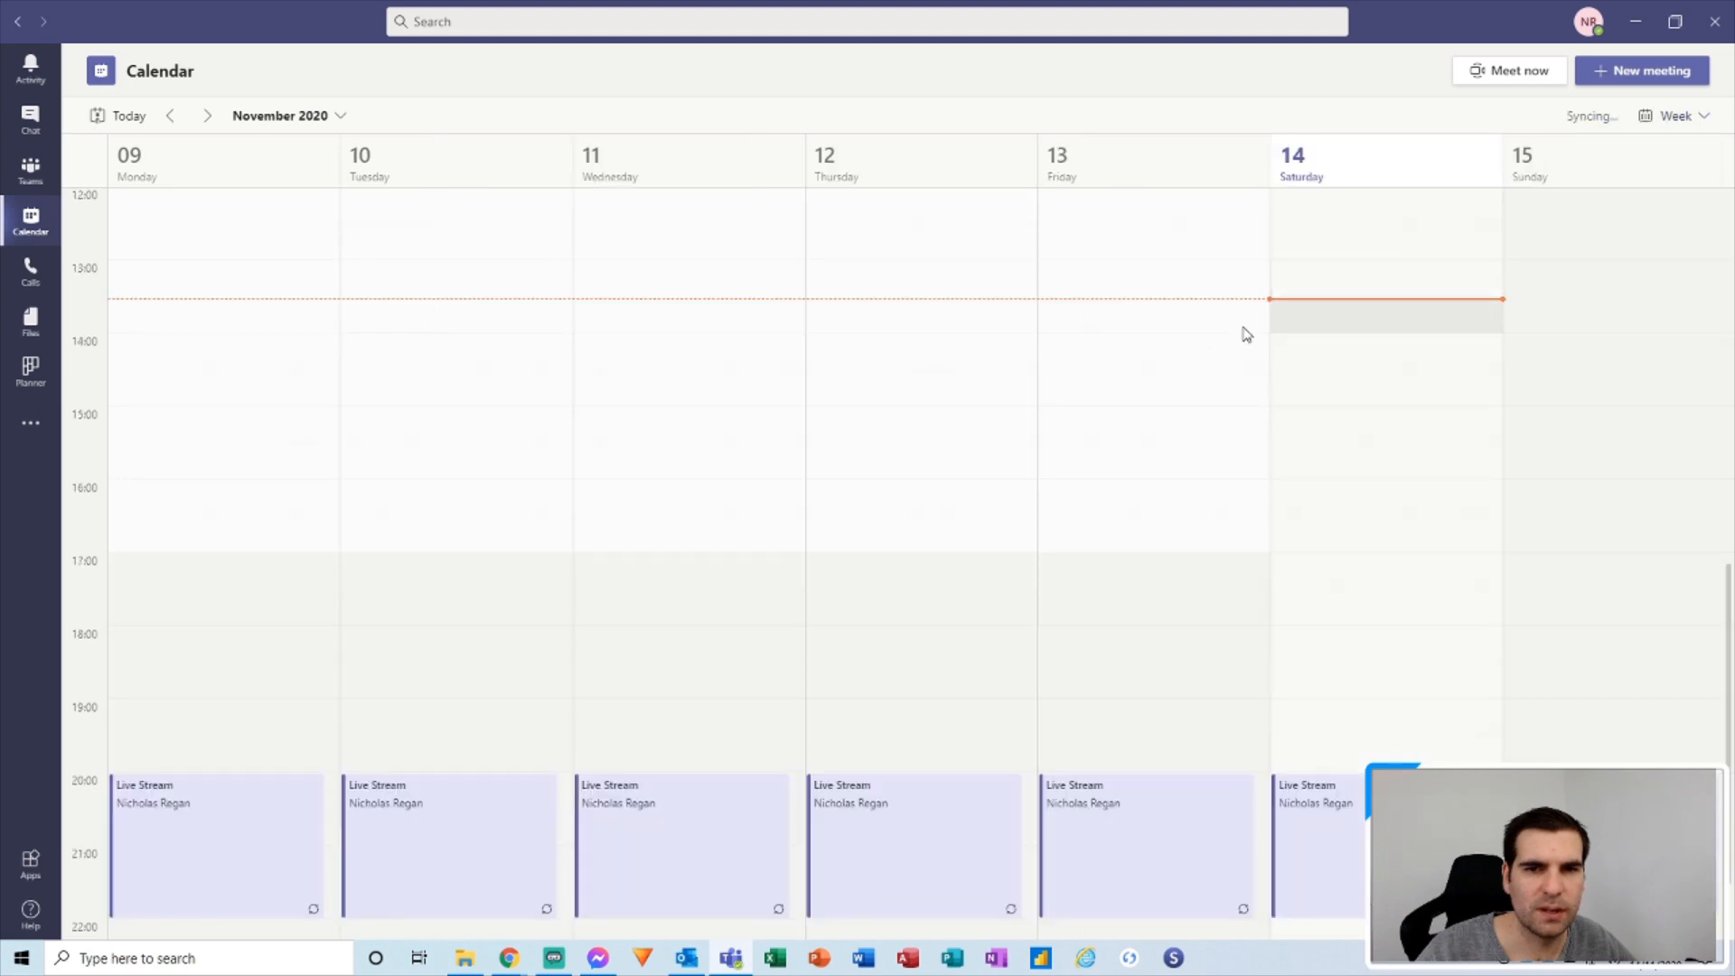
scroll(down, 3)
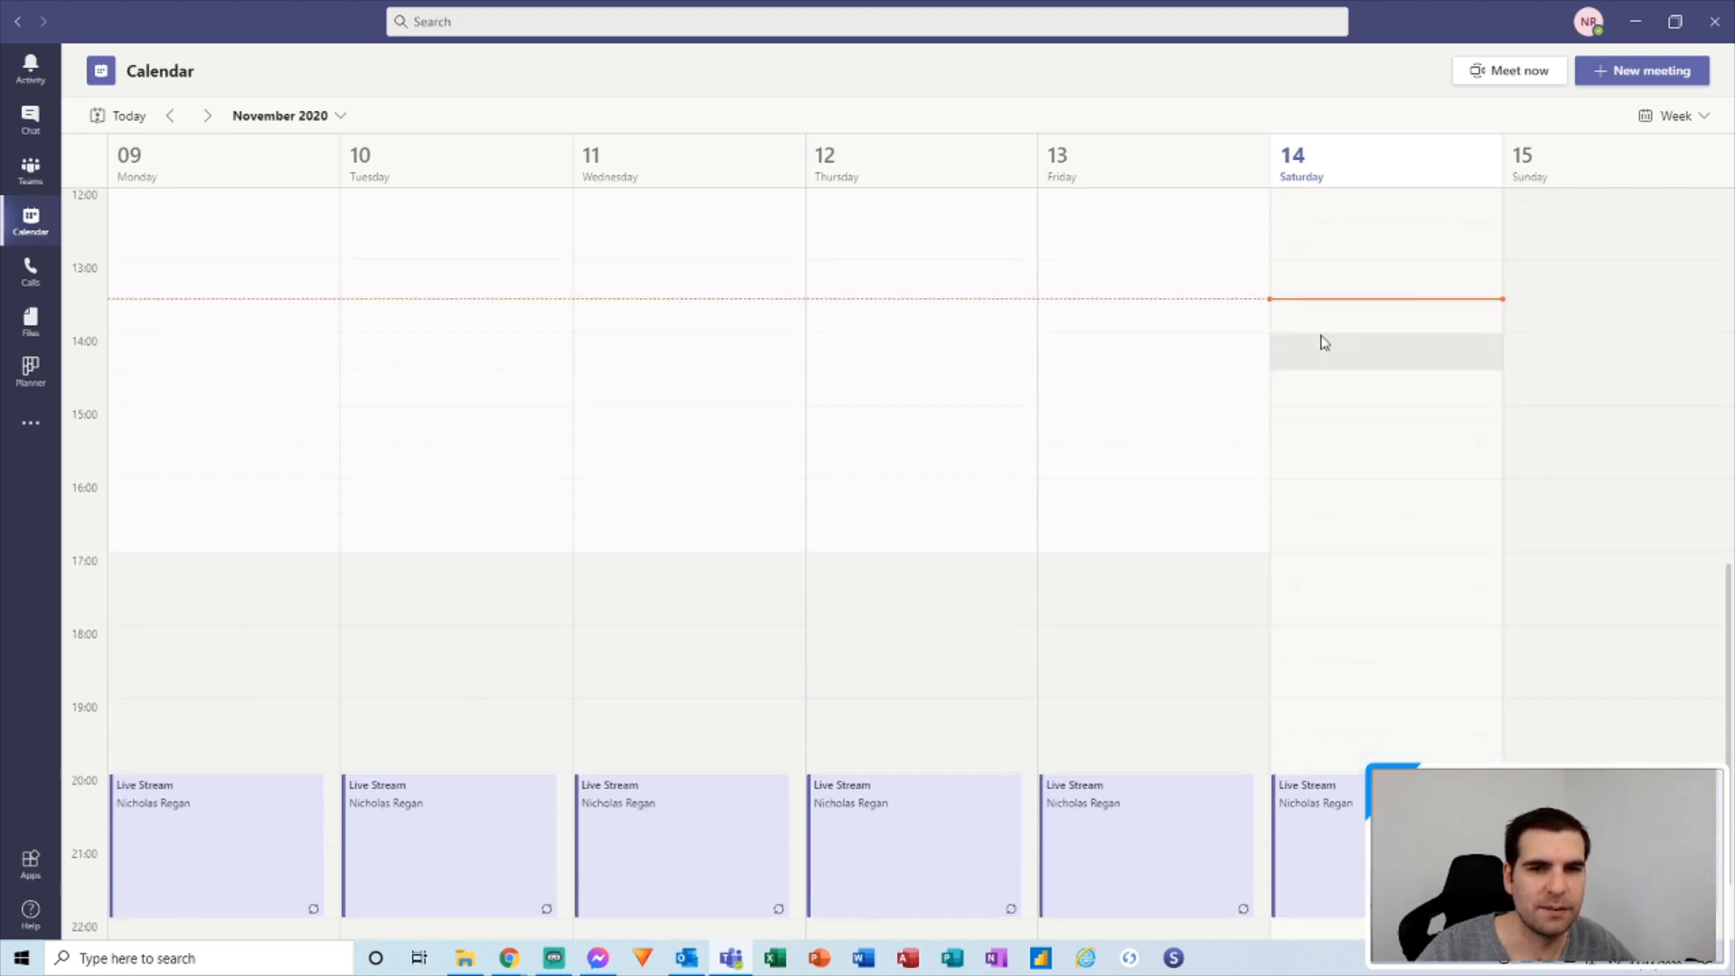
mouse_move(1352, 604)
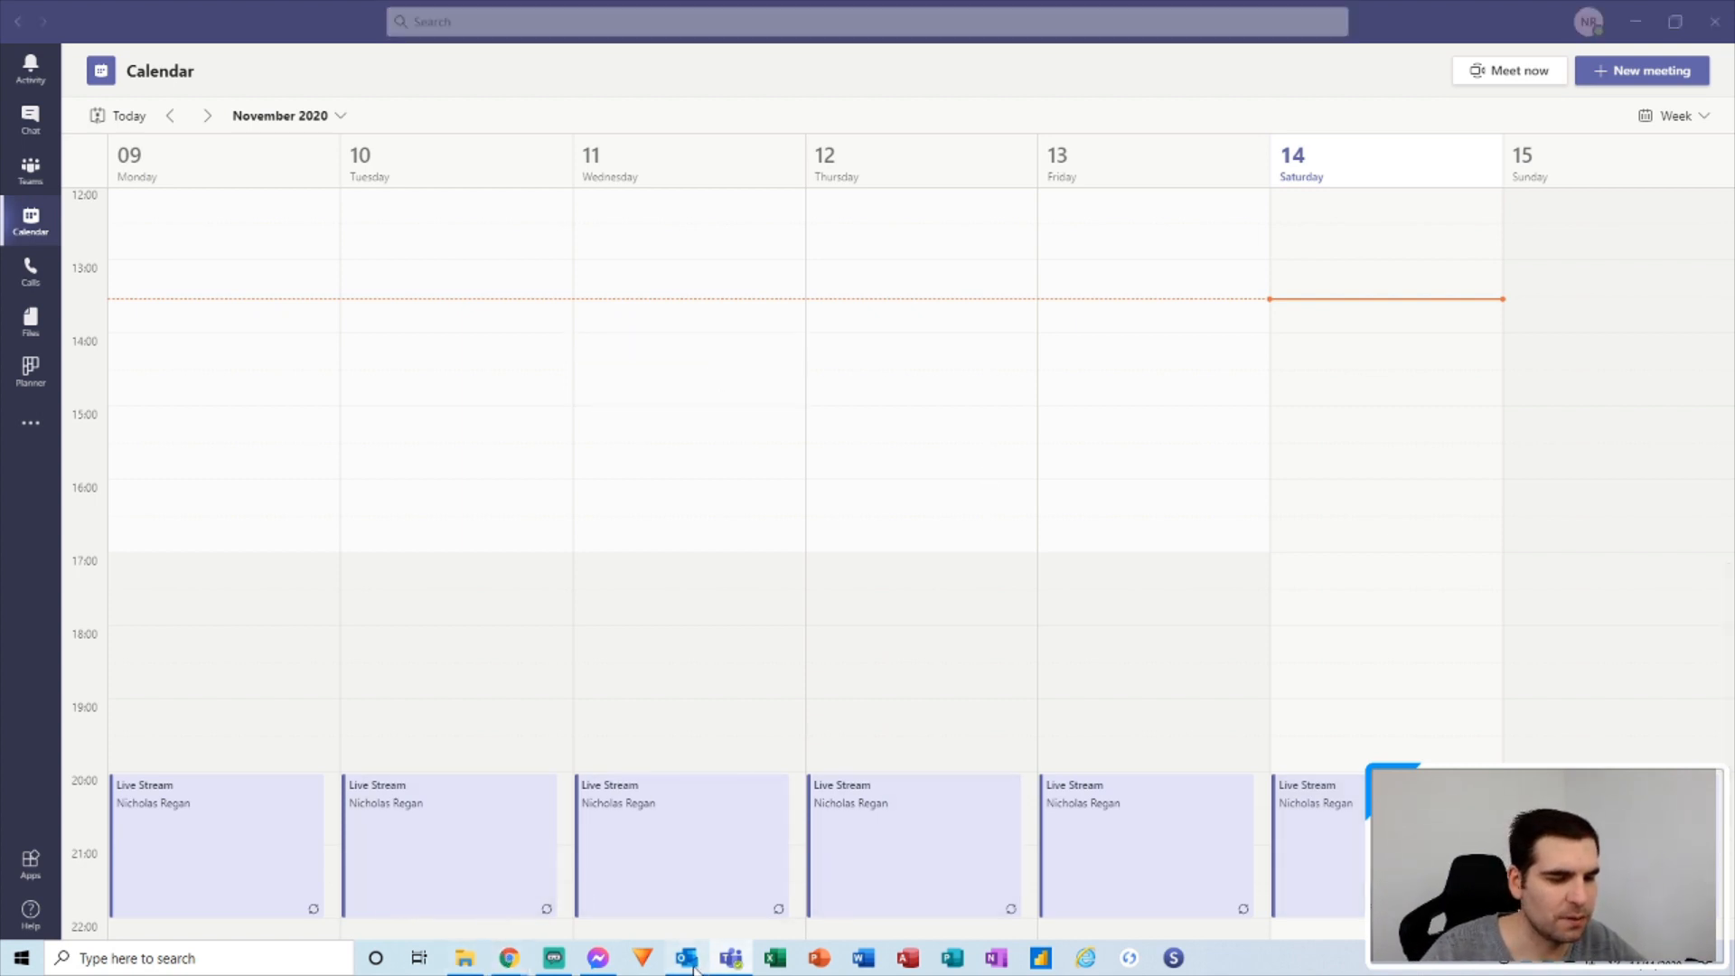
In Outlook, create a 'test' appointment for Saturday 14 November 13:00–14:00 and save it.
click(684, 958)
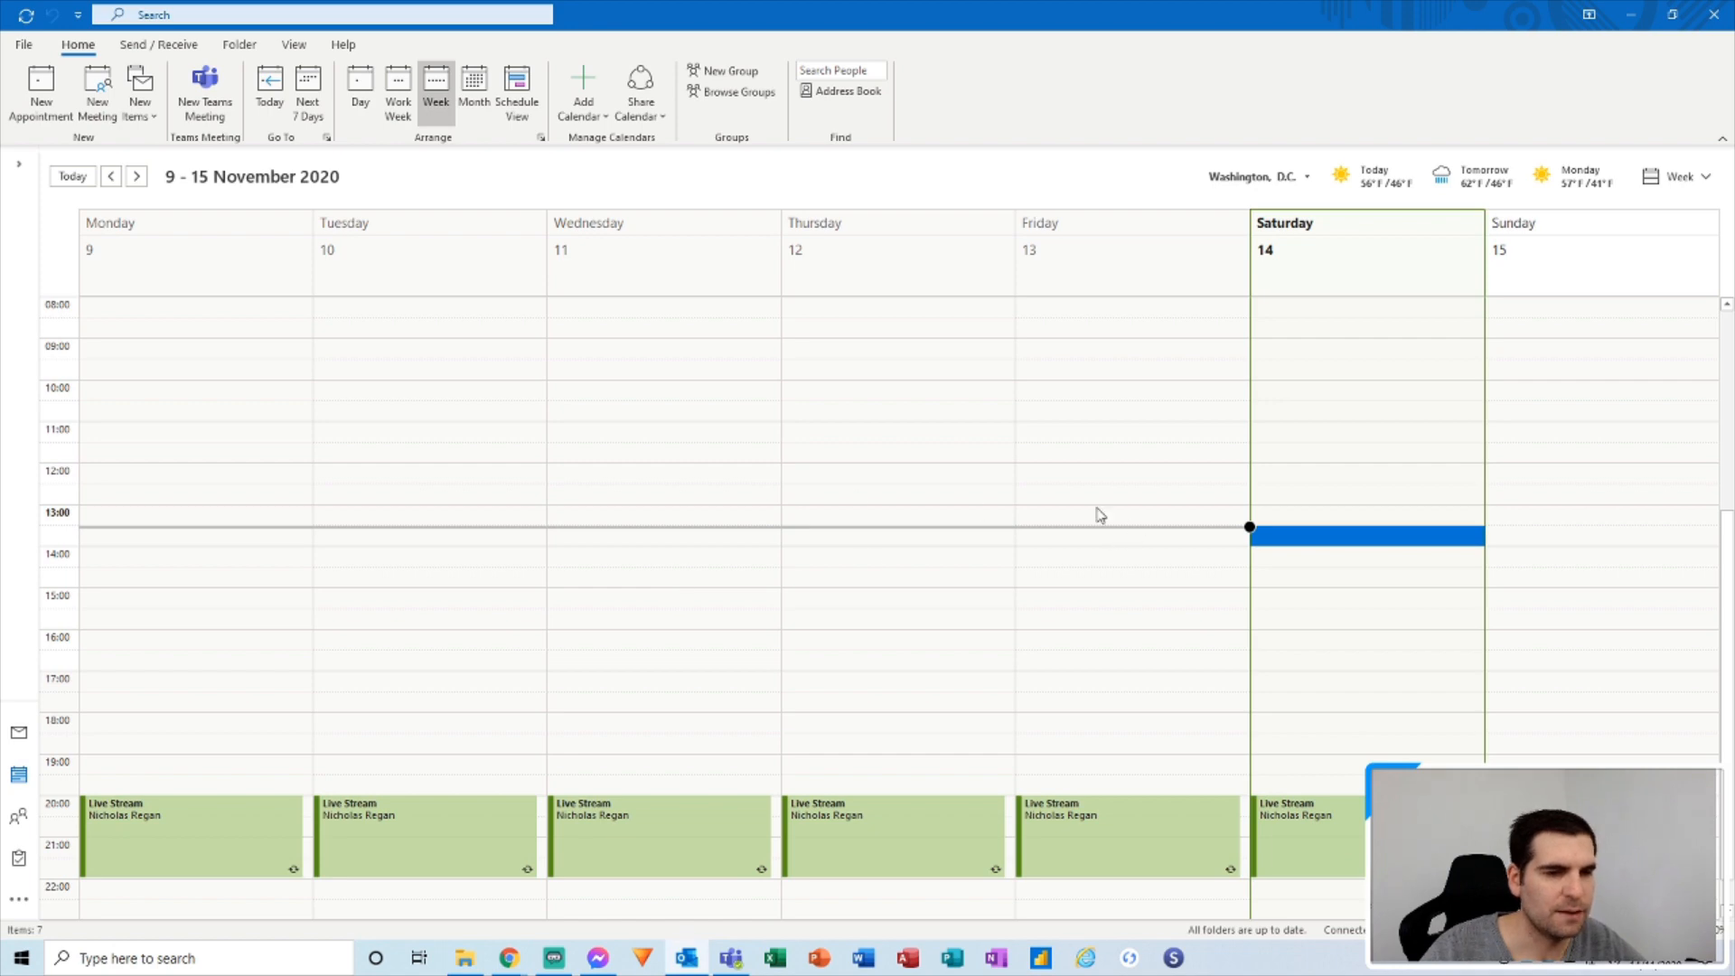
click(1364, 514)
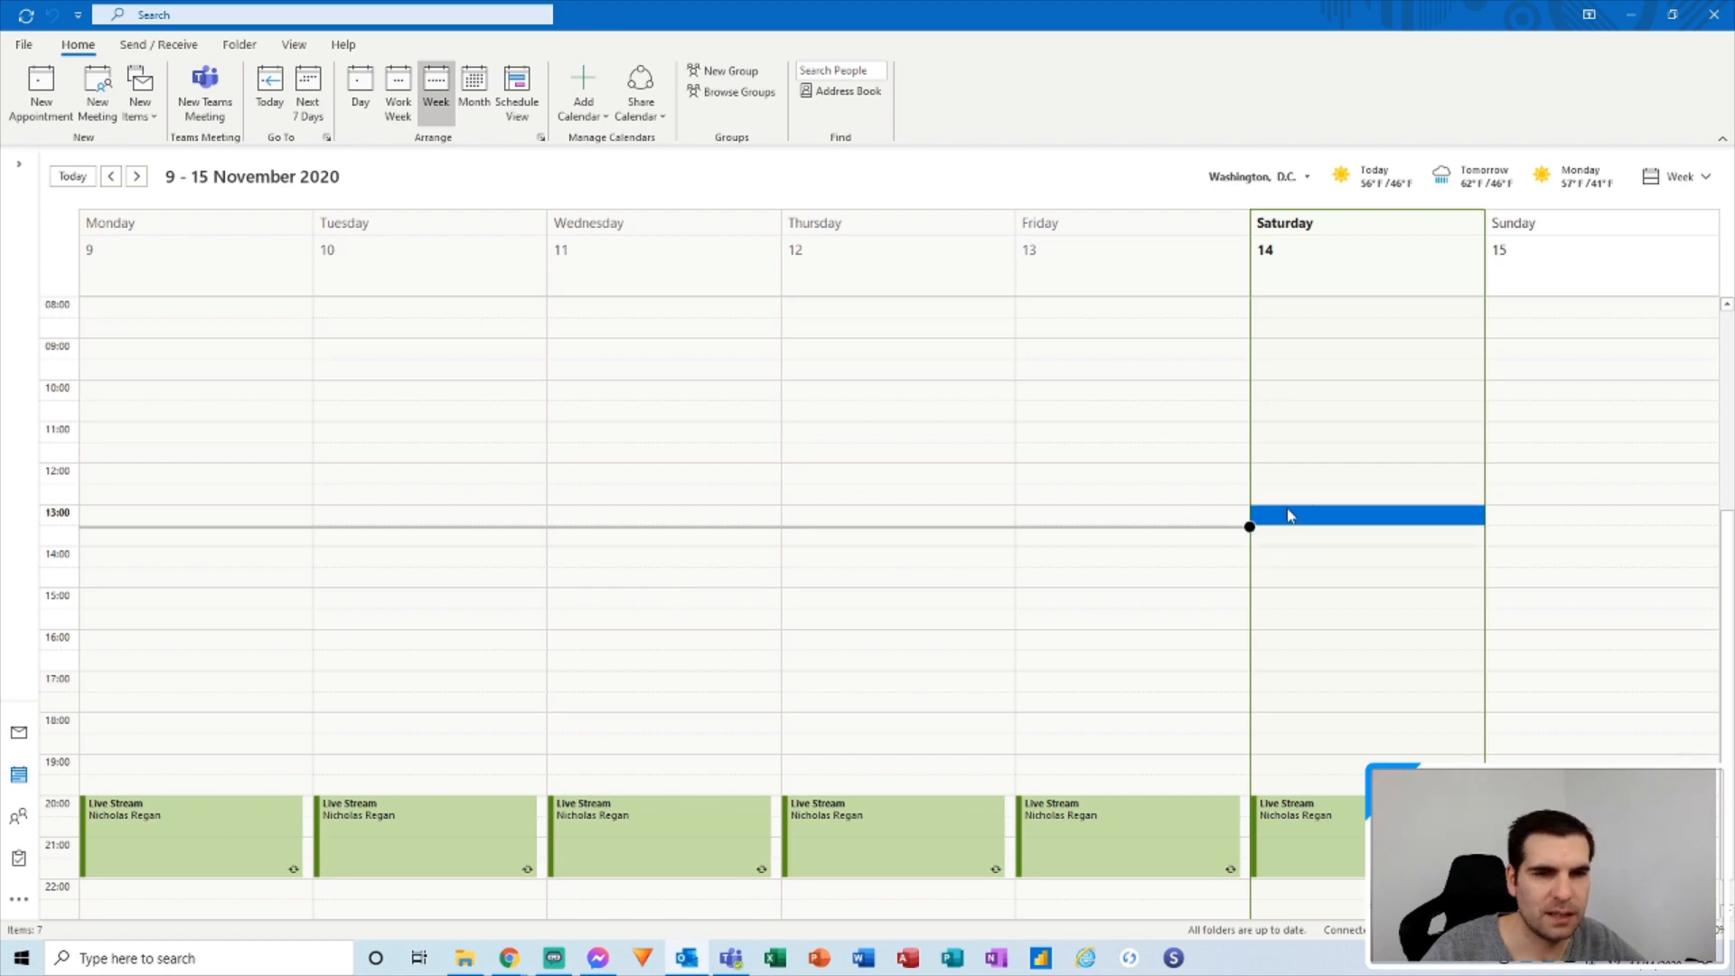
mouse_move(1304, 456)
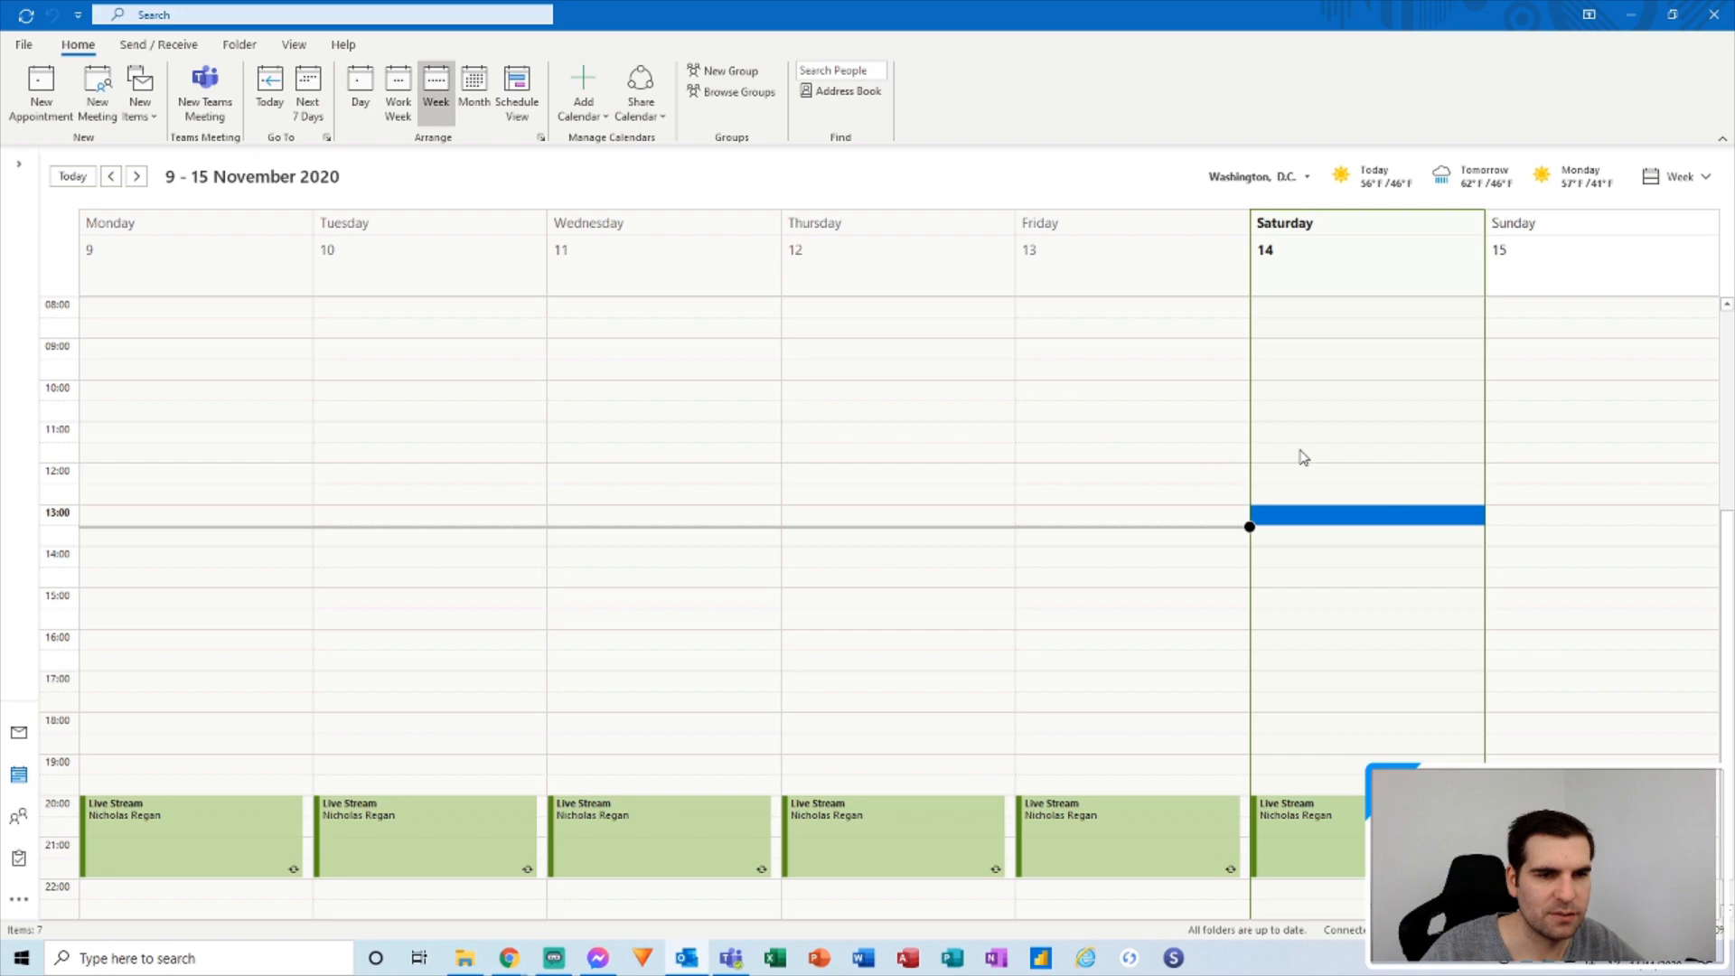
double_click(1362, 515)
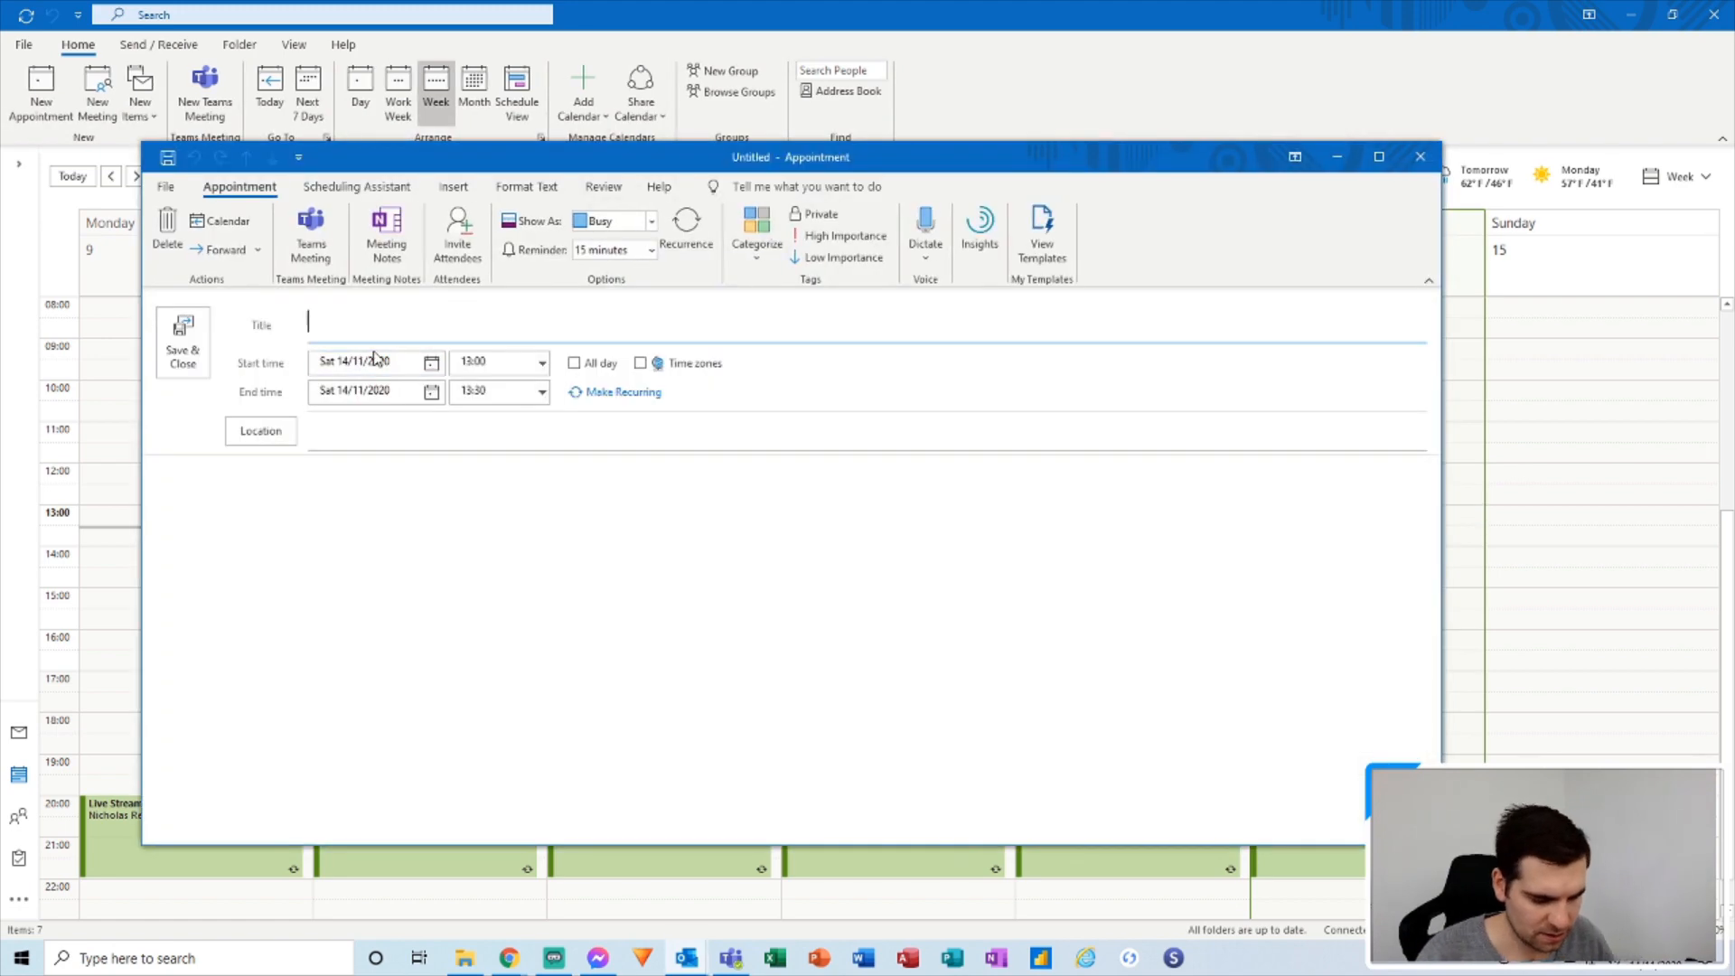
text(test)
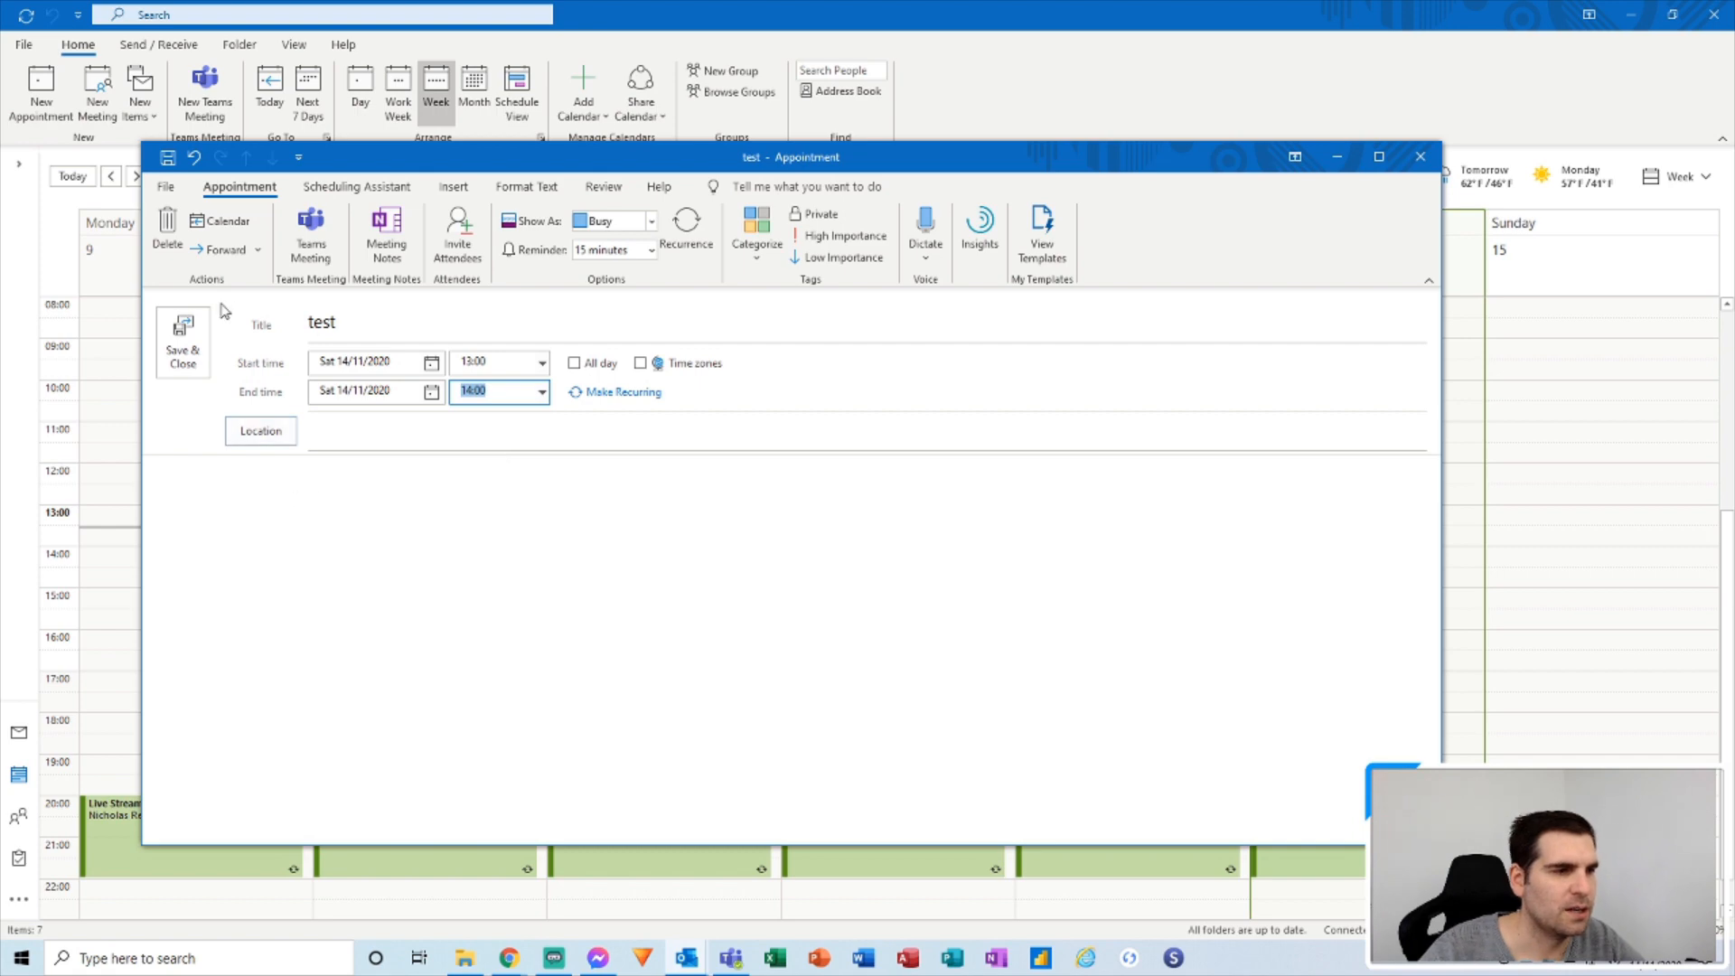
click(183, 340)
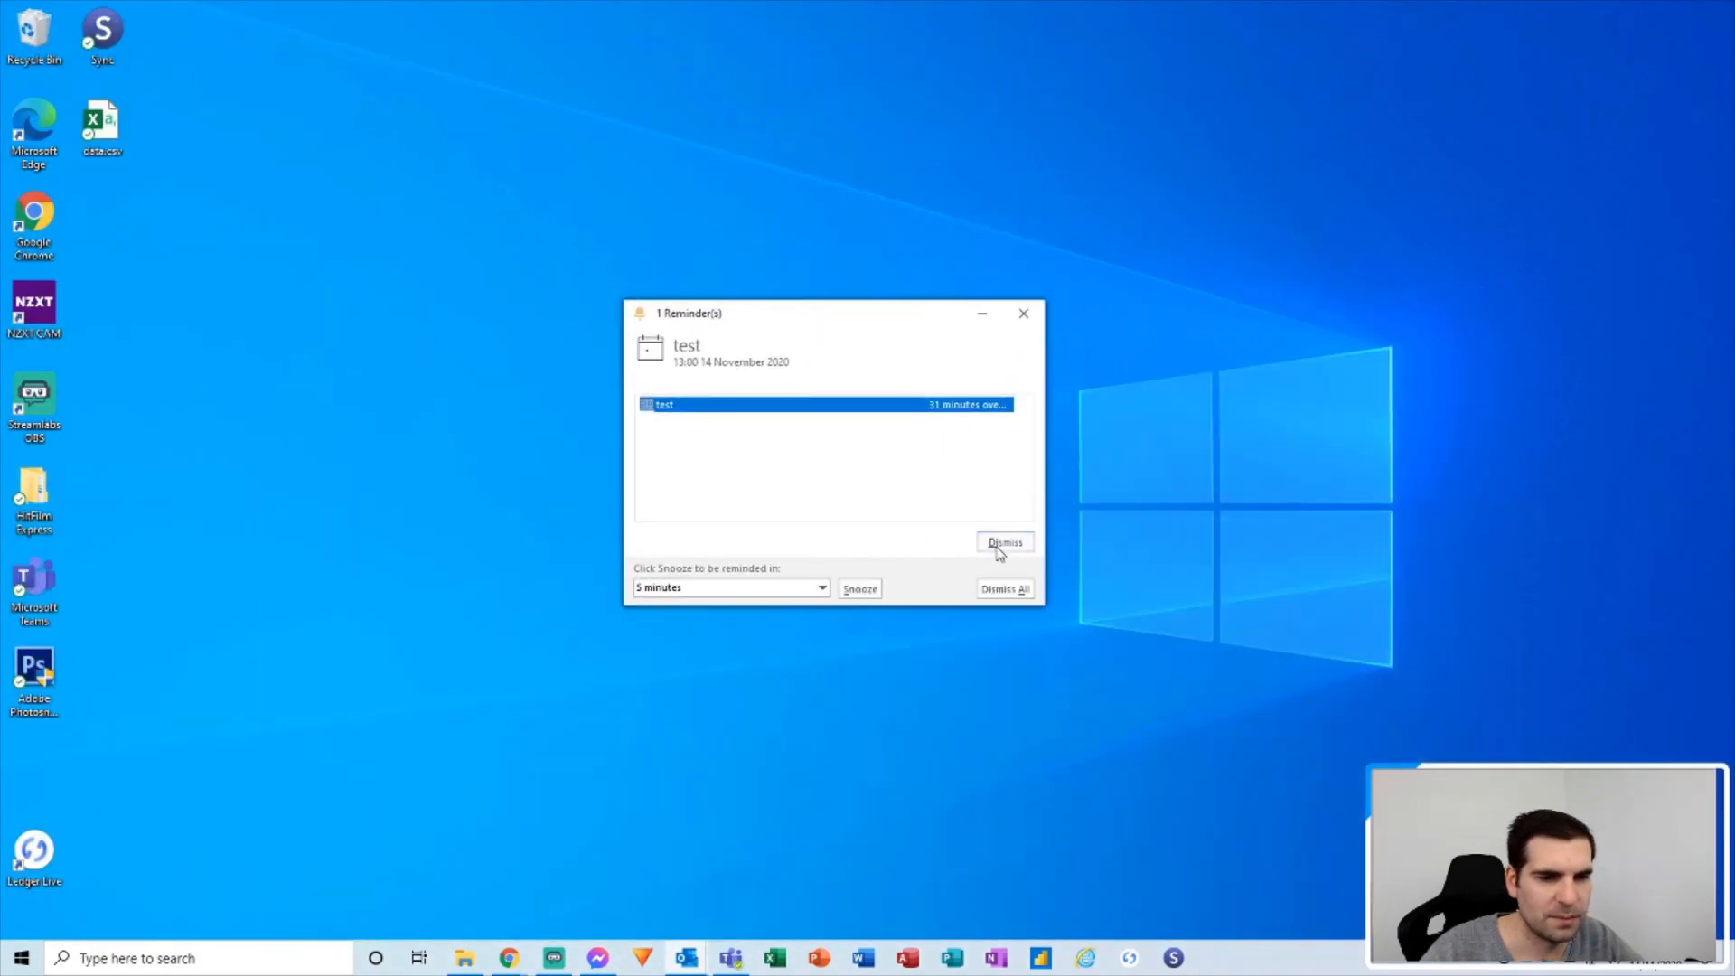
Dismiss the Outlook reminder for the test appointment, returning to the Teams calendar.
click(1004, 541)
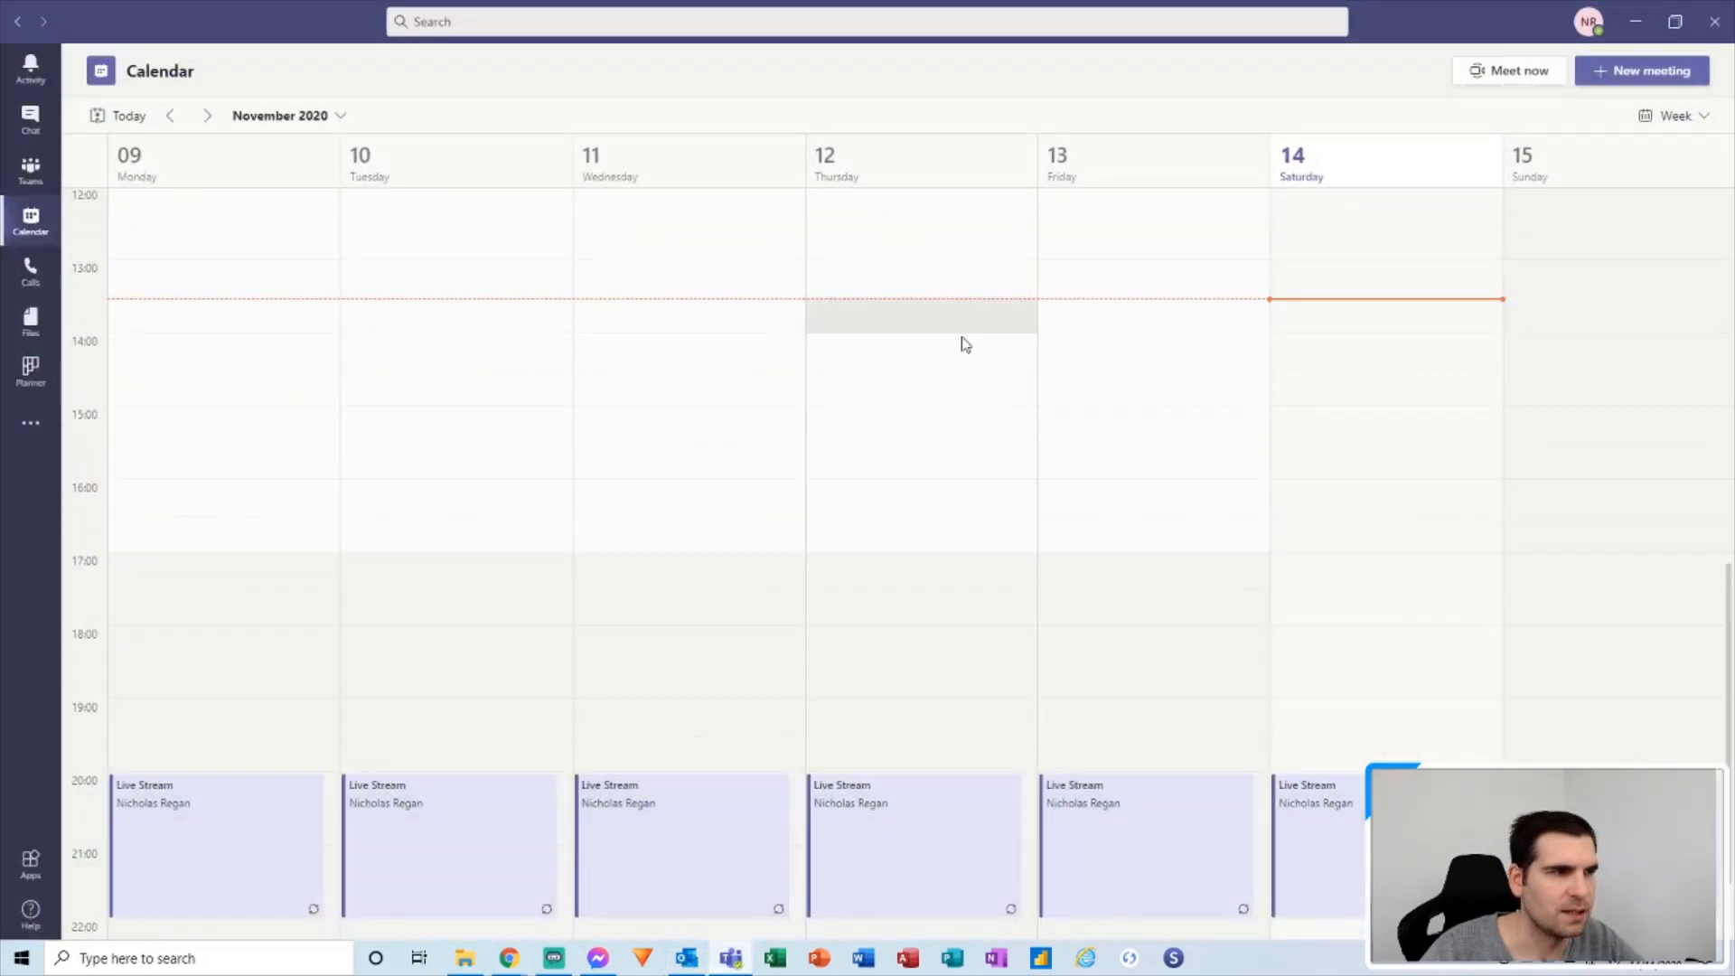
mouse_move(1324, 352)
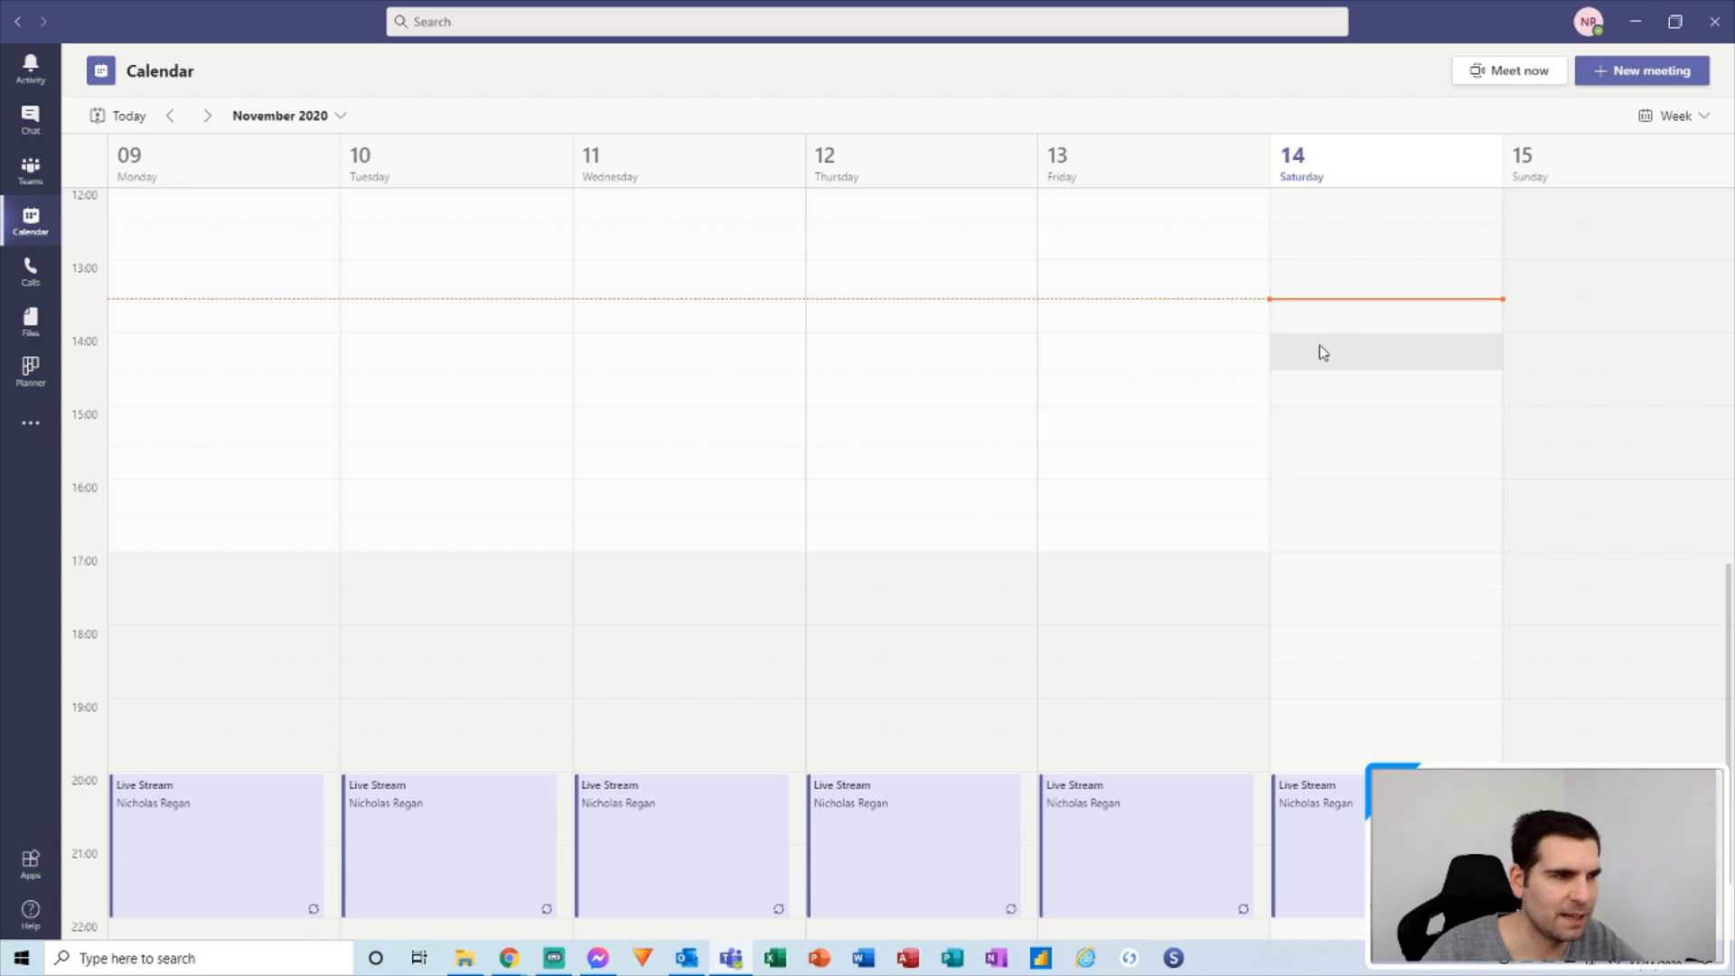
Reload the Teams calendar so the synced 'test' meeting appears at Saturday 13:00 and open its full details.
click(30, 169)
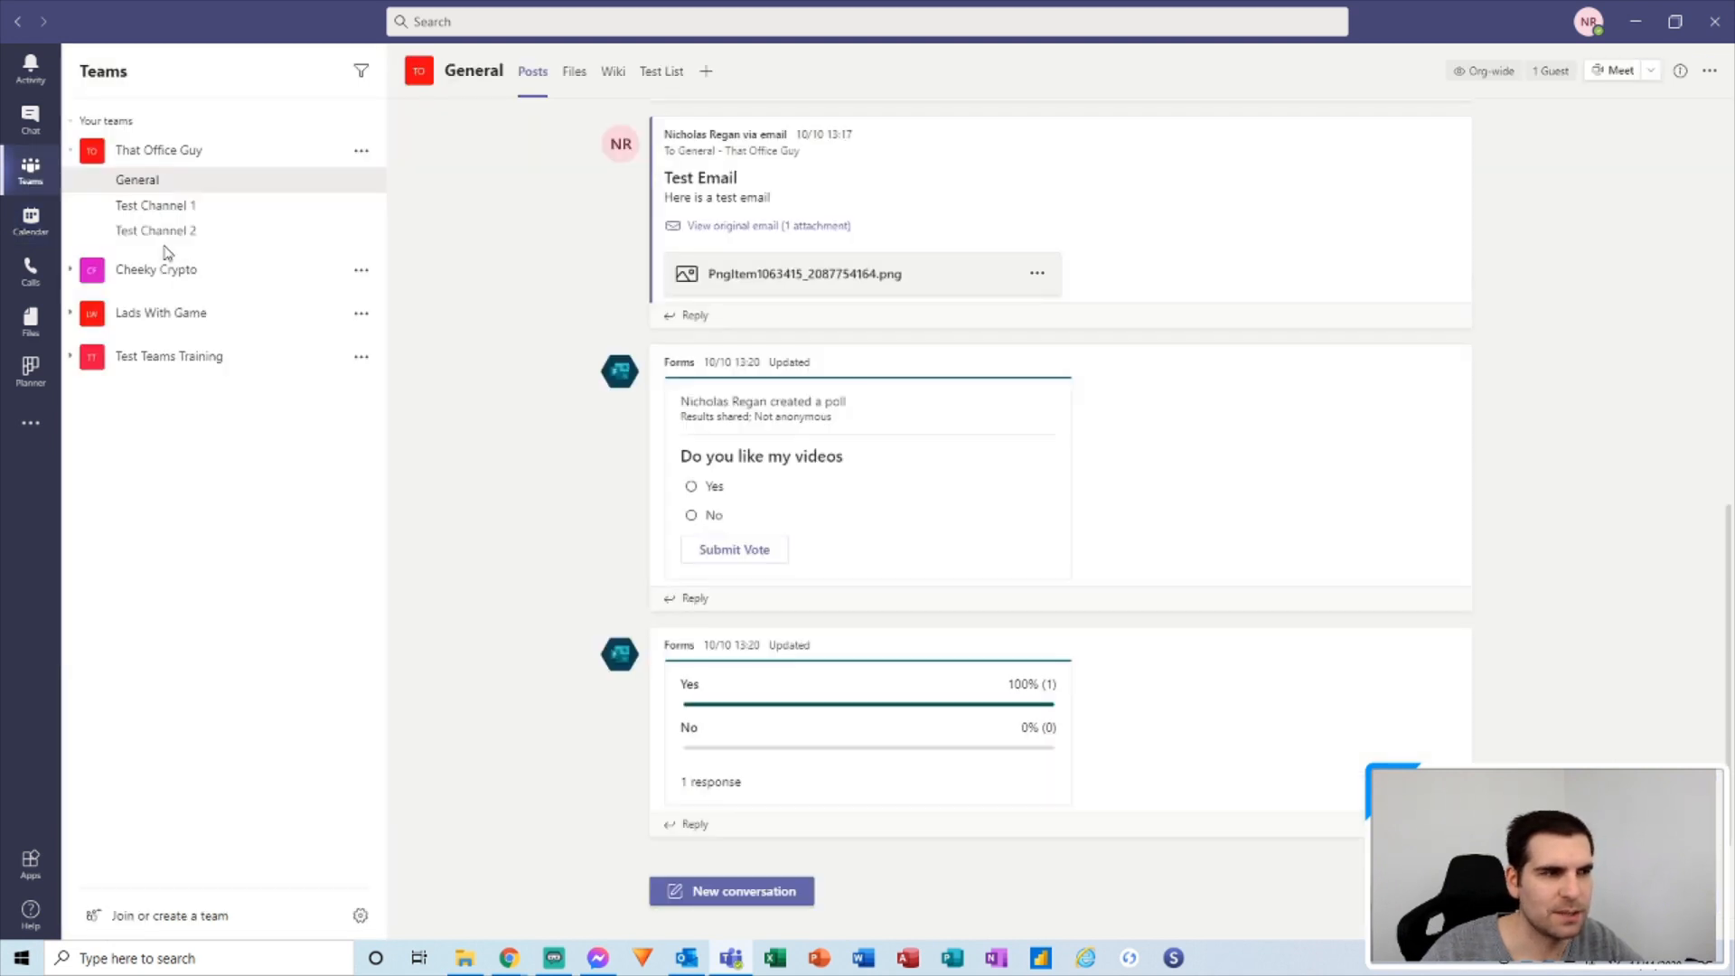
click(31, 219)
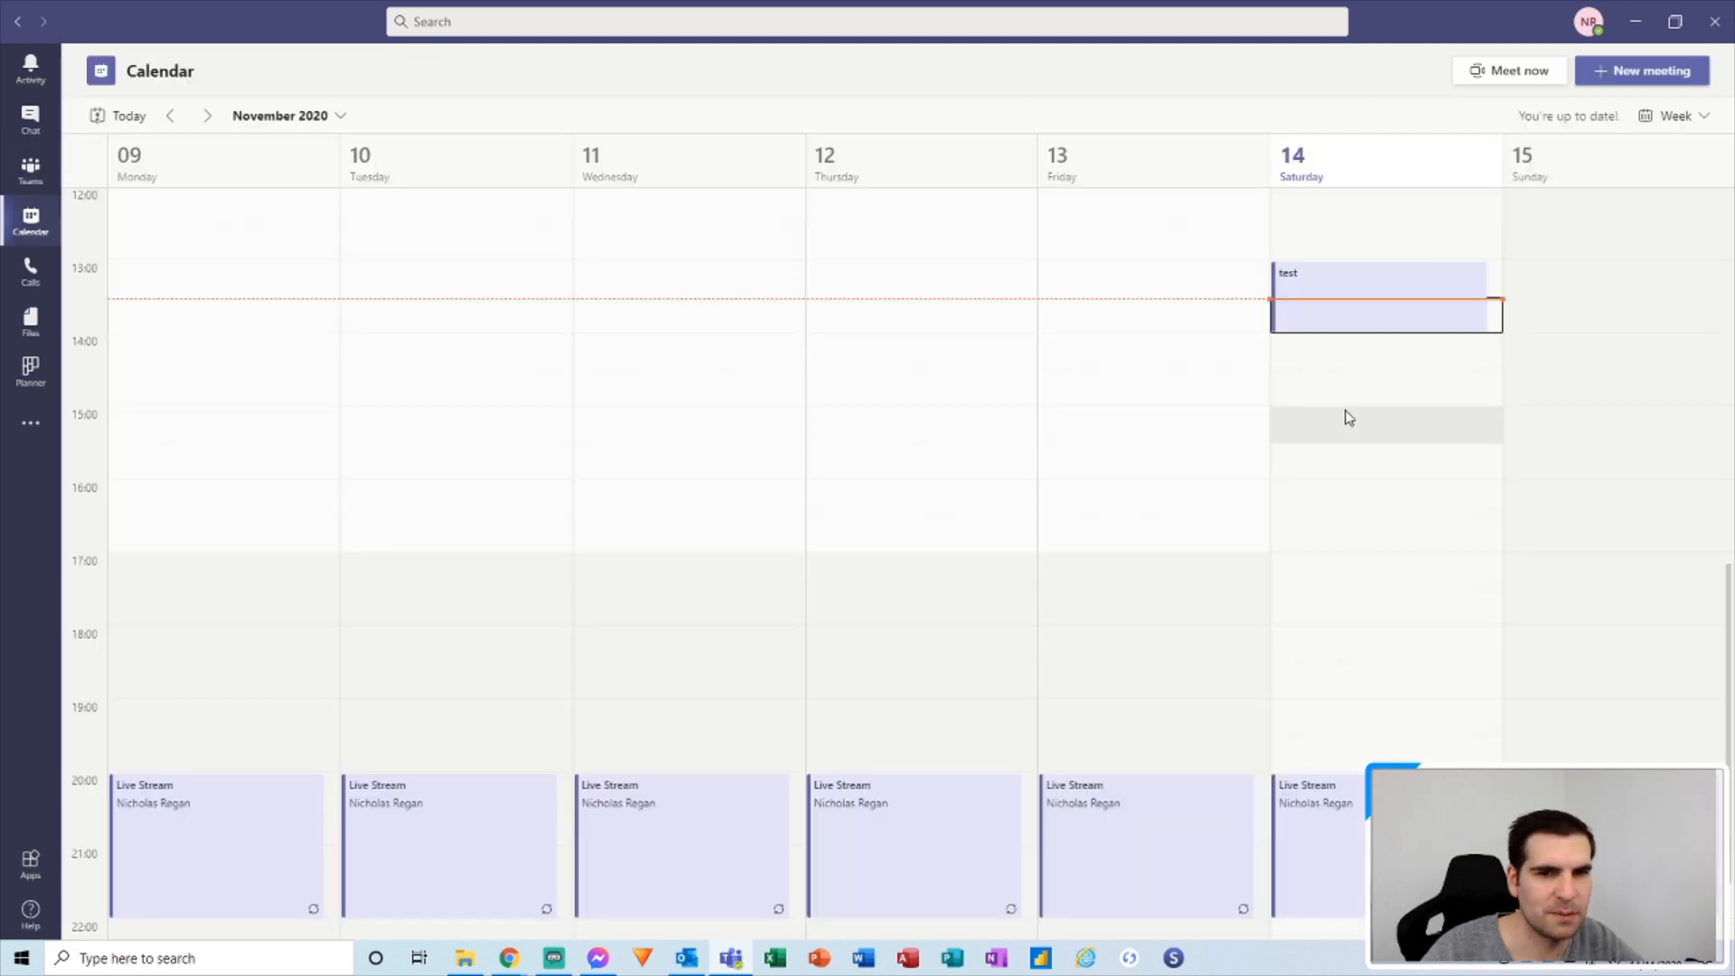
mouse_move(933, 384)
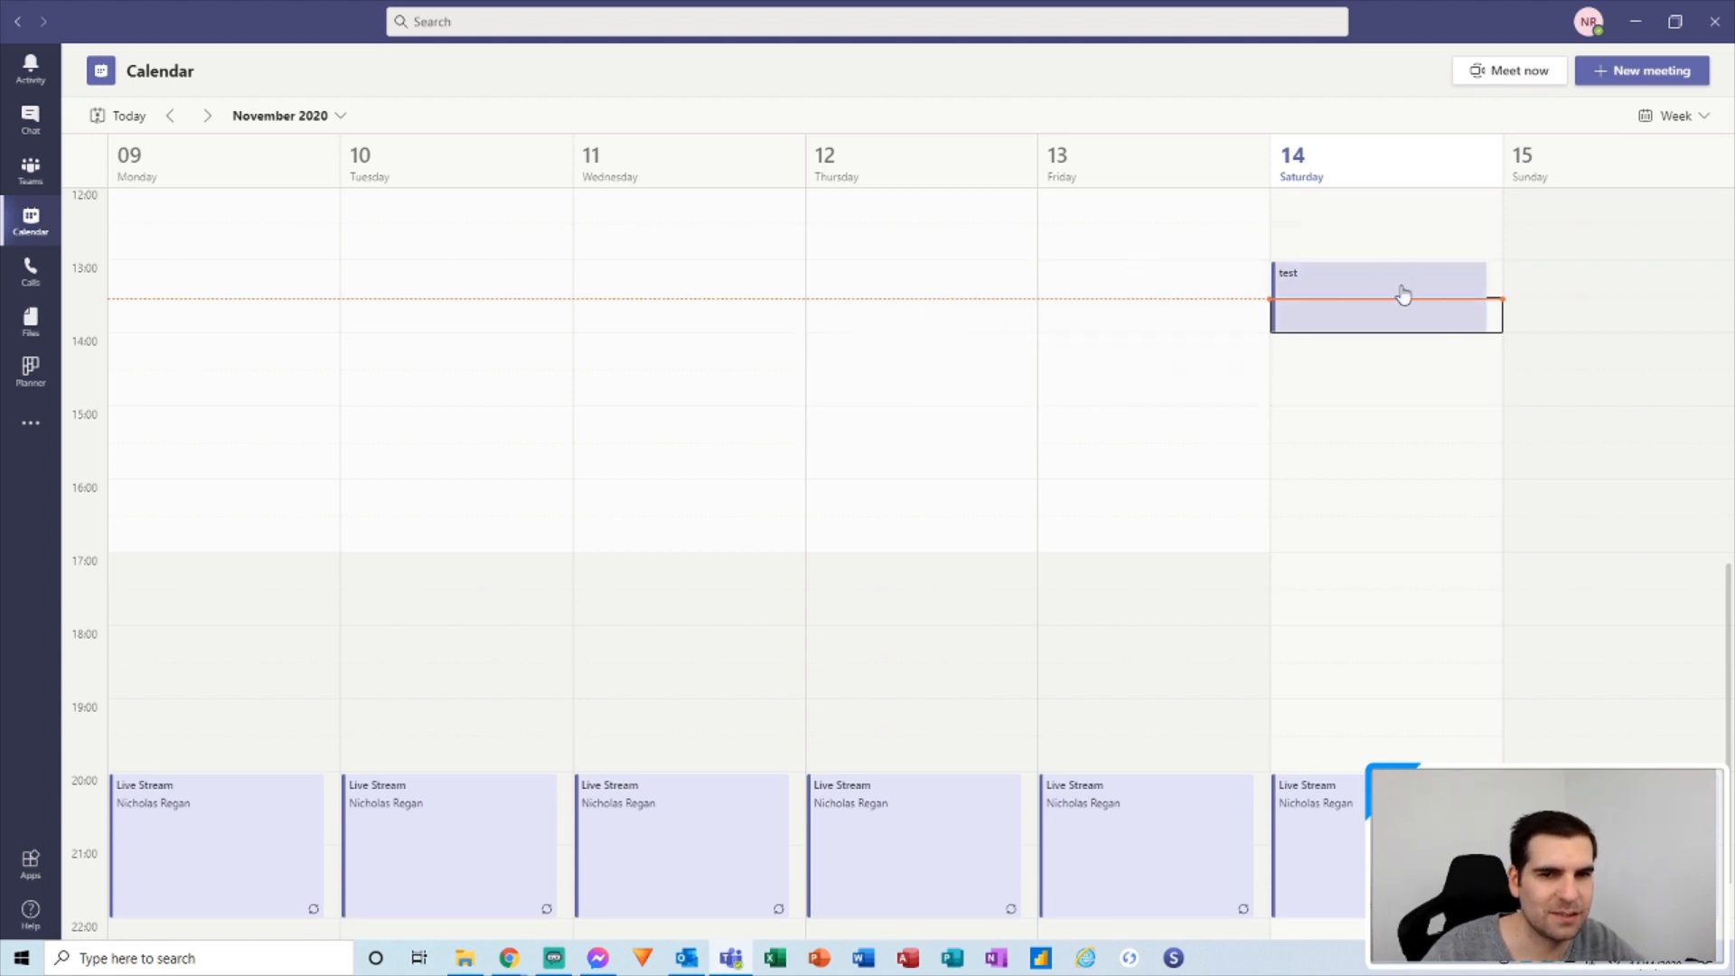
mouse_move(1396, 284)
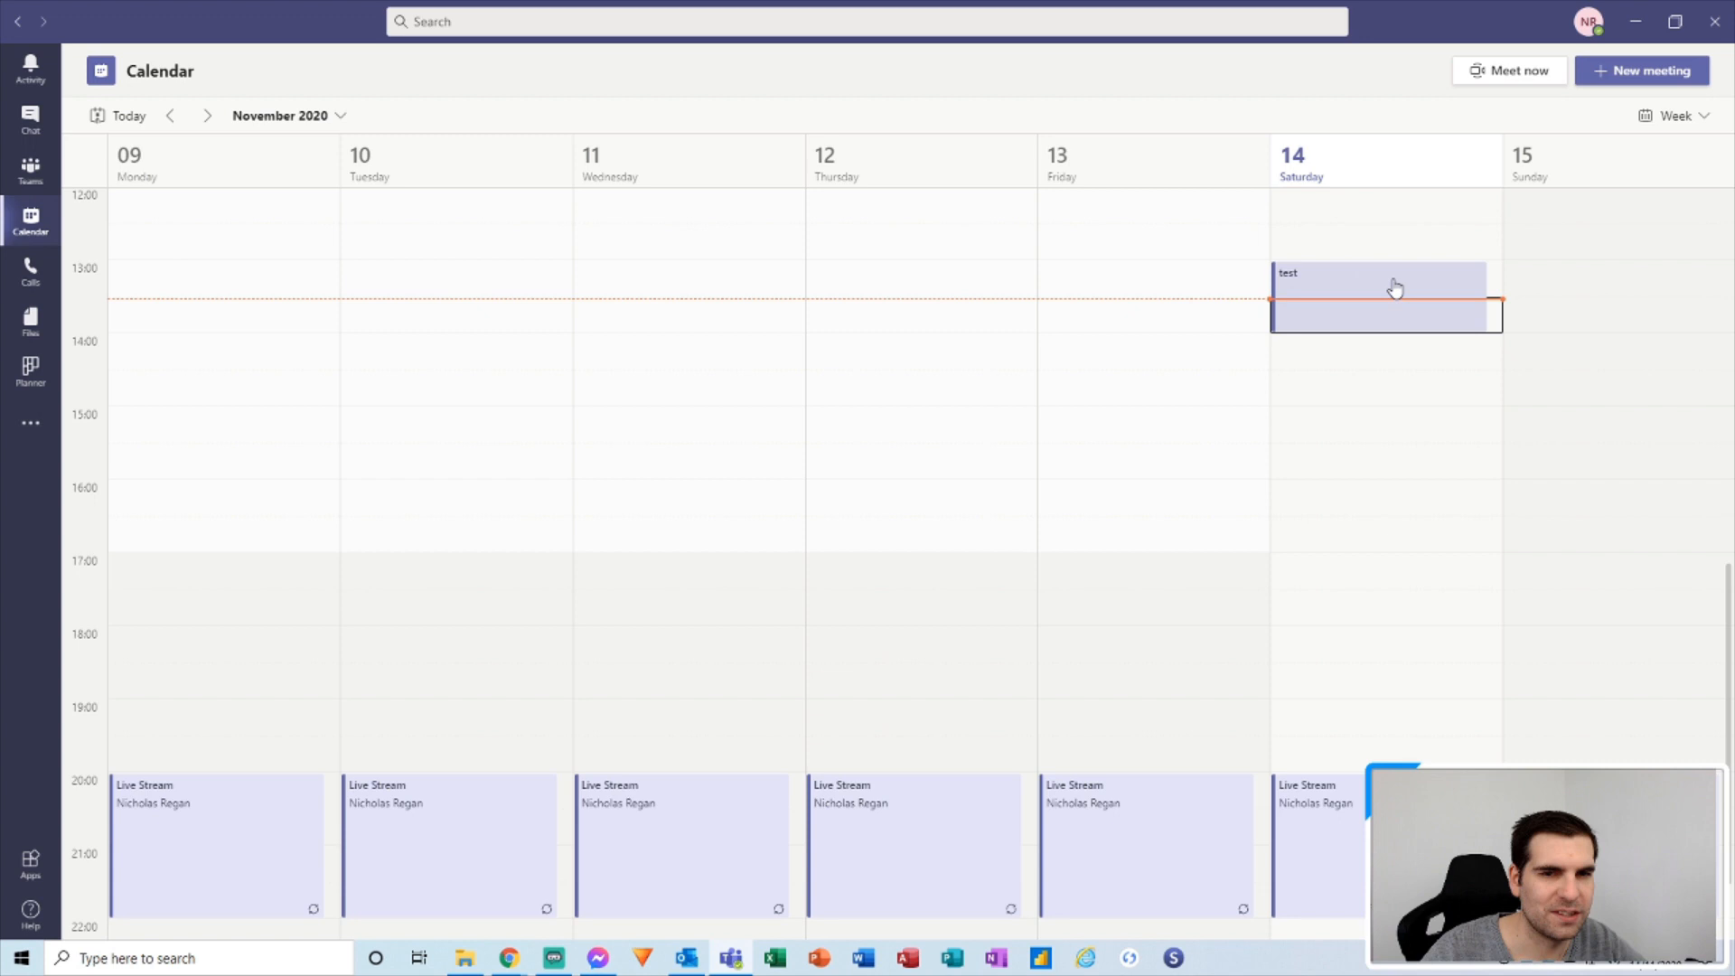
click(1377, 296)
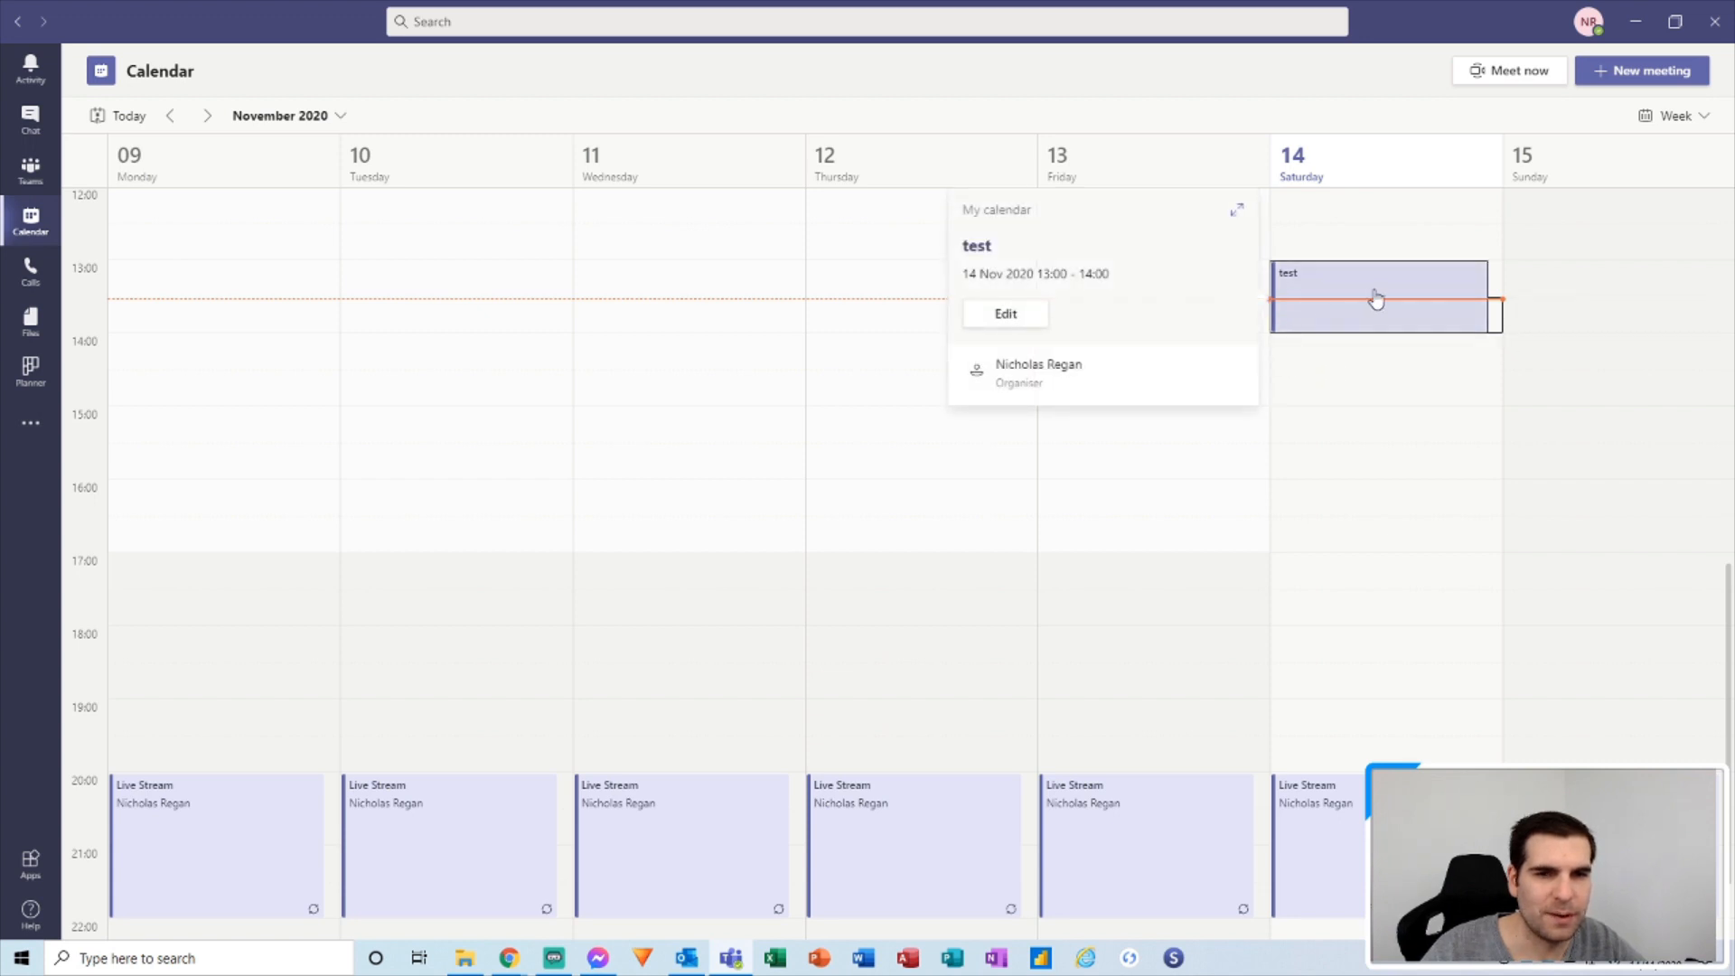
click(1133, 310)
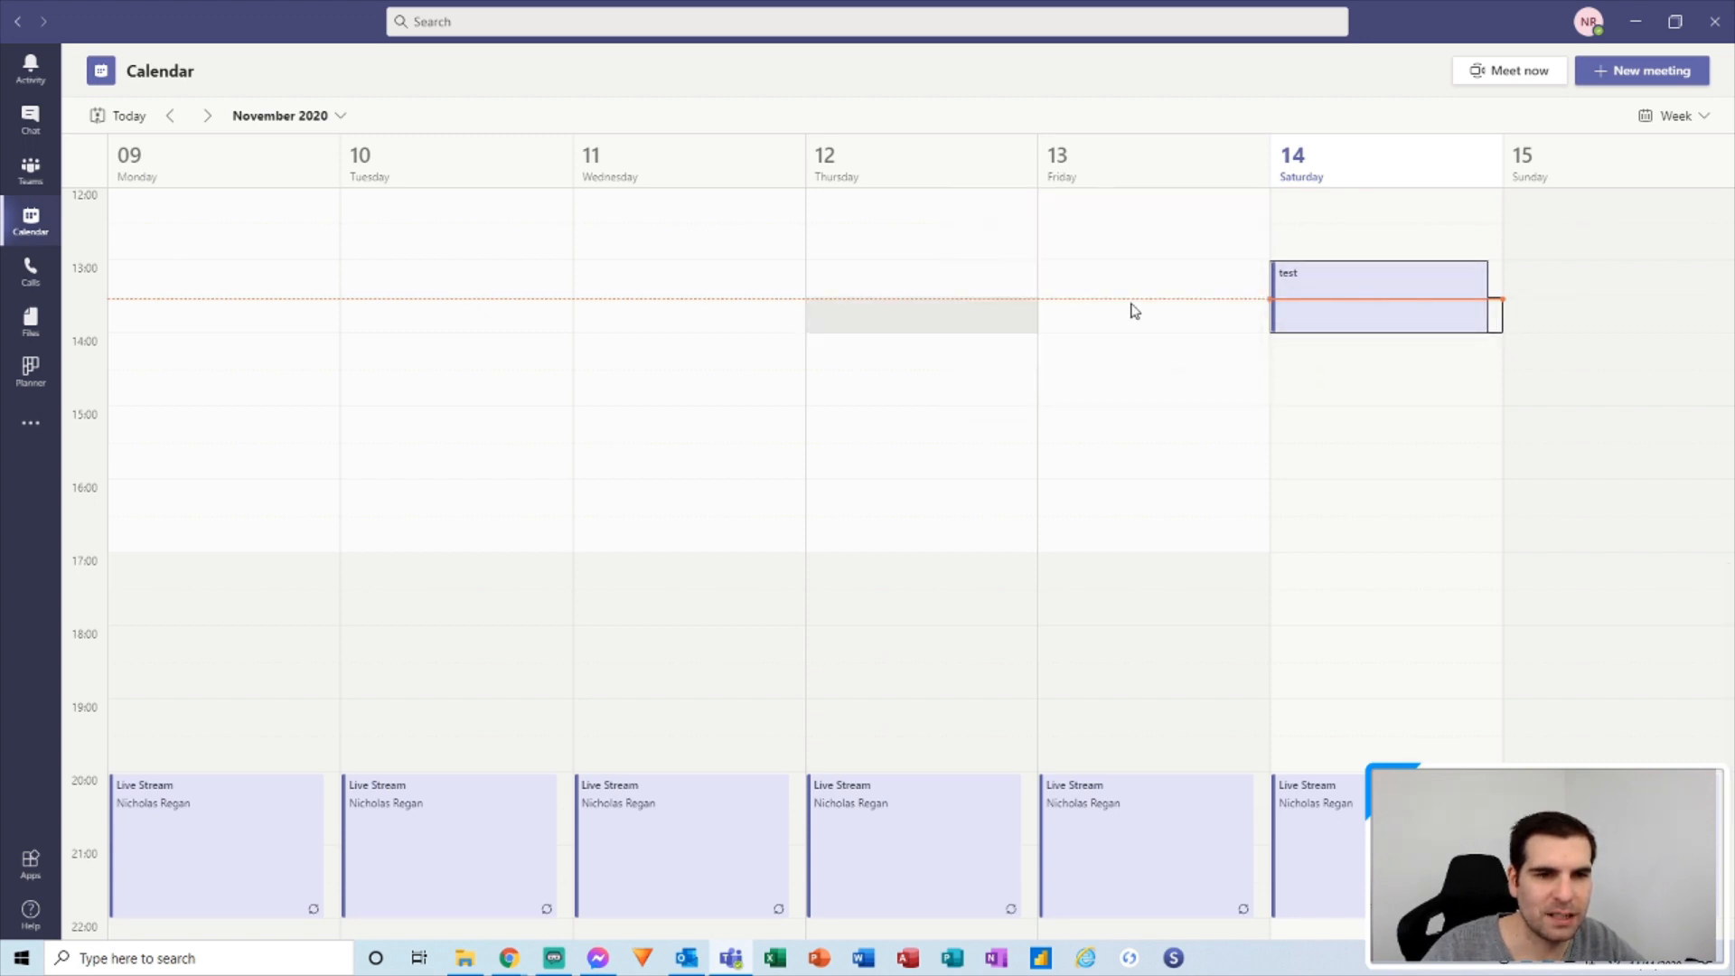
click(1379, 290)
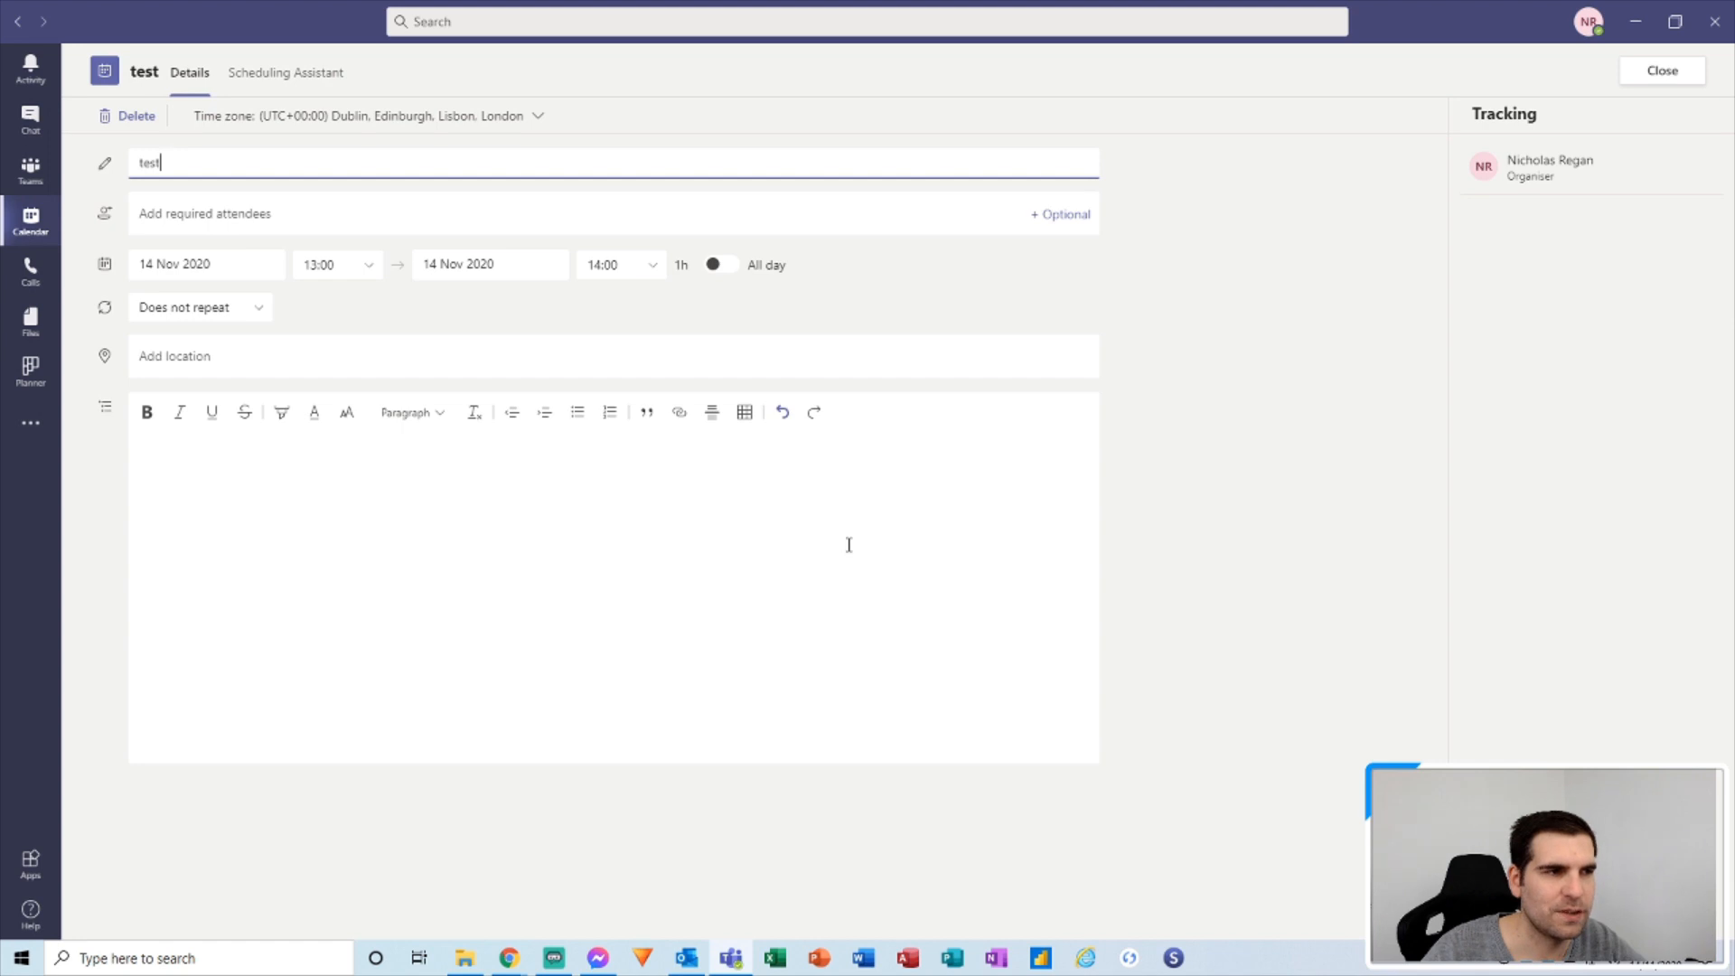
mouse_move(898, 542)
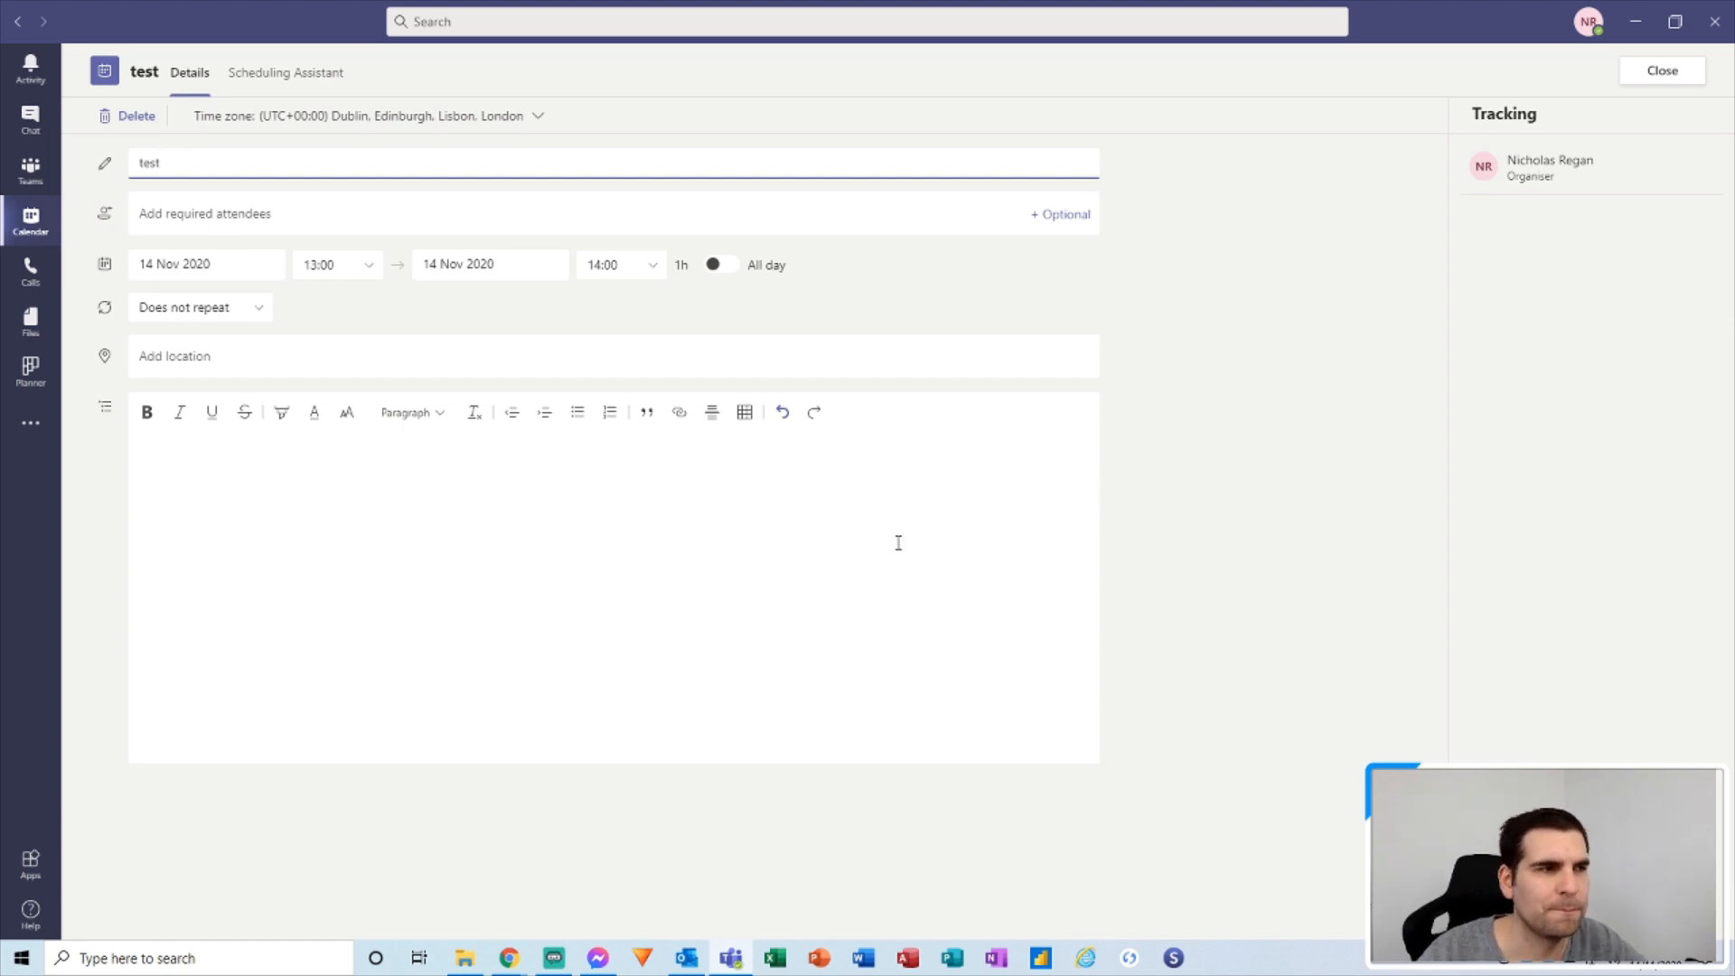
mouse_move(573, 203)
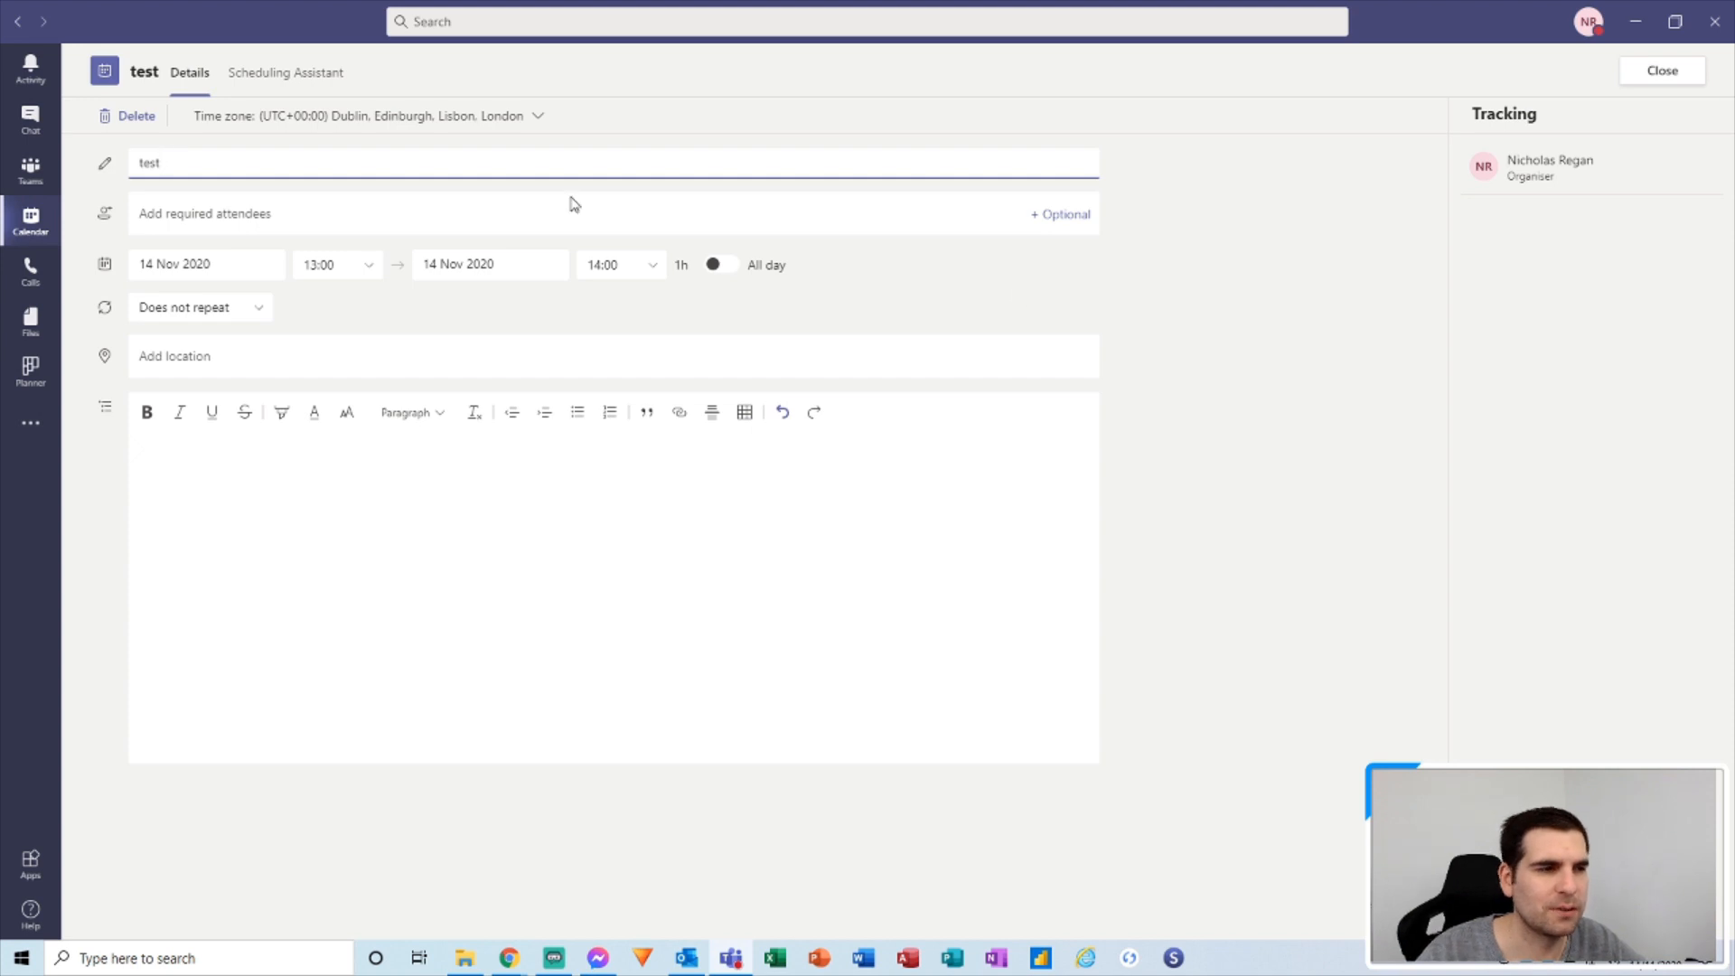
Close the test meeting and check the profile menu shows presence as Busy during it.
click(1657, 70)
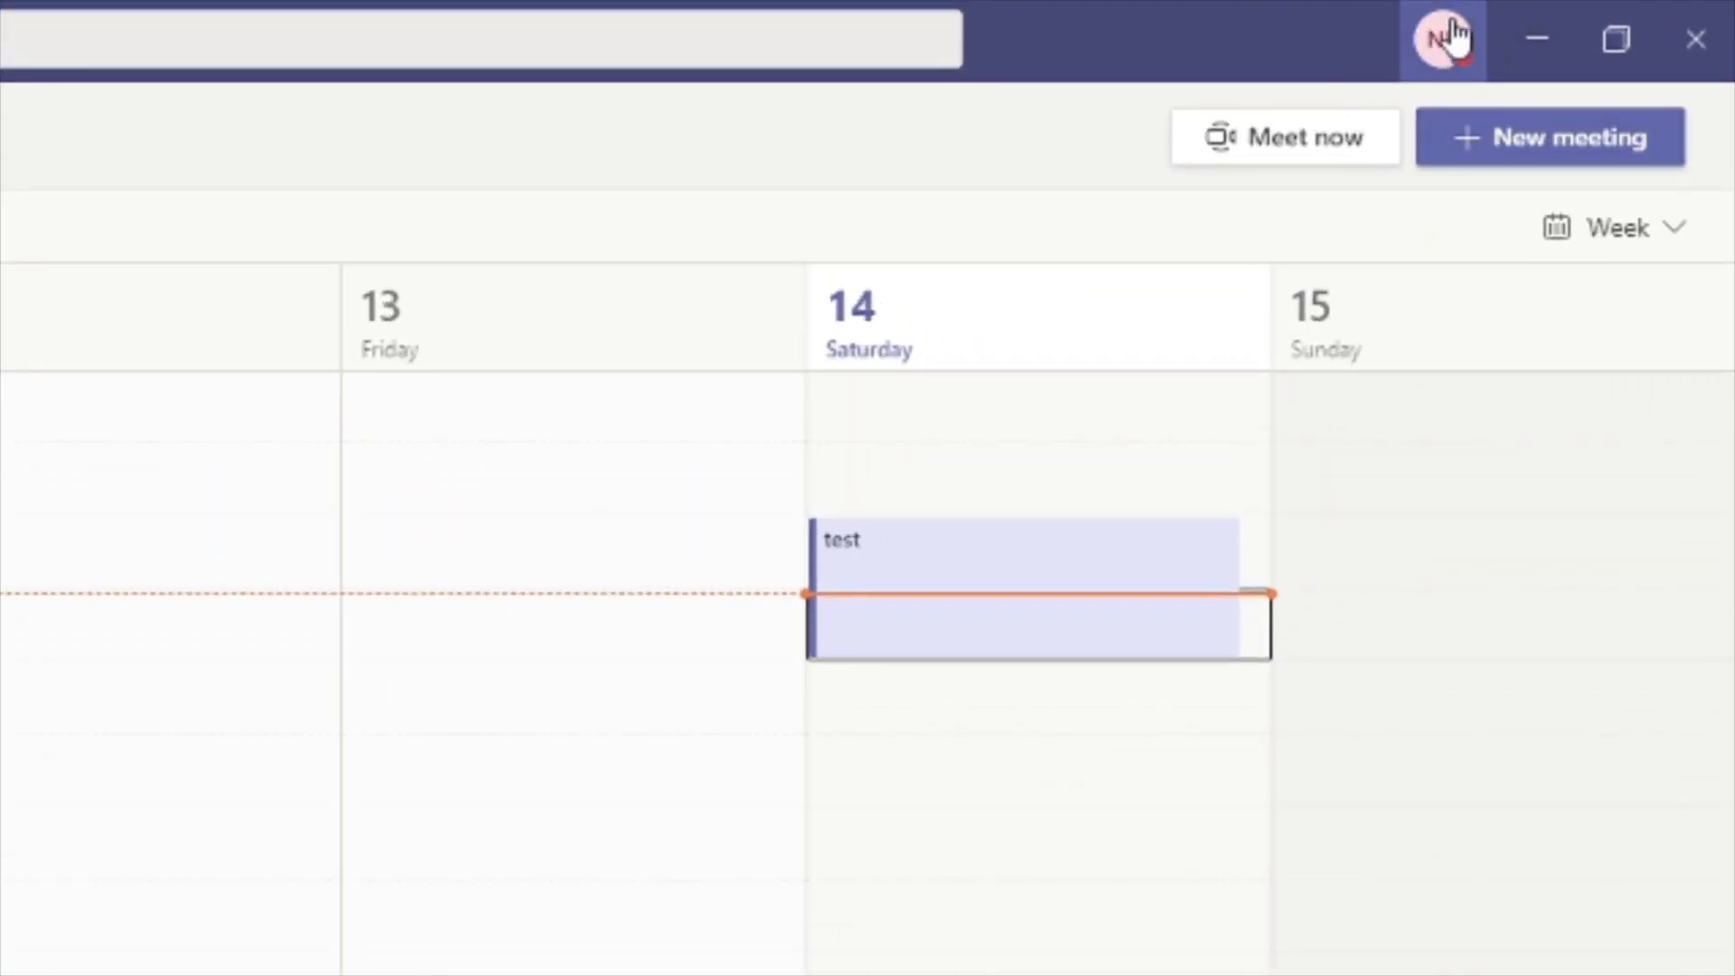
click(1447, 38)
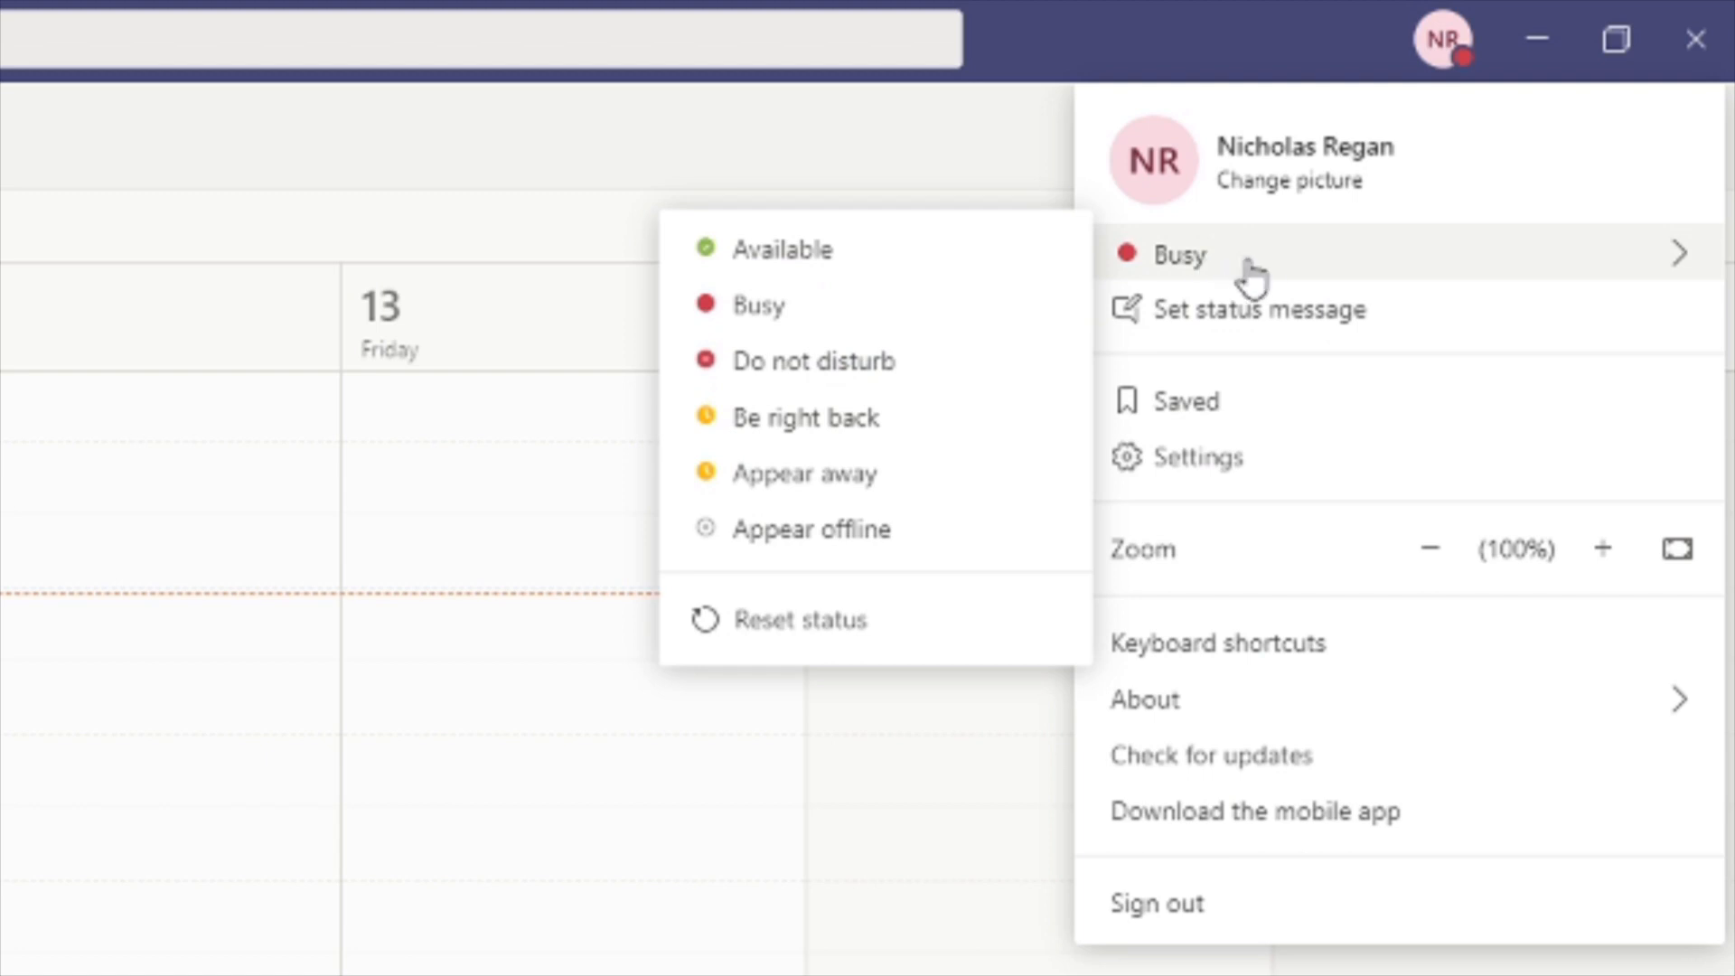
mouse_move(837, 323)
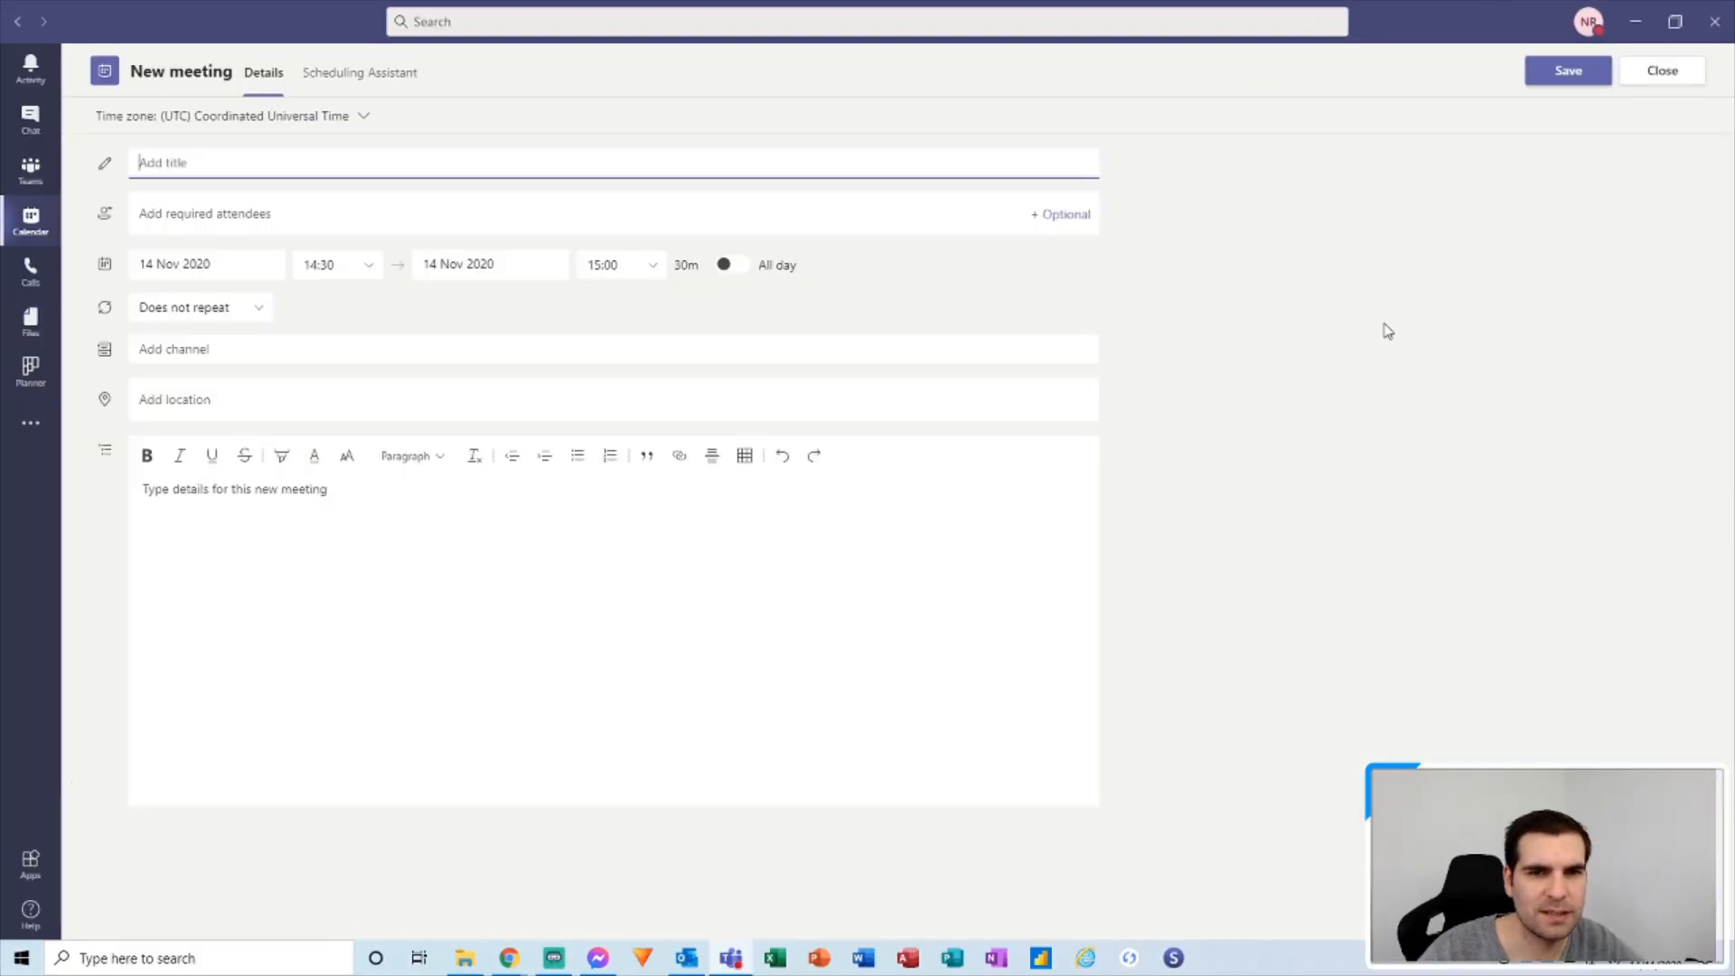
click(1568, 70)
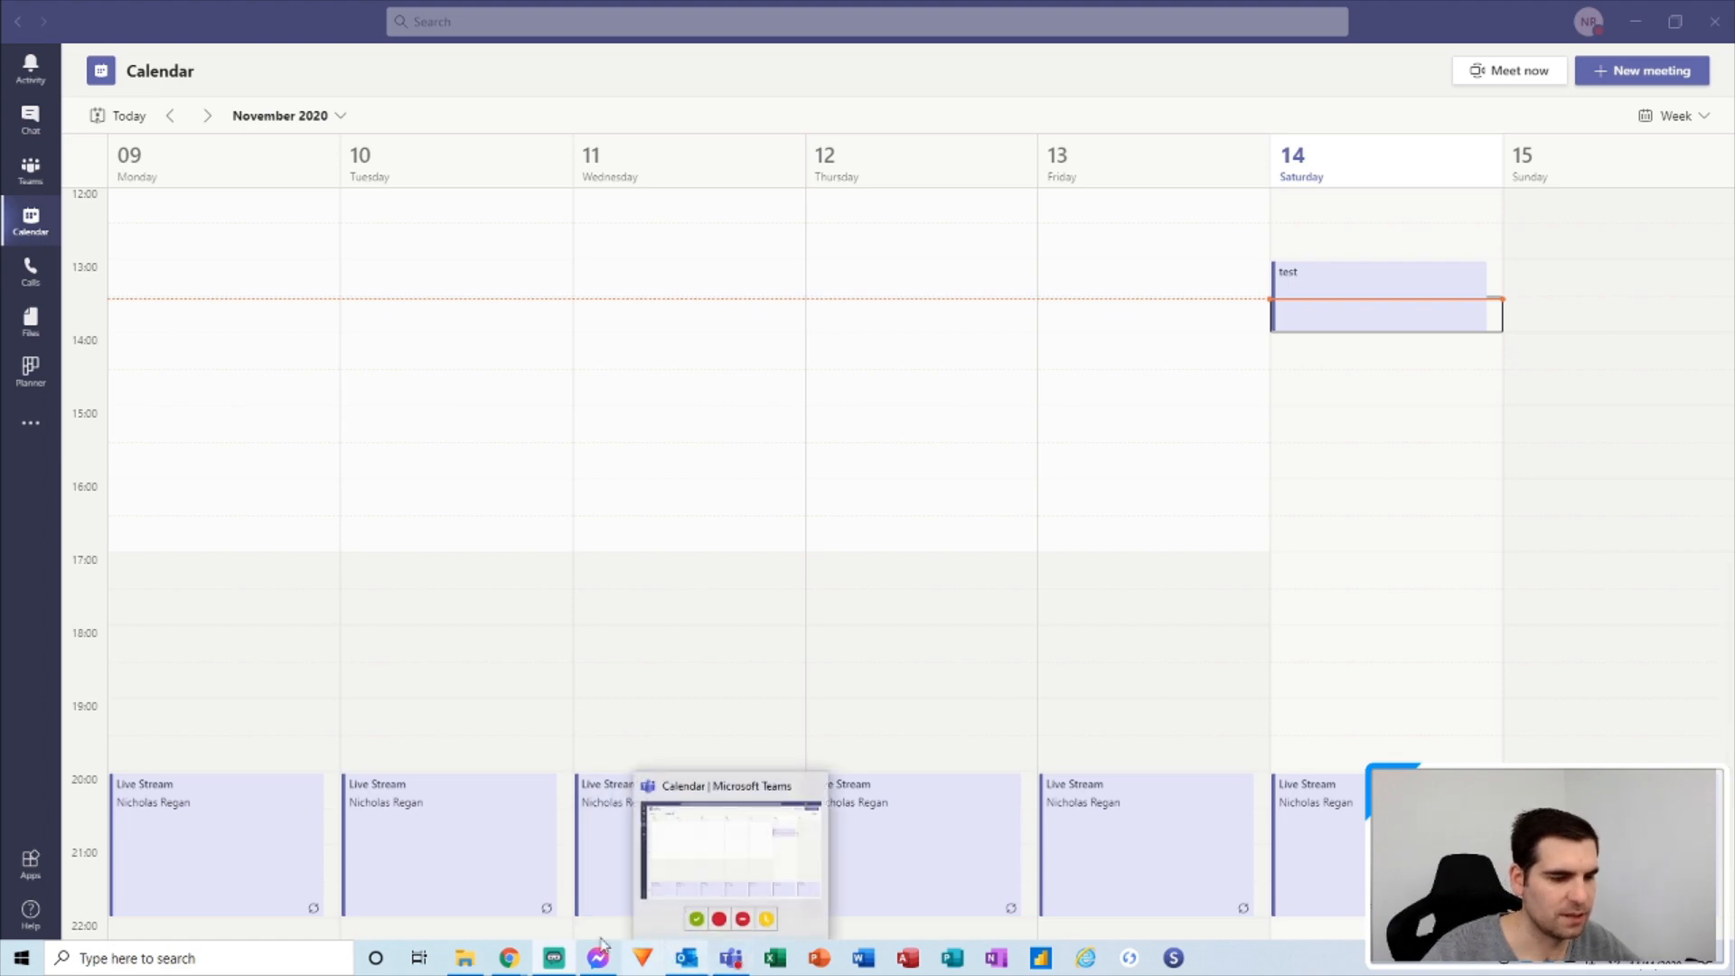
From the Office home page, launch MyAnalytics and show its Focus insights page.
click(502, 958)
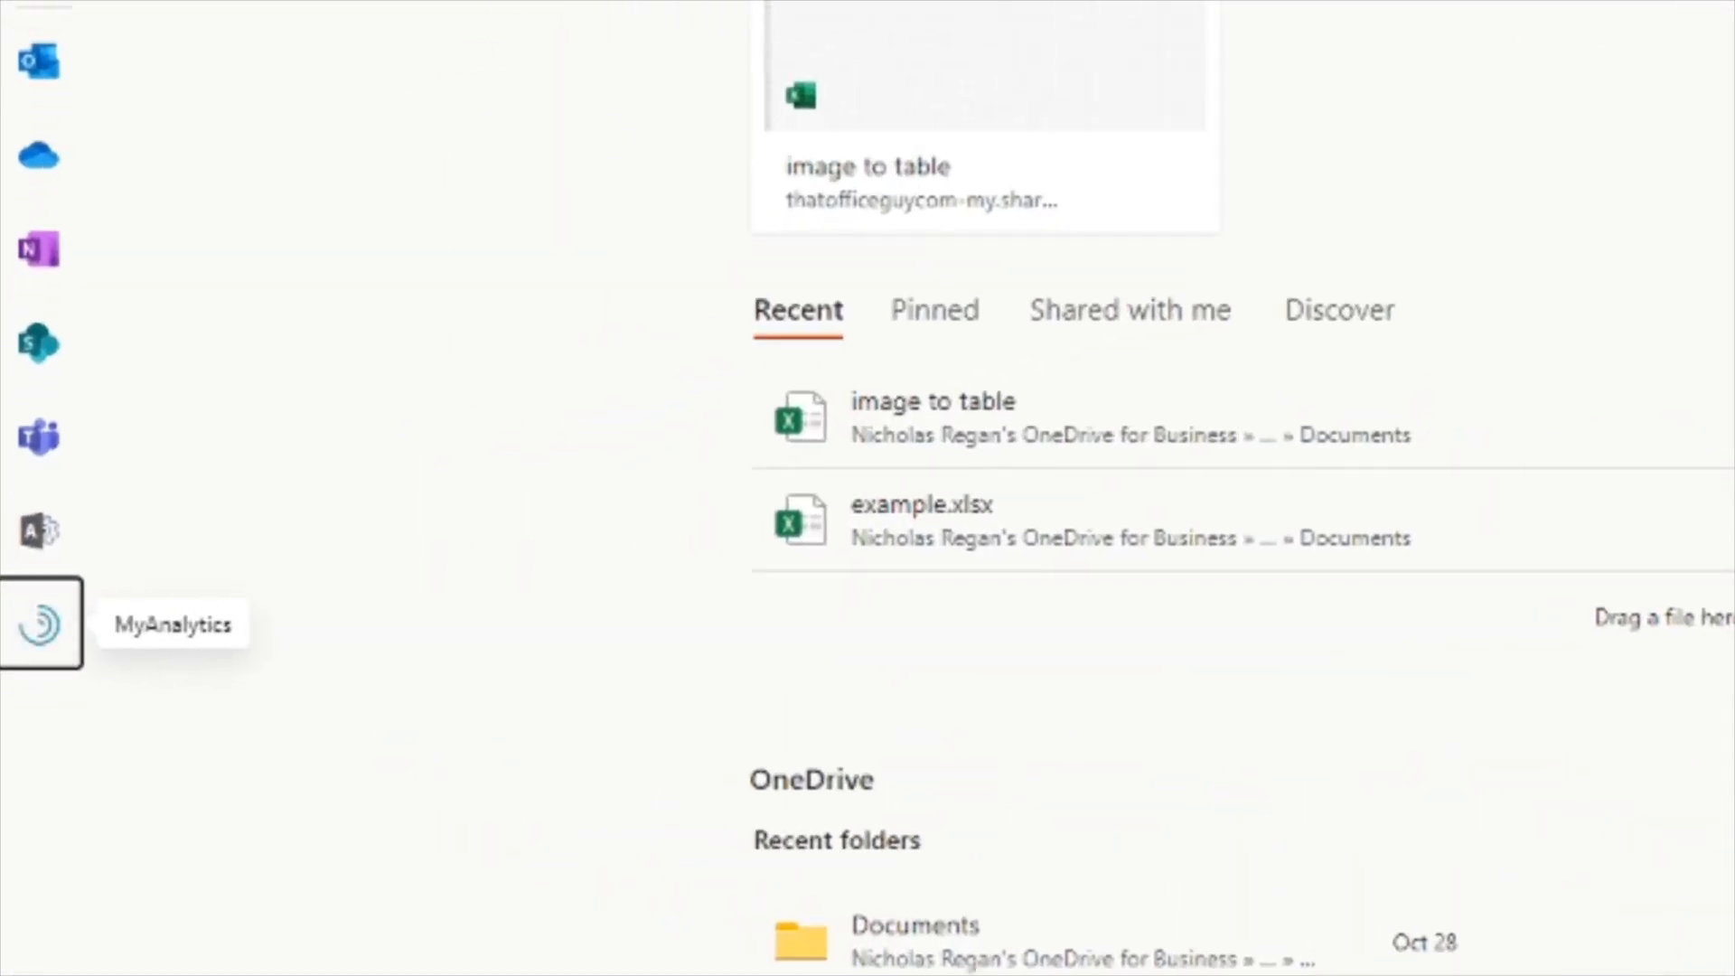
click(37, 626)
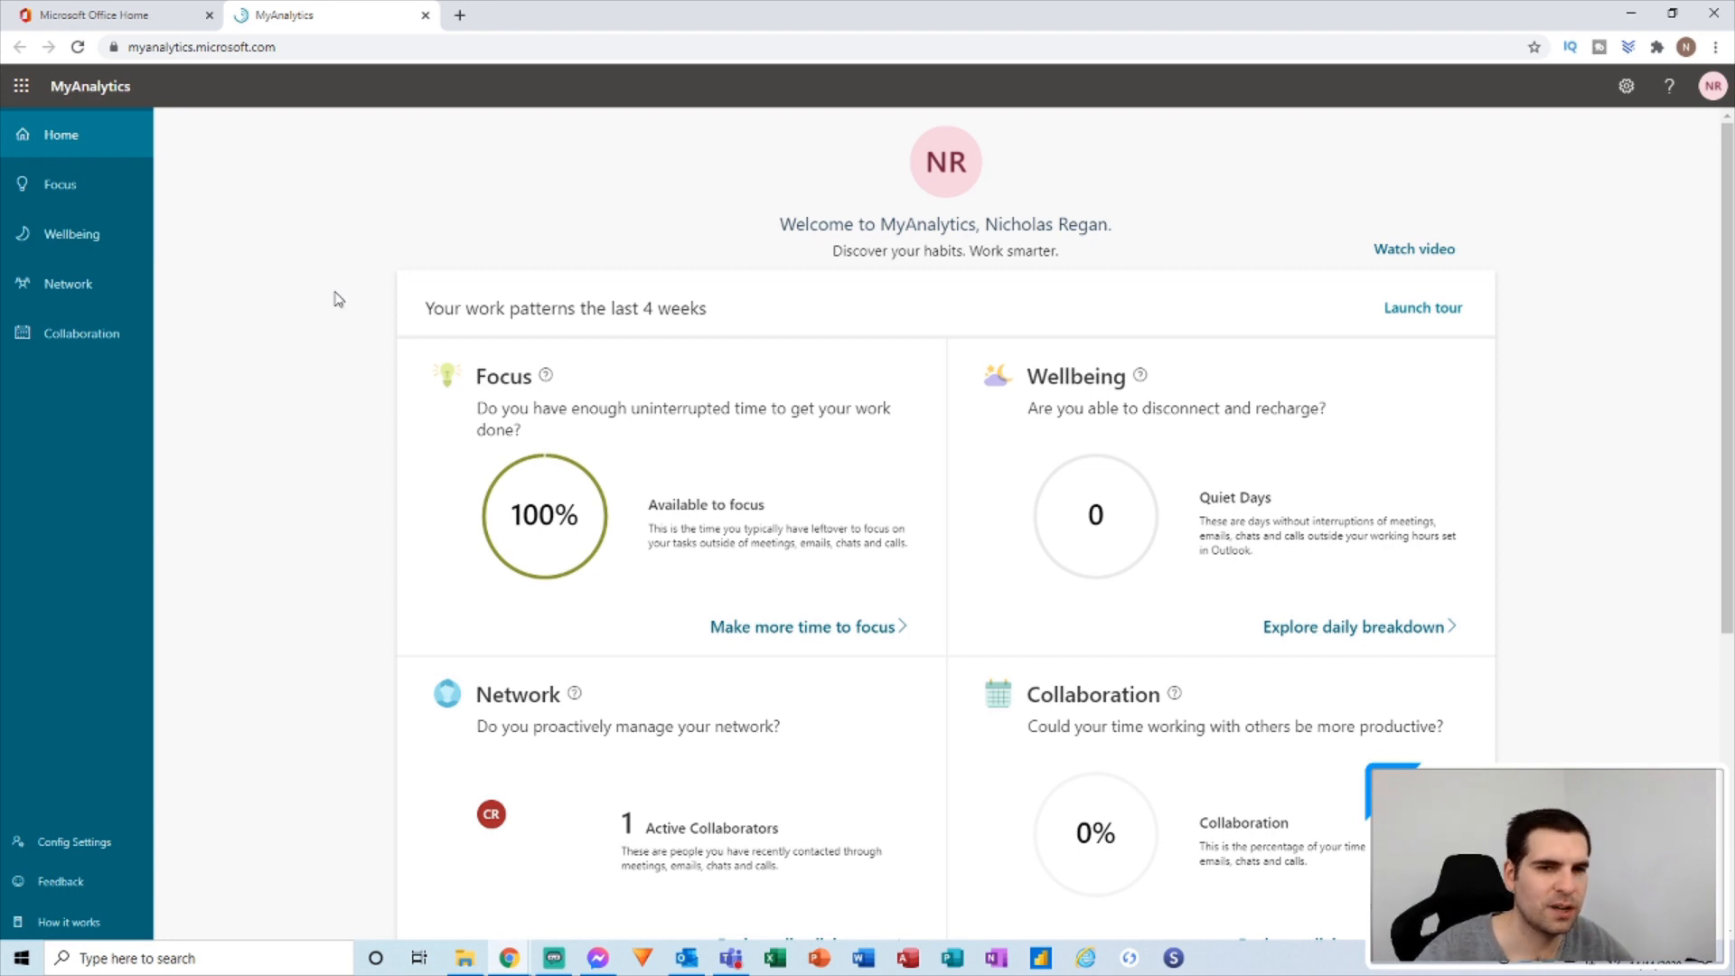
click(60, 183)
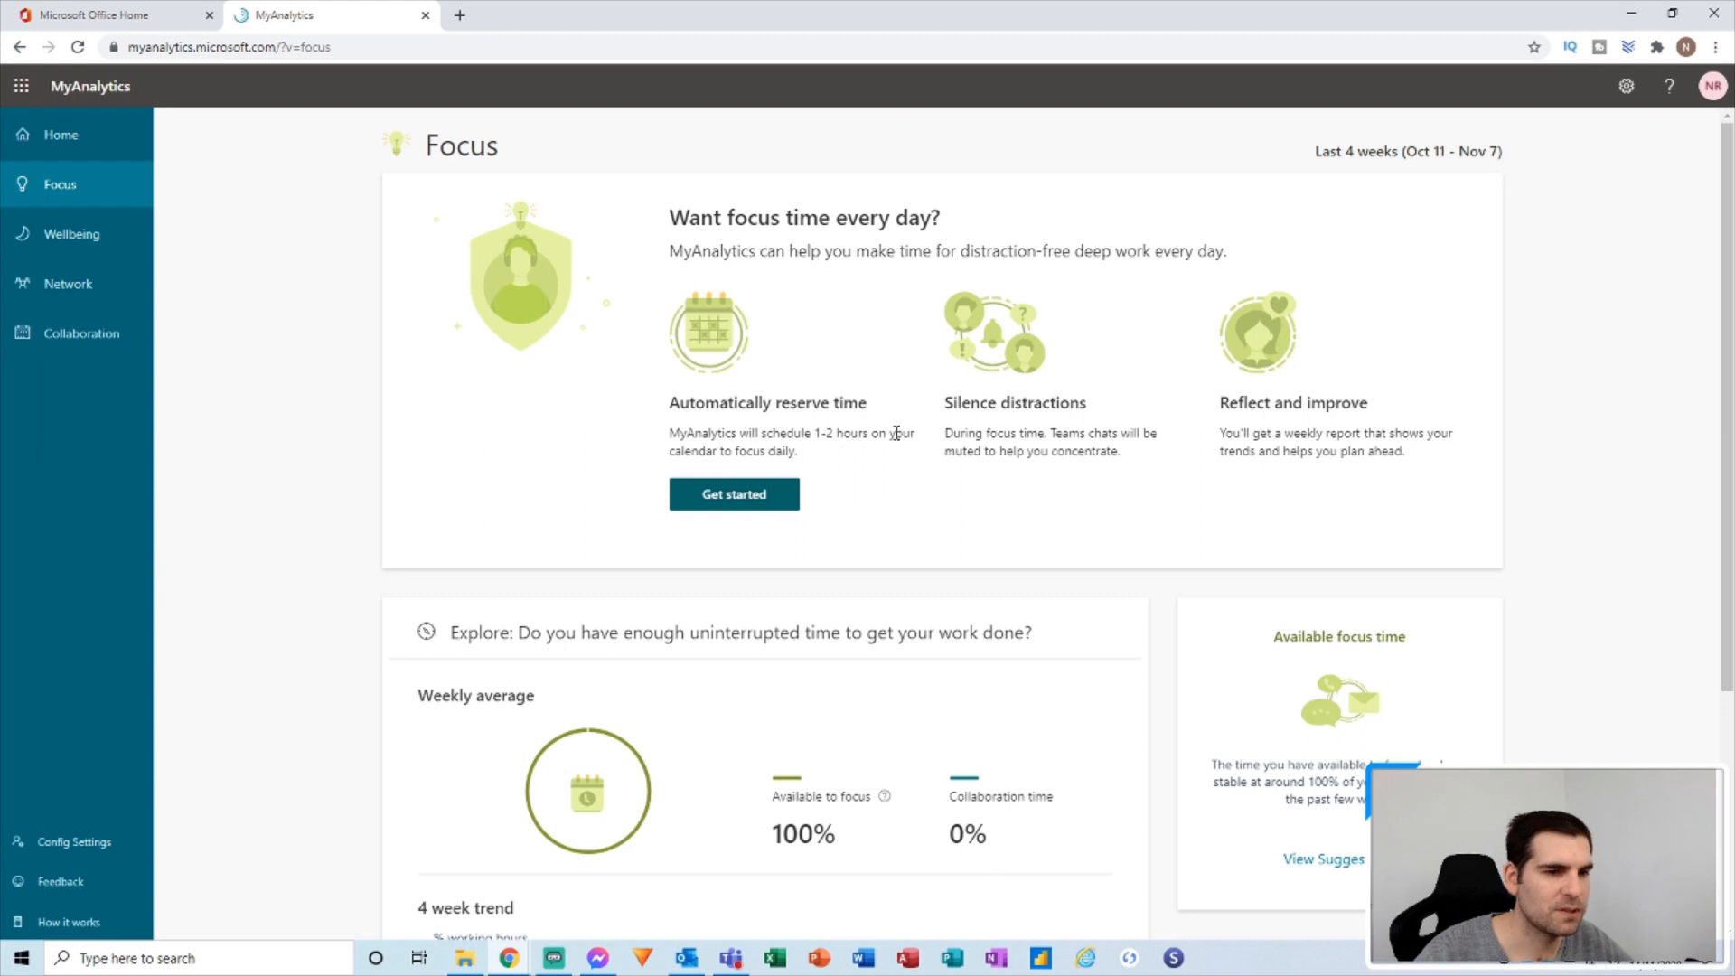
mouse_move(868, 473)
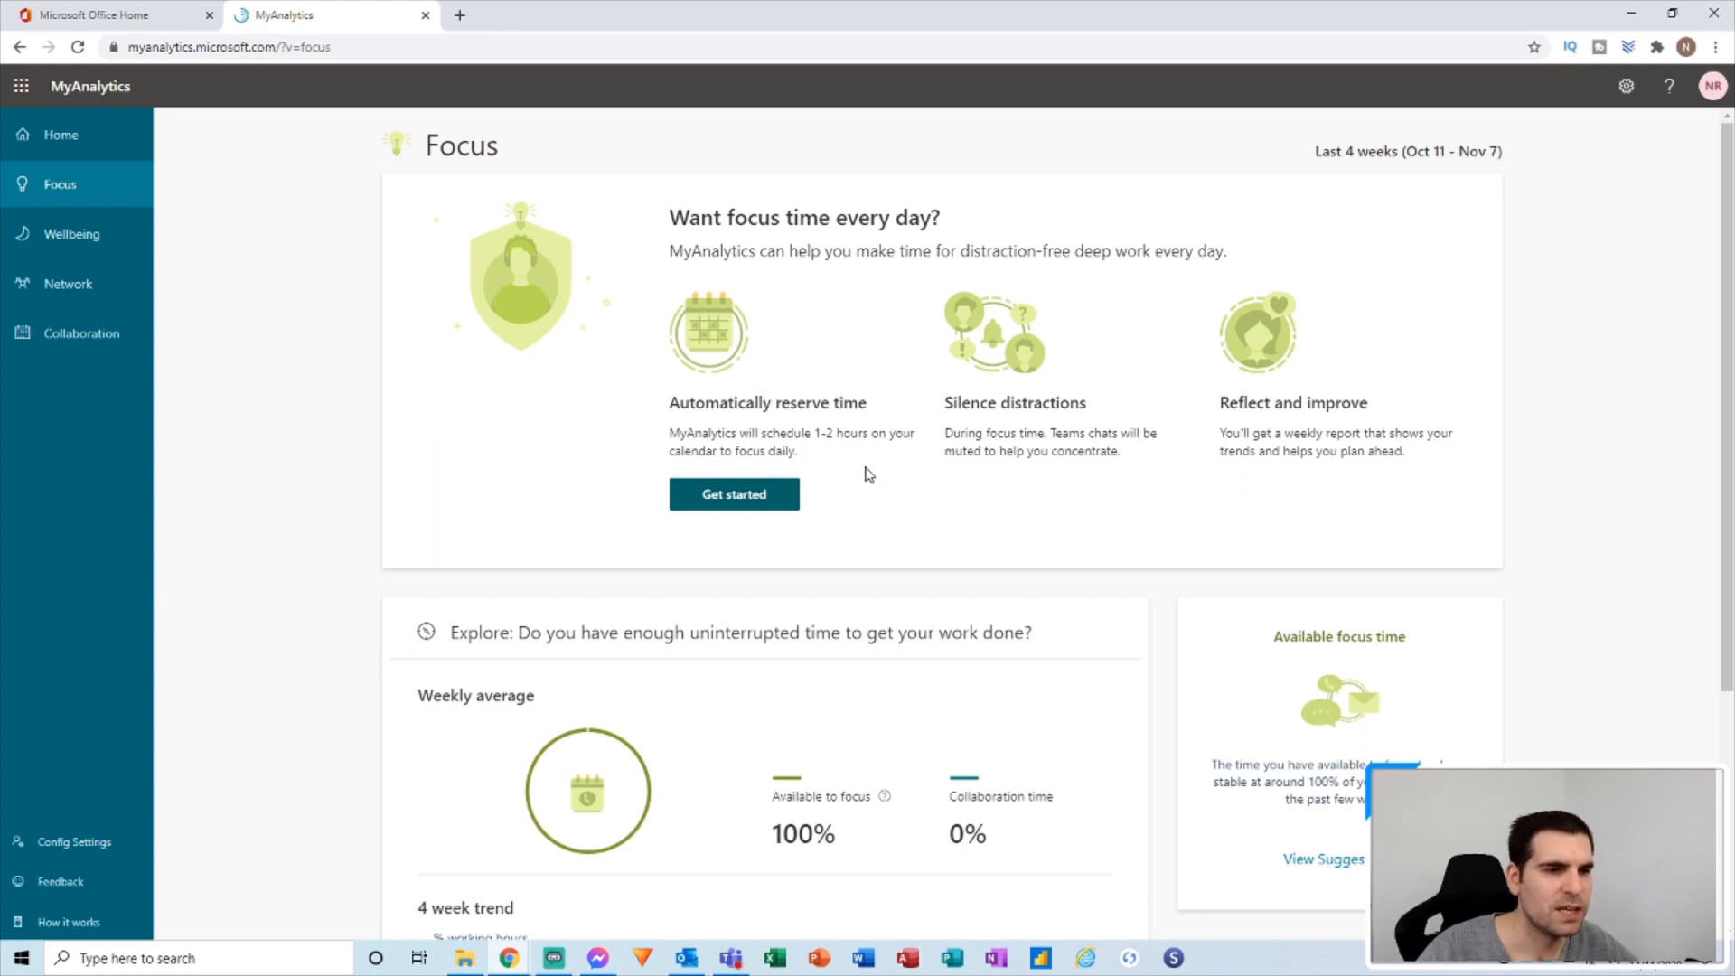
mouse_move(864, 454)
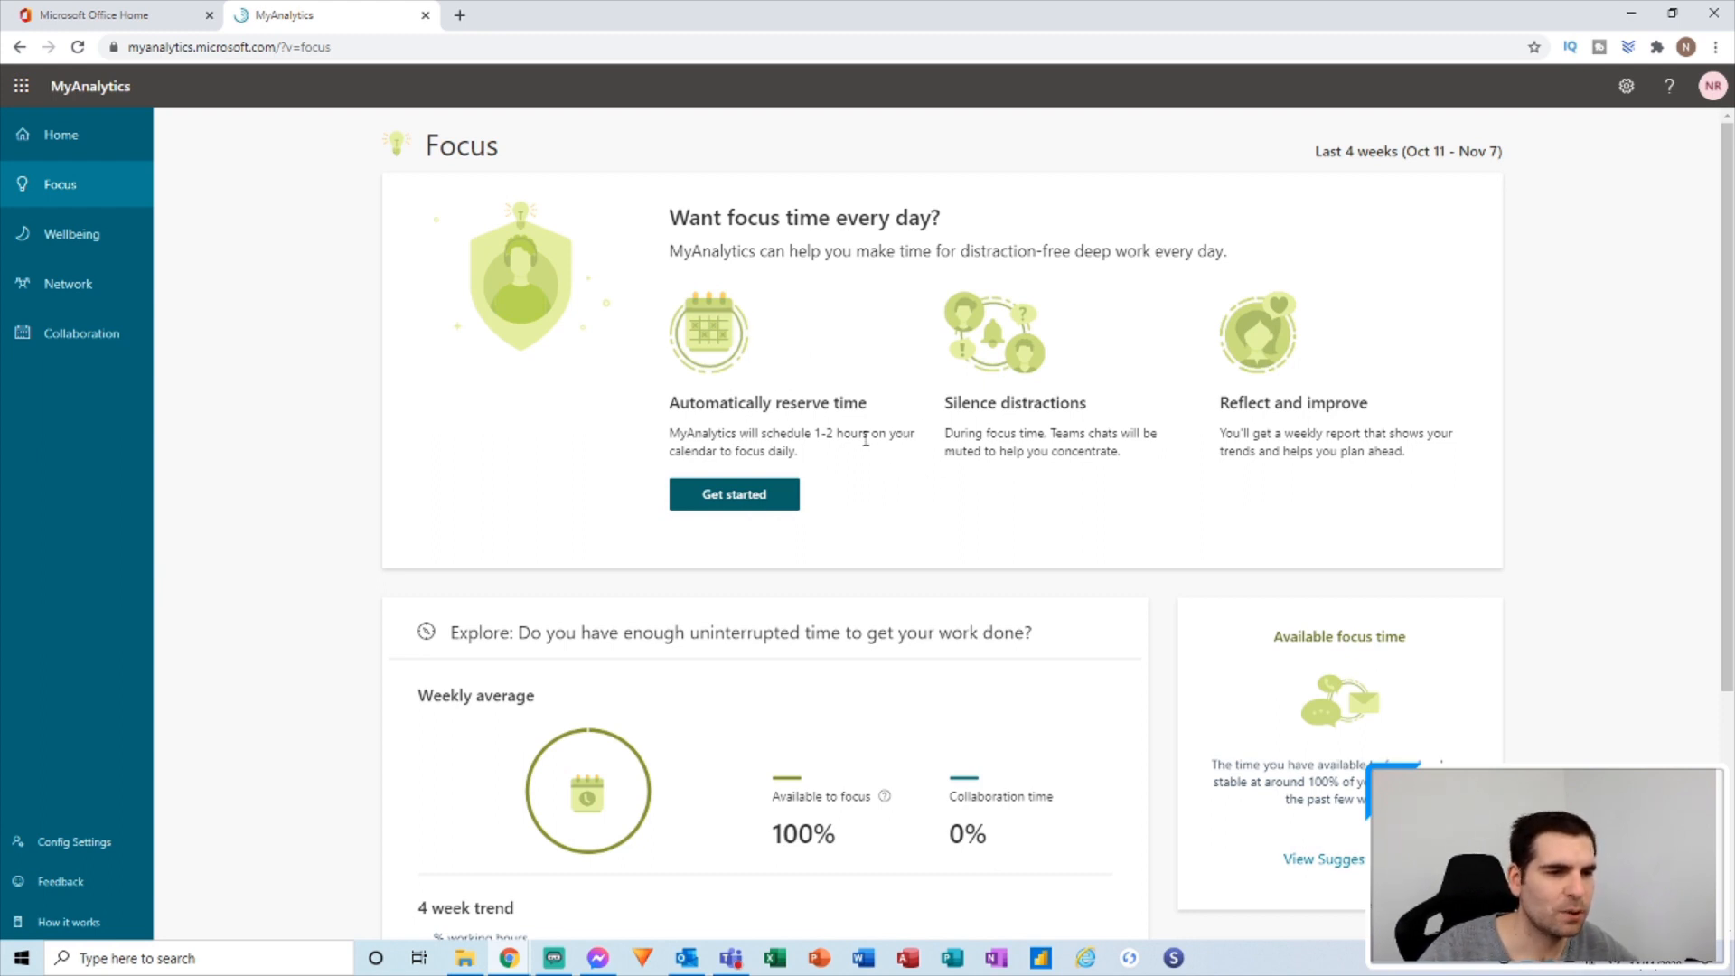
mouse_move(908, 475)
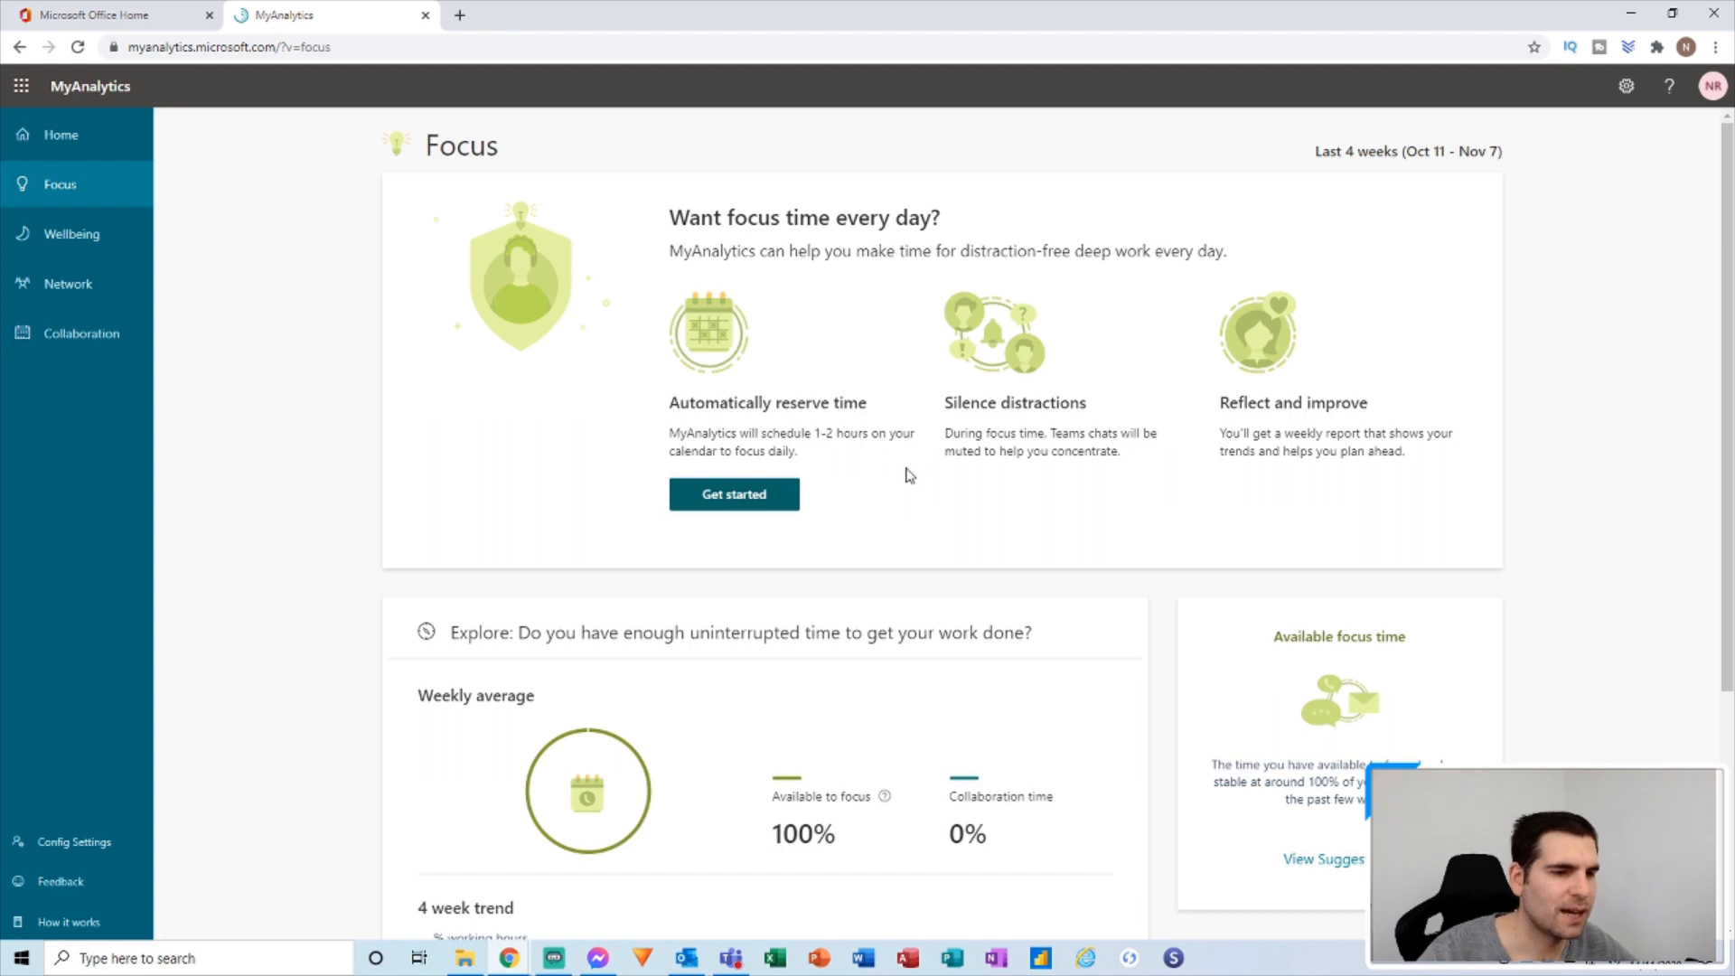
mouse_move(848, 469)
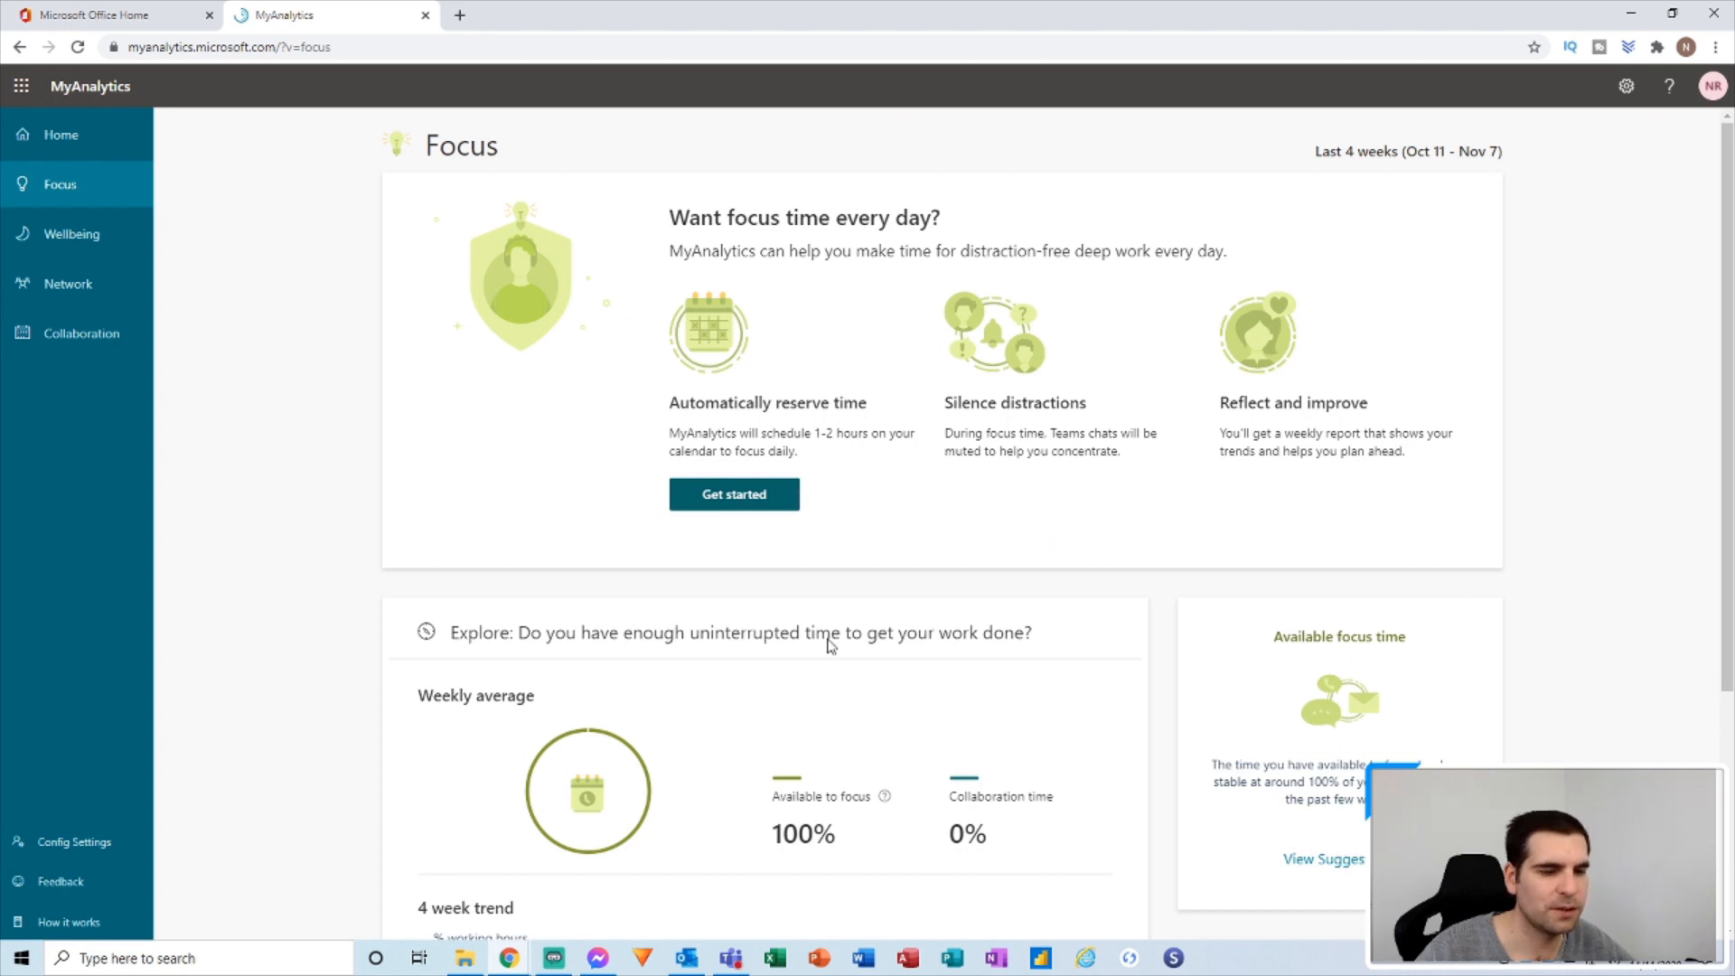
Return to Teams and show the profile menu's status options with presence currently Busy.
click(726, 956)
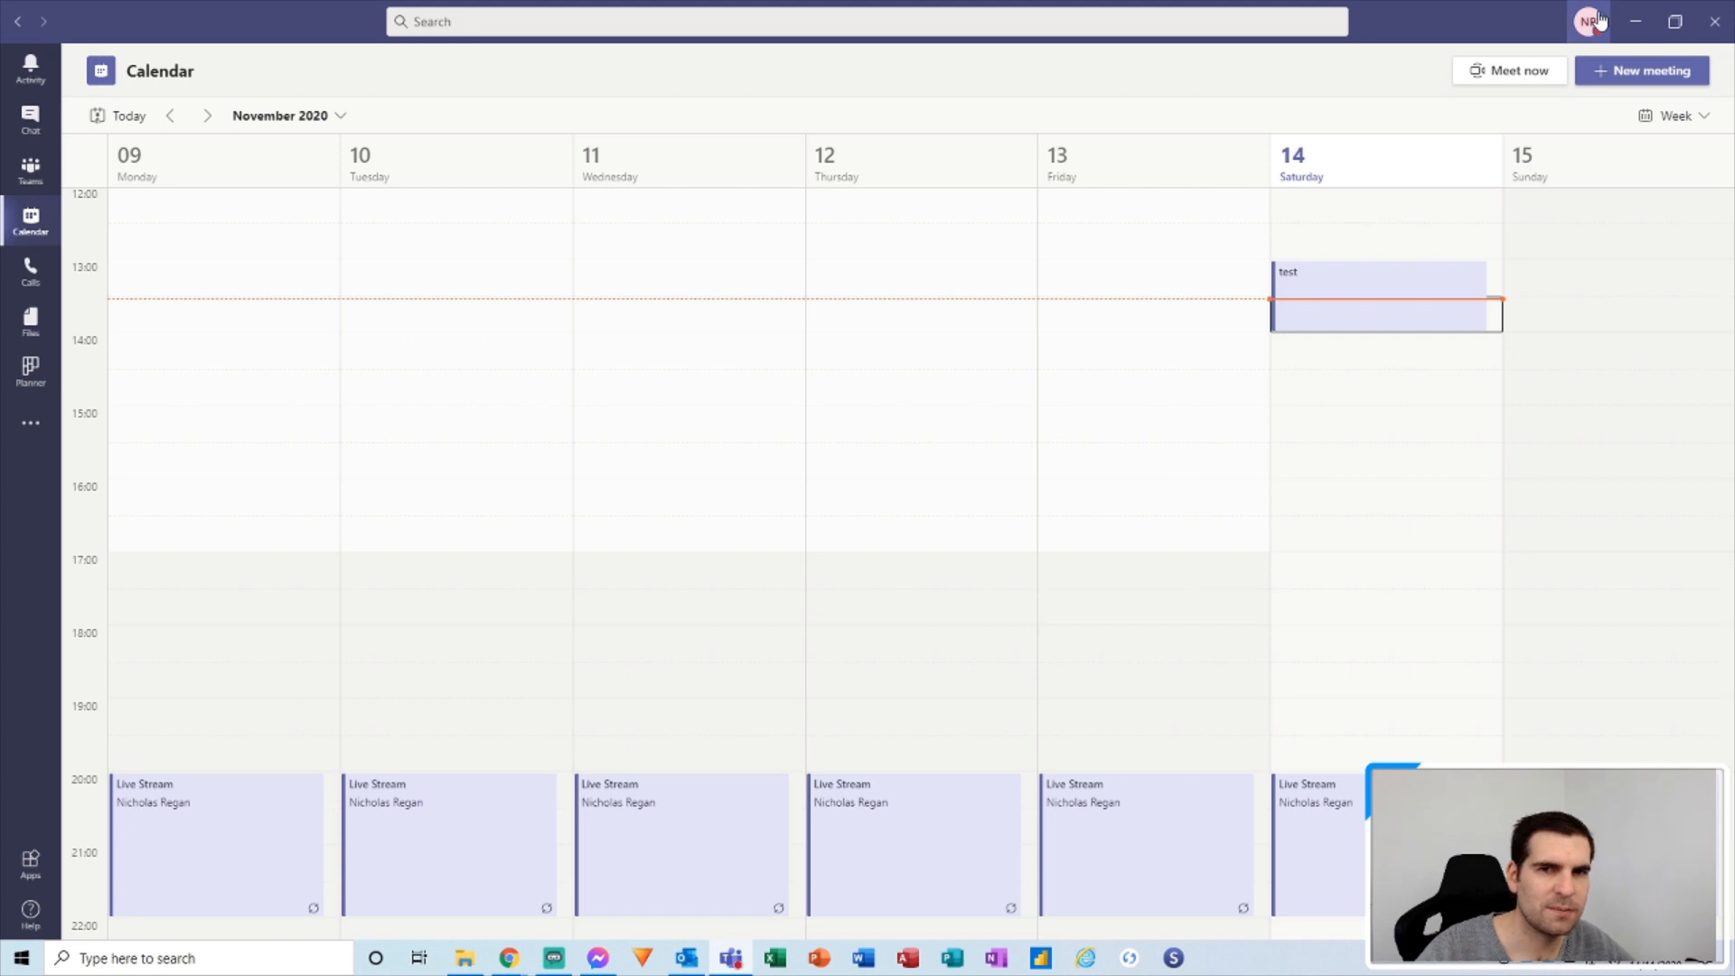
click(1590, 20)
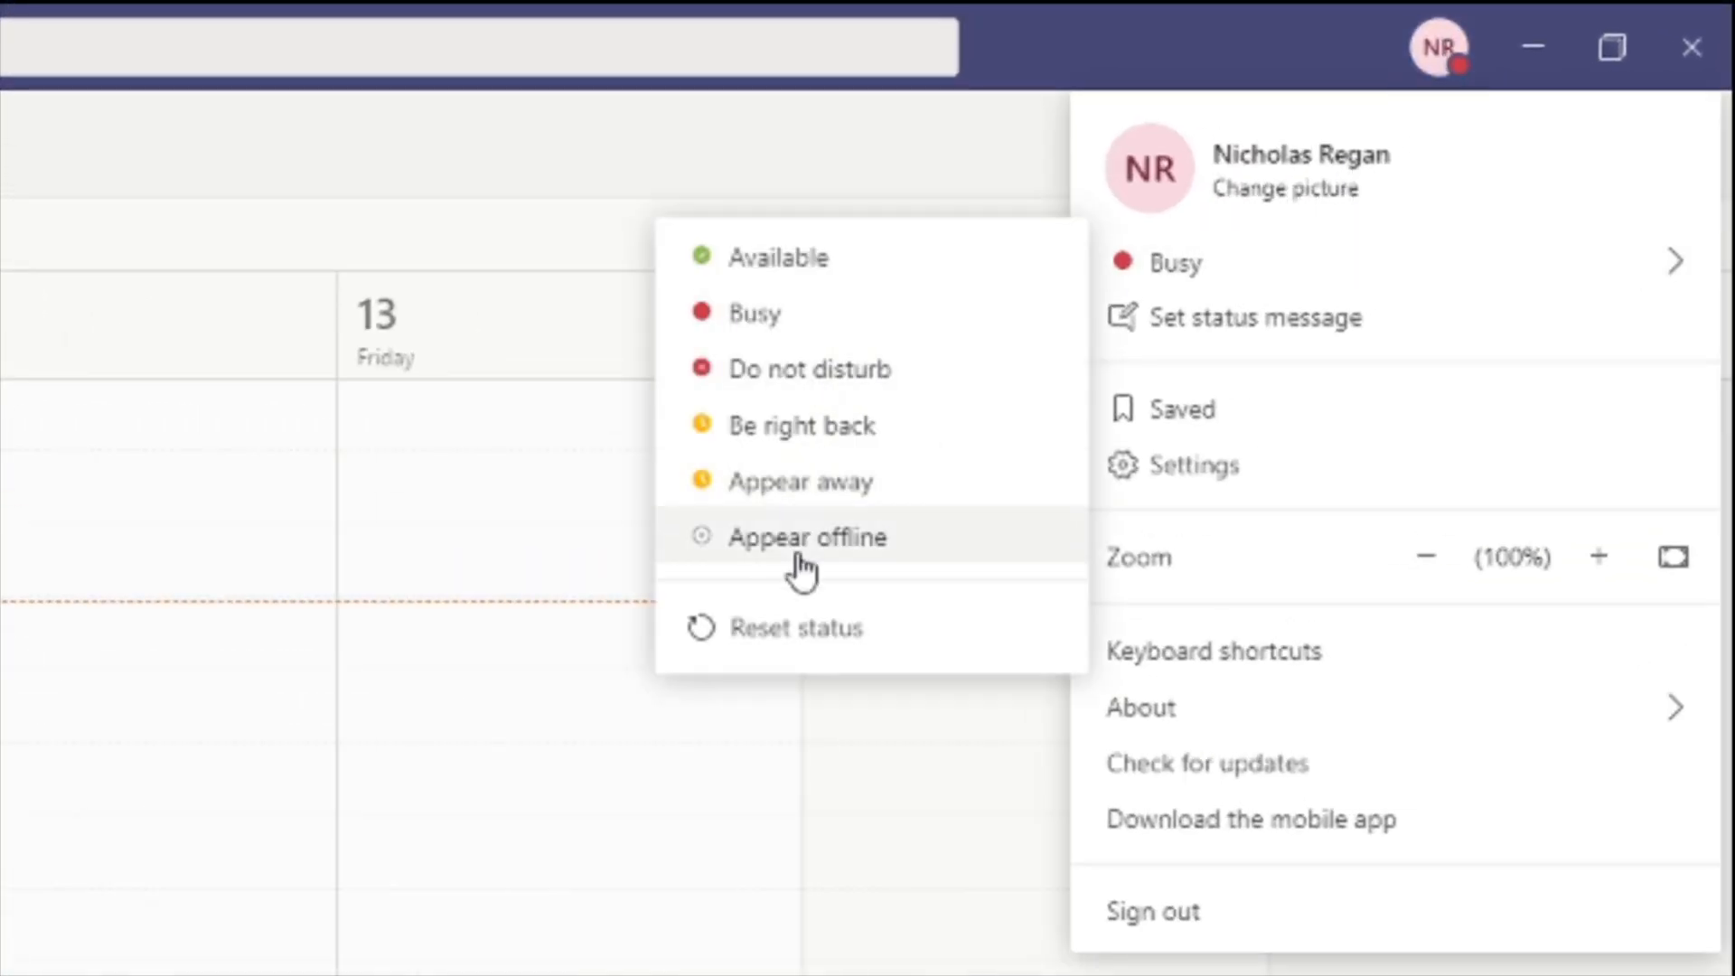
mouse_move(773, 481)
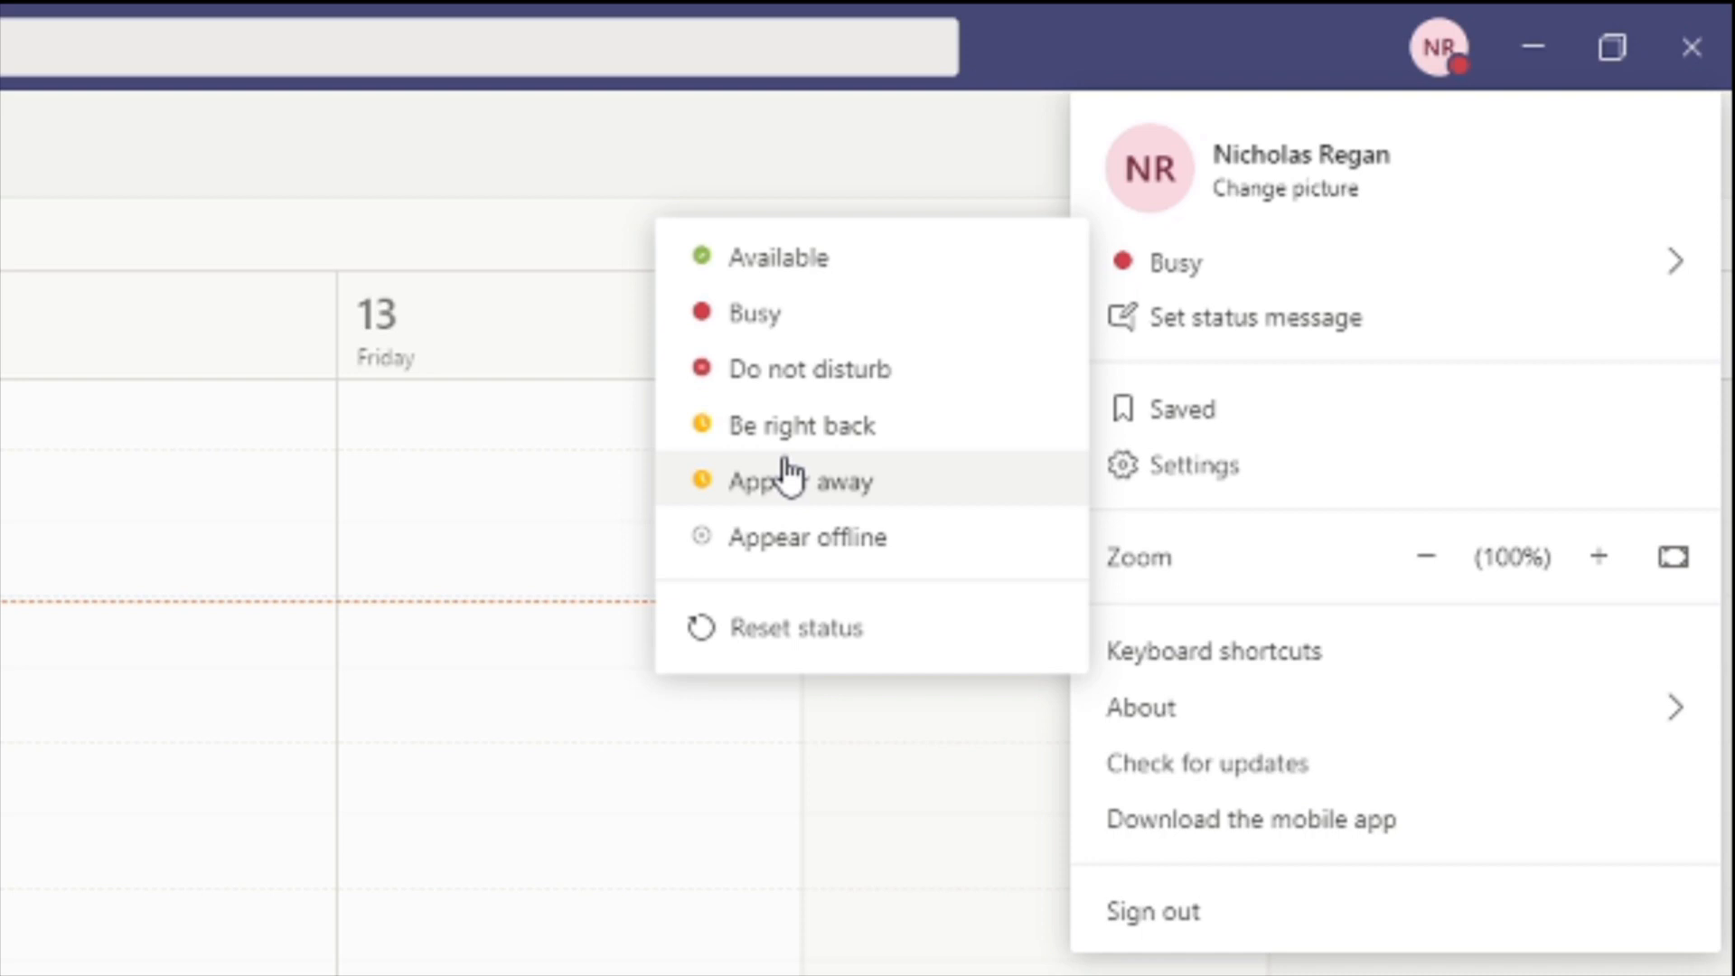
mouse_move(945, 430)
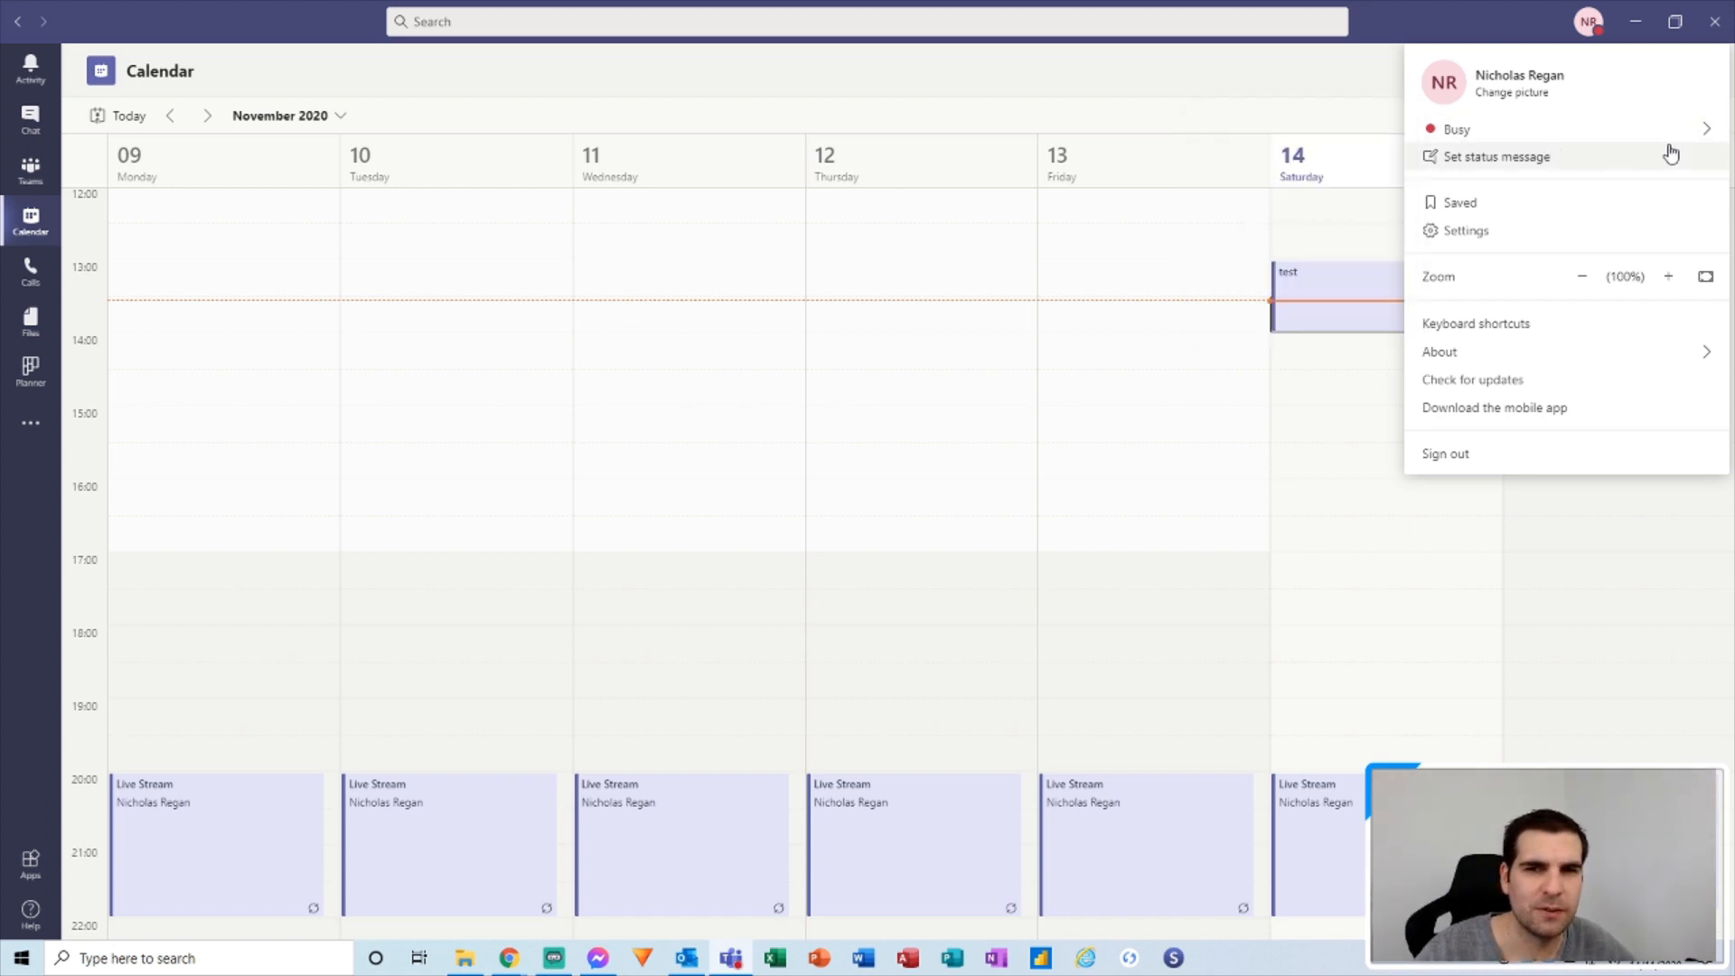
mouse_move(1595, 187)
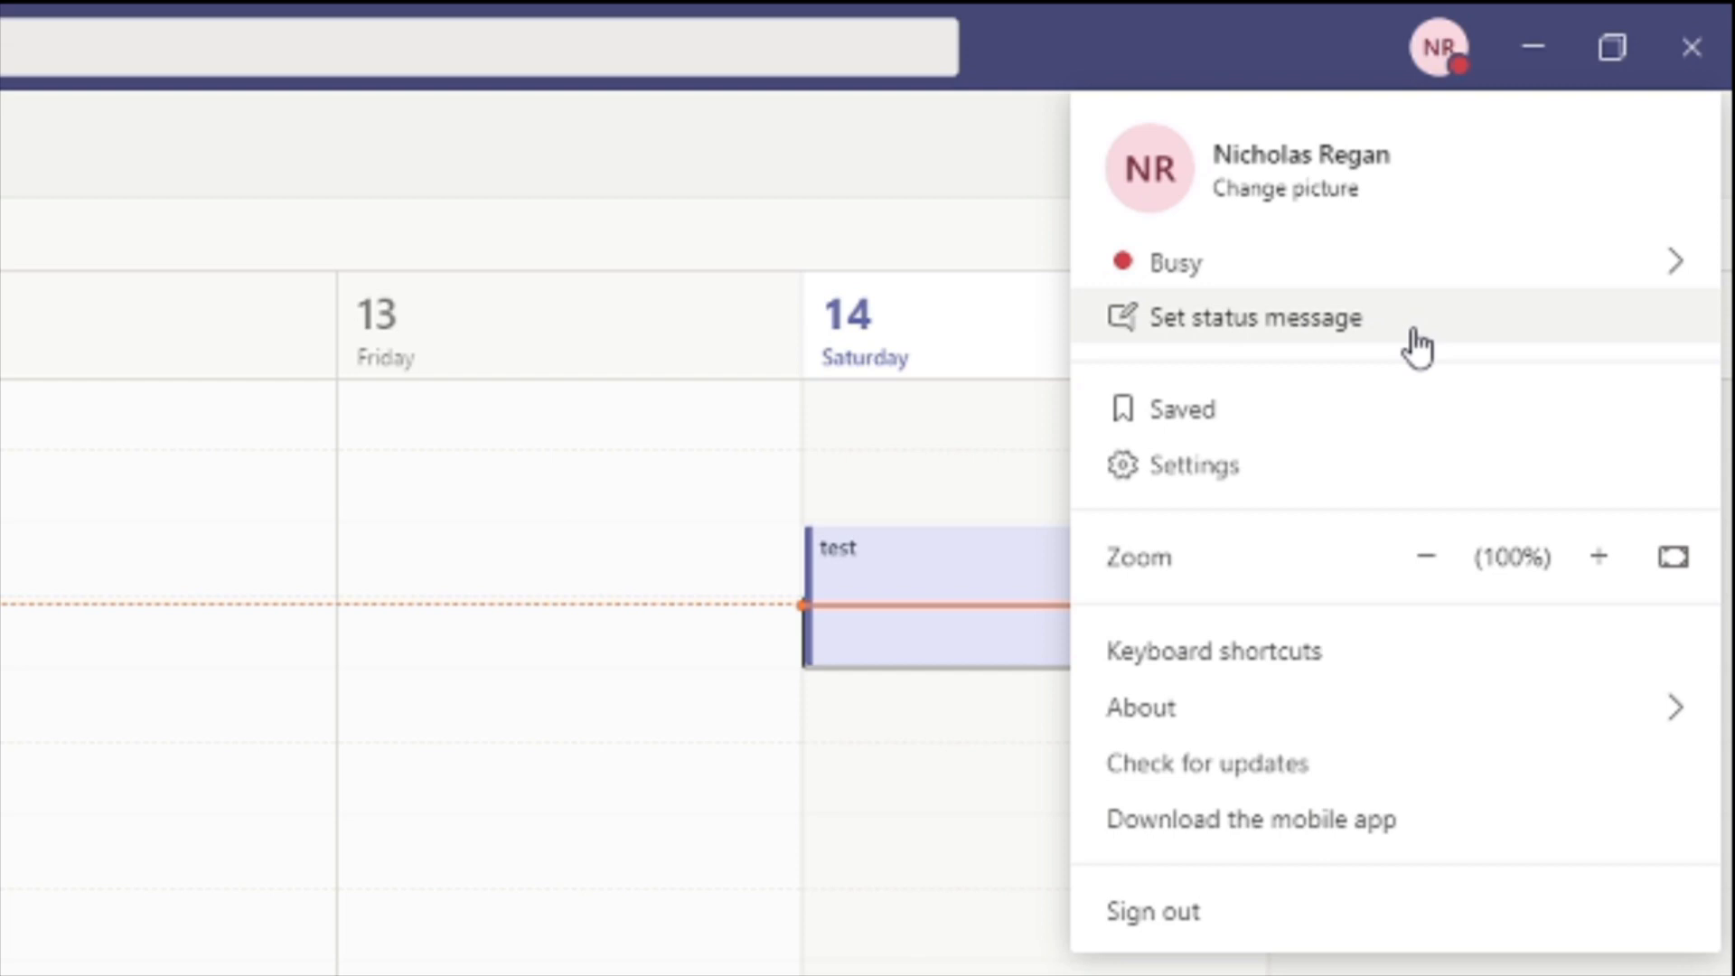
Write the status message 'away from desk' and enable 'Show when people message me'.
click(1251, 317)
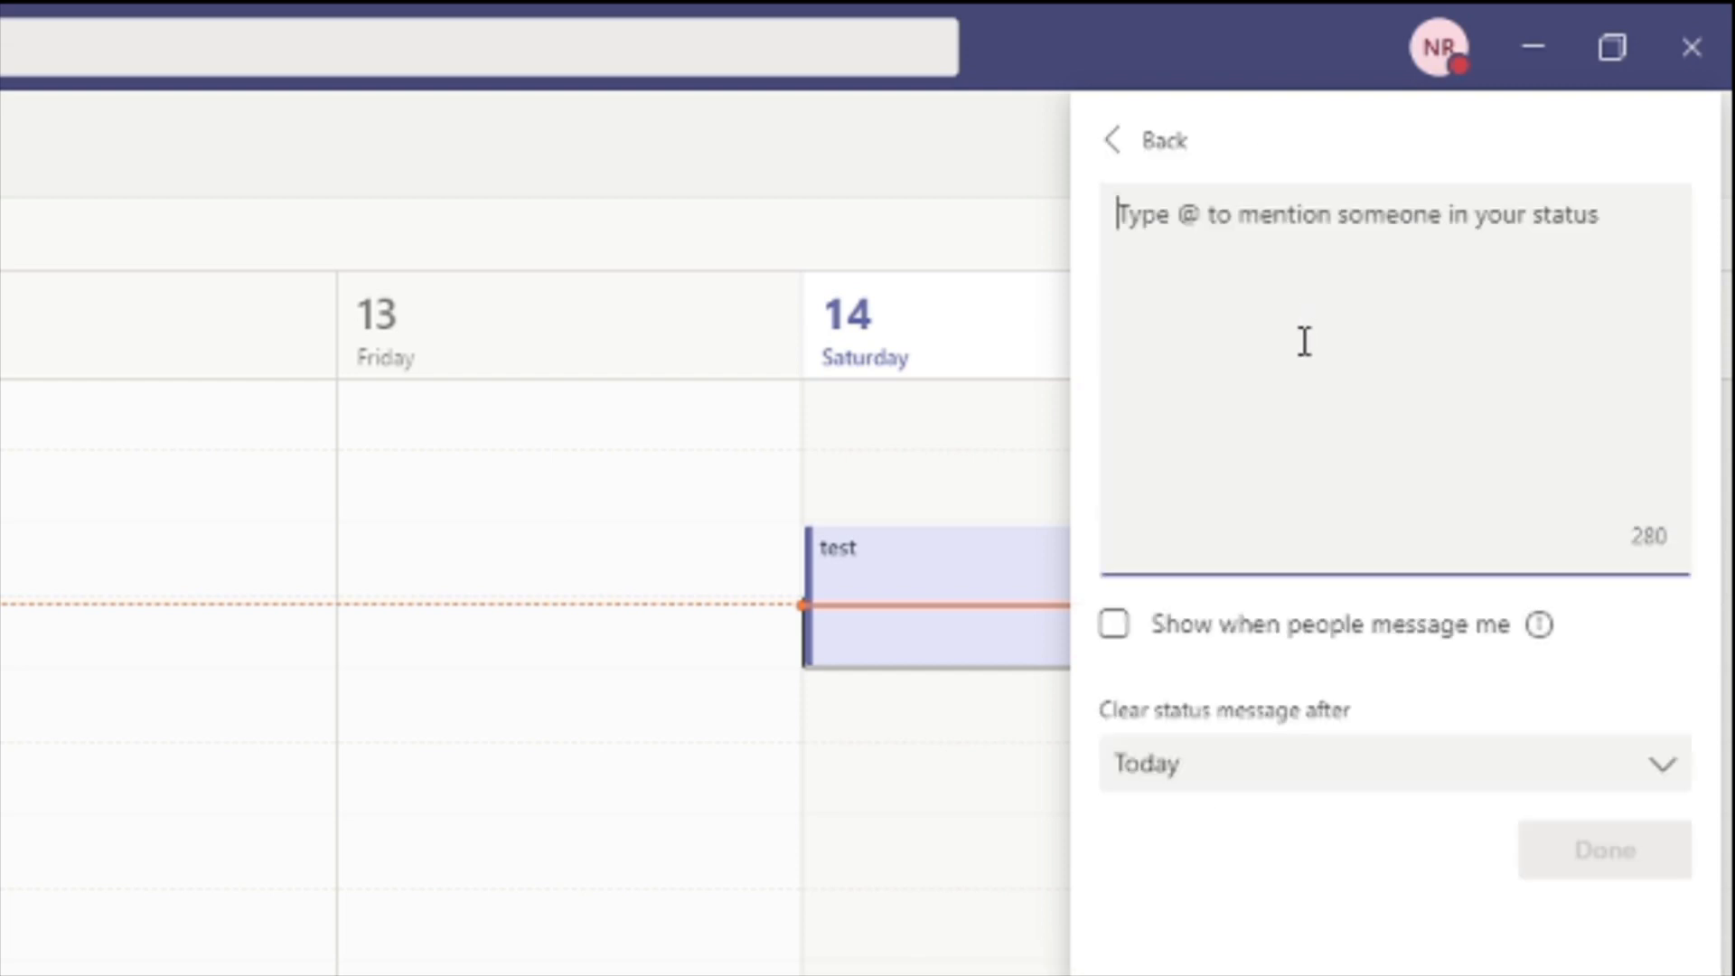
mouse_move(1362, 413)
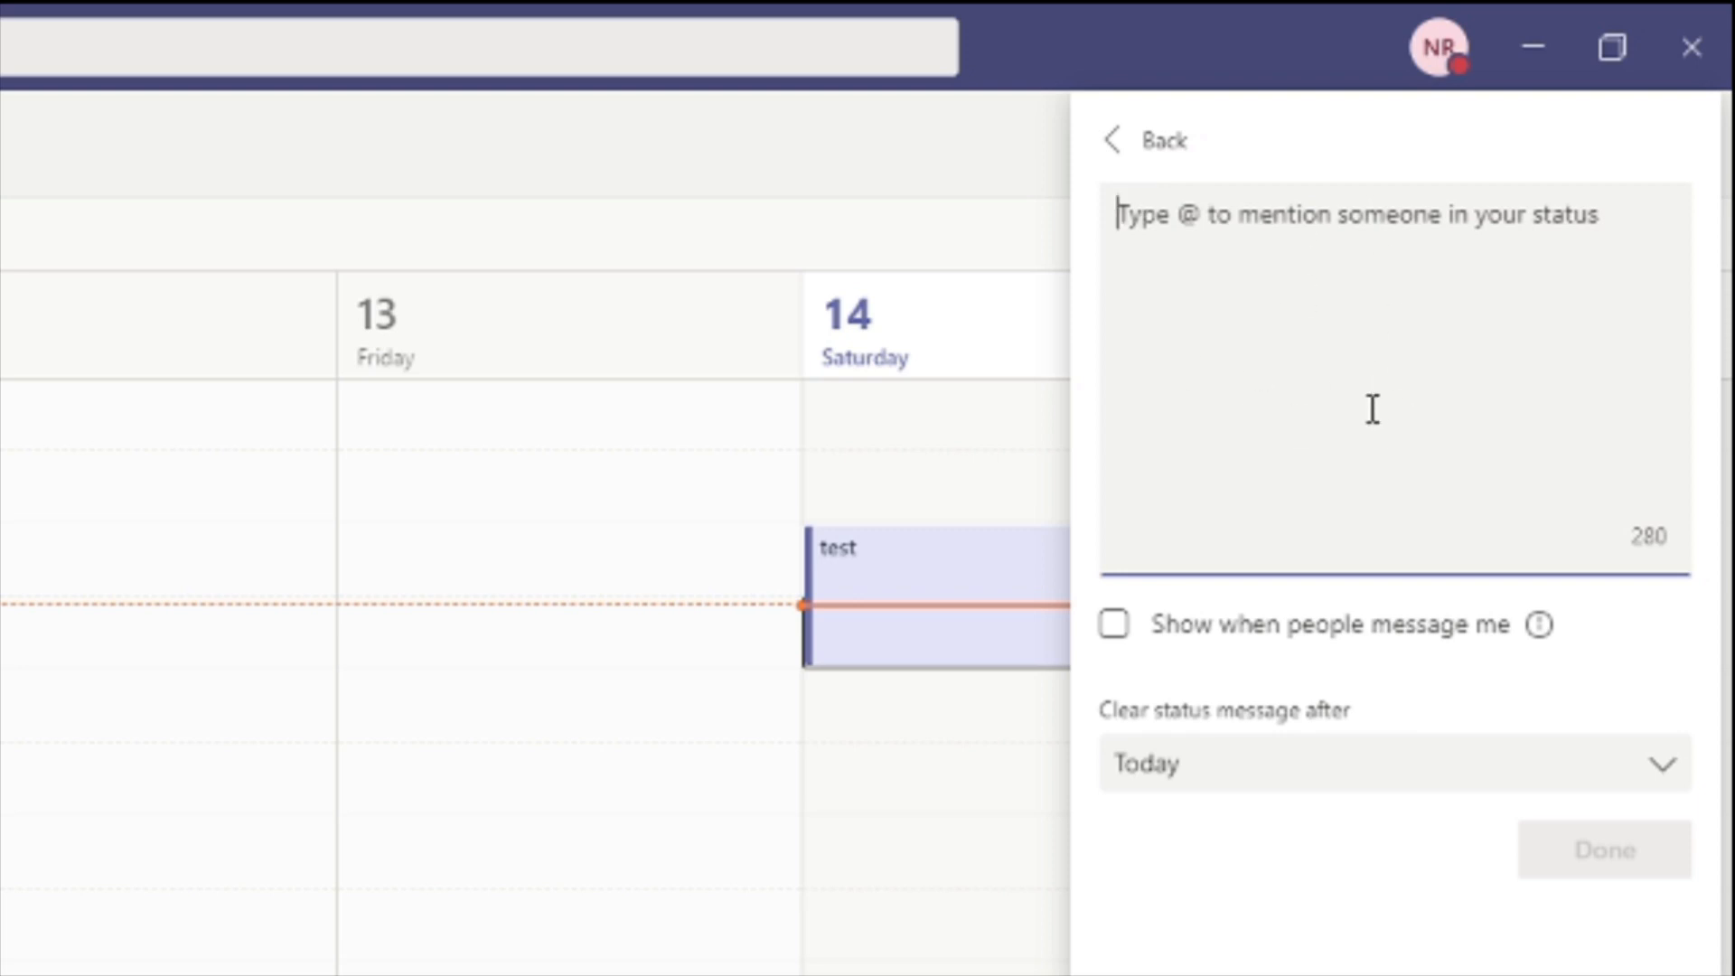
mouse_move(1174, 273)
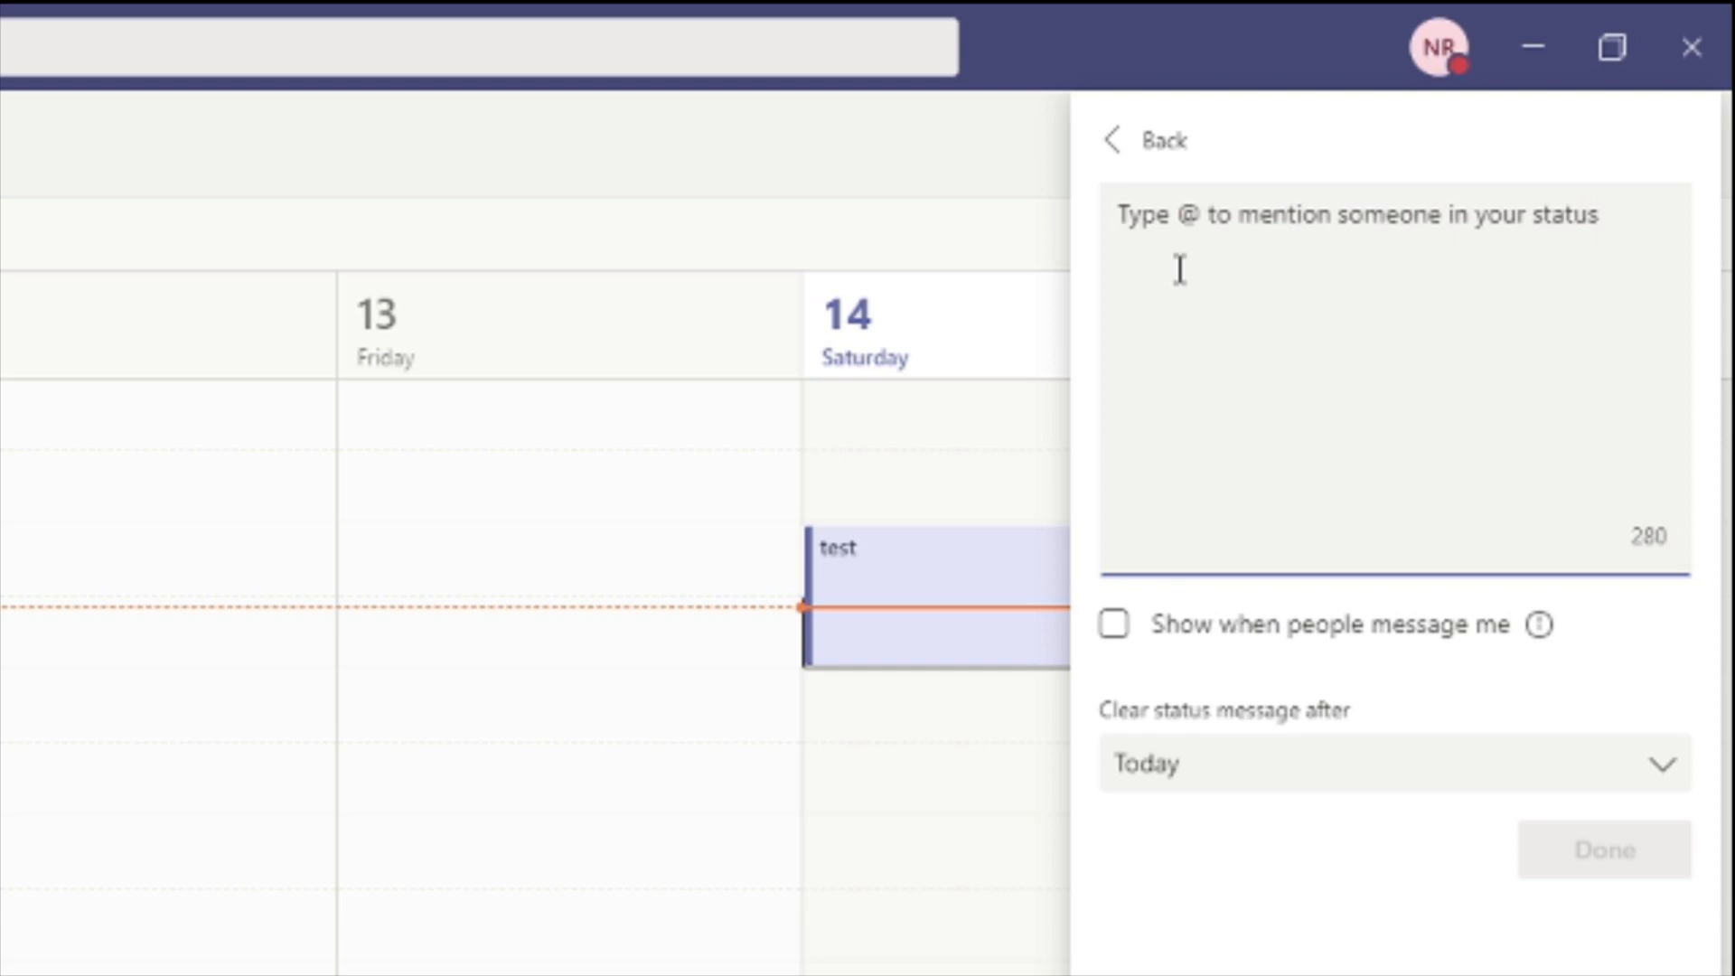
text(away from d)
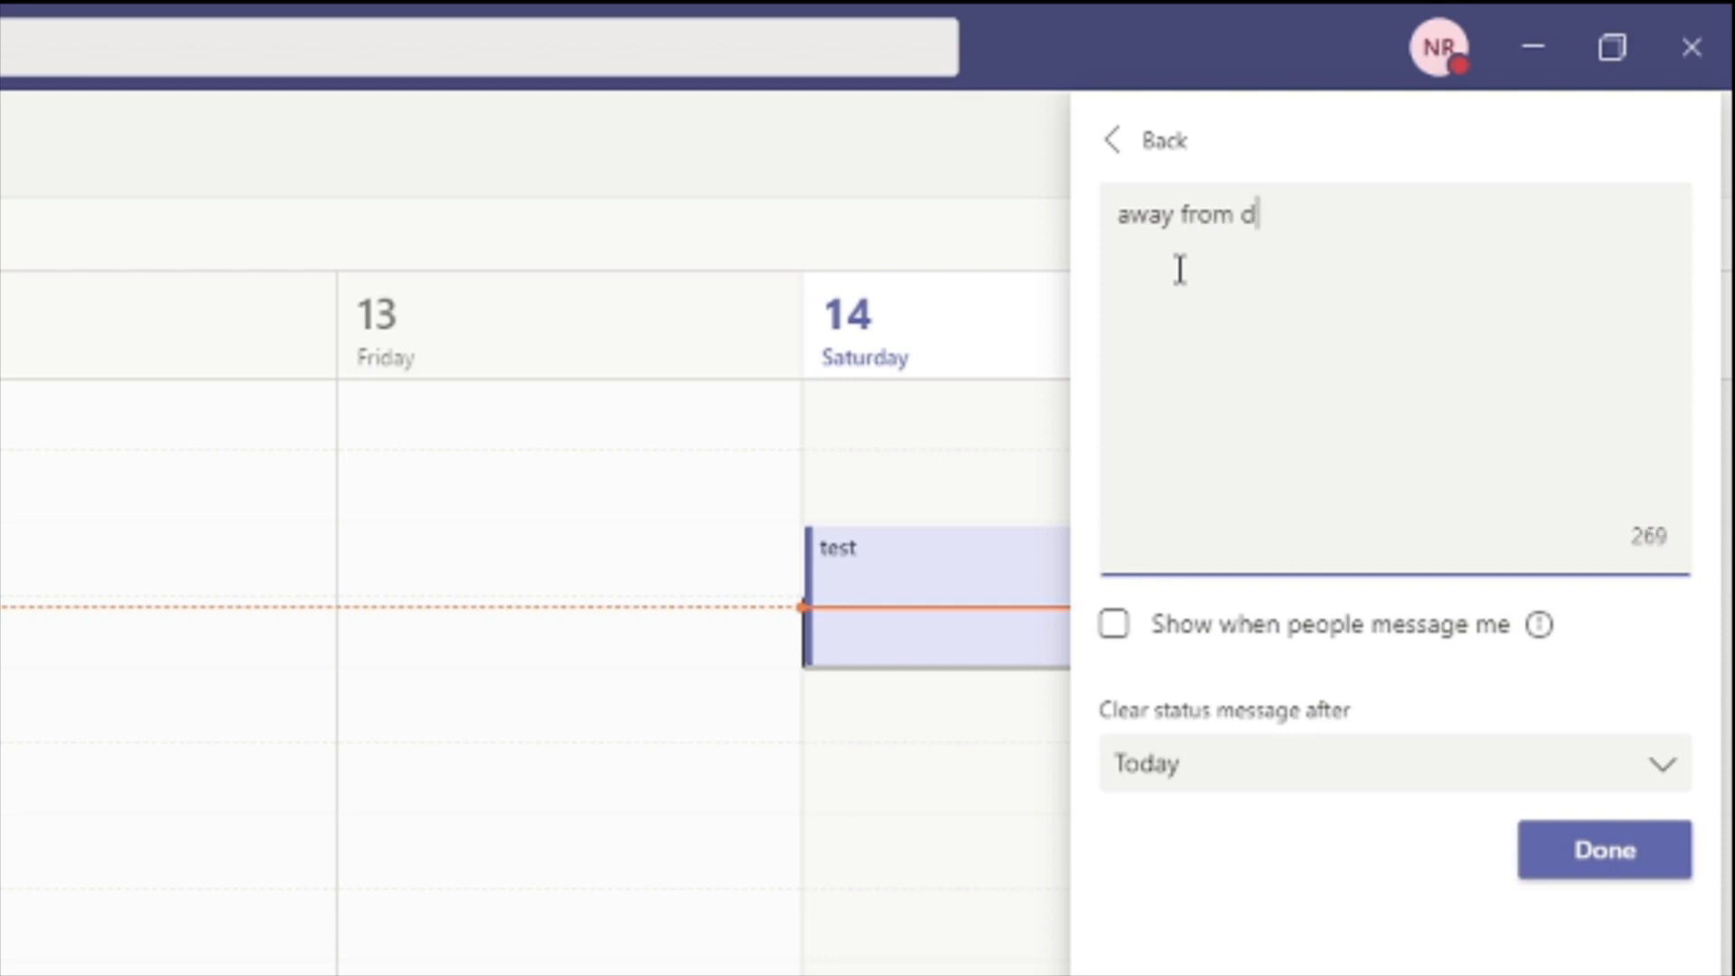
text(esk)
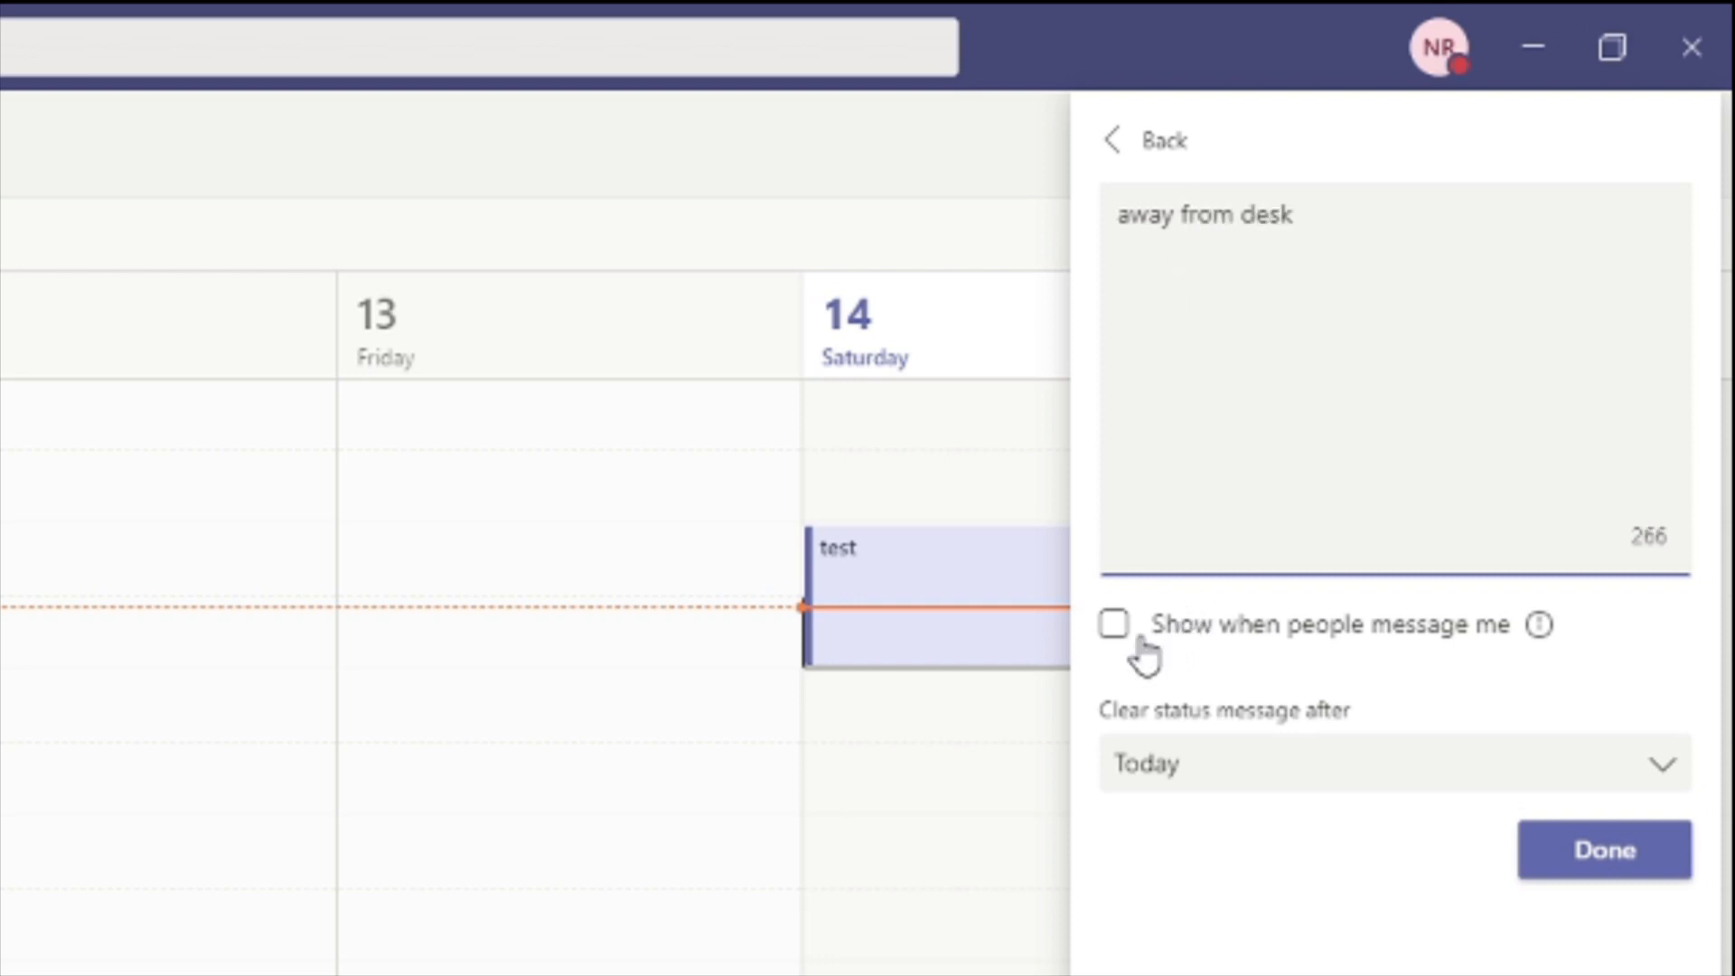
click(1116, 627)
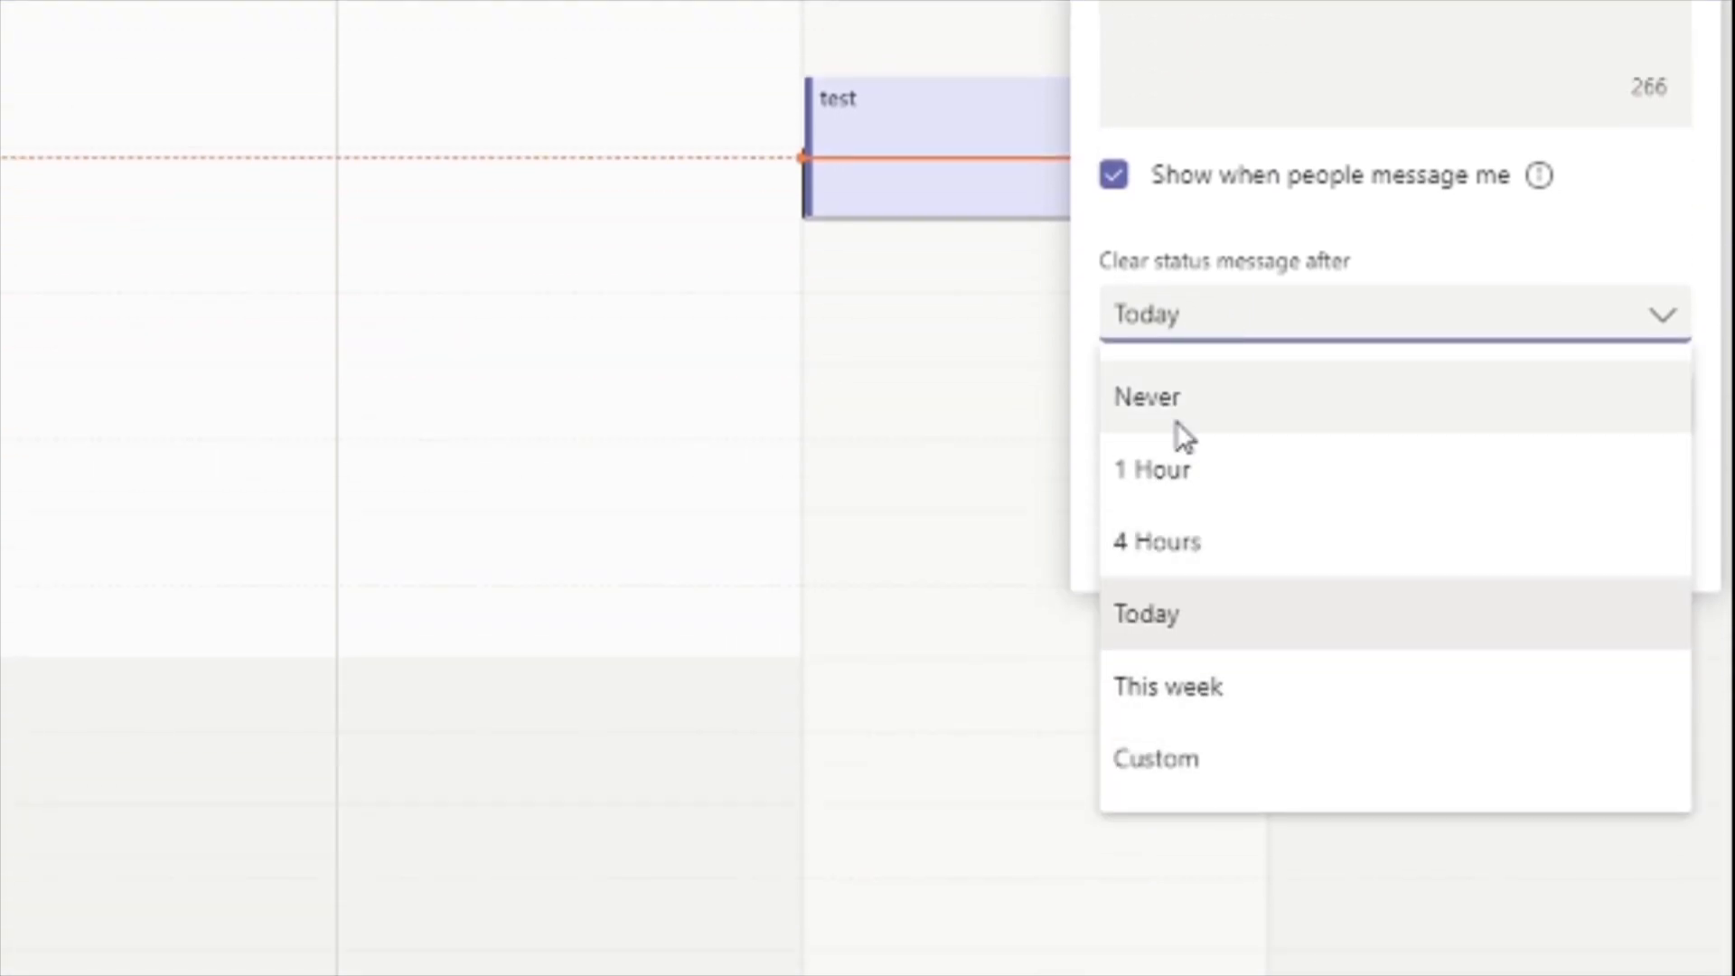
mouse_move(1213, 401)
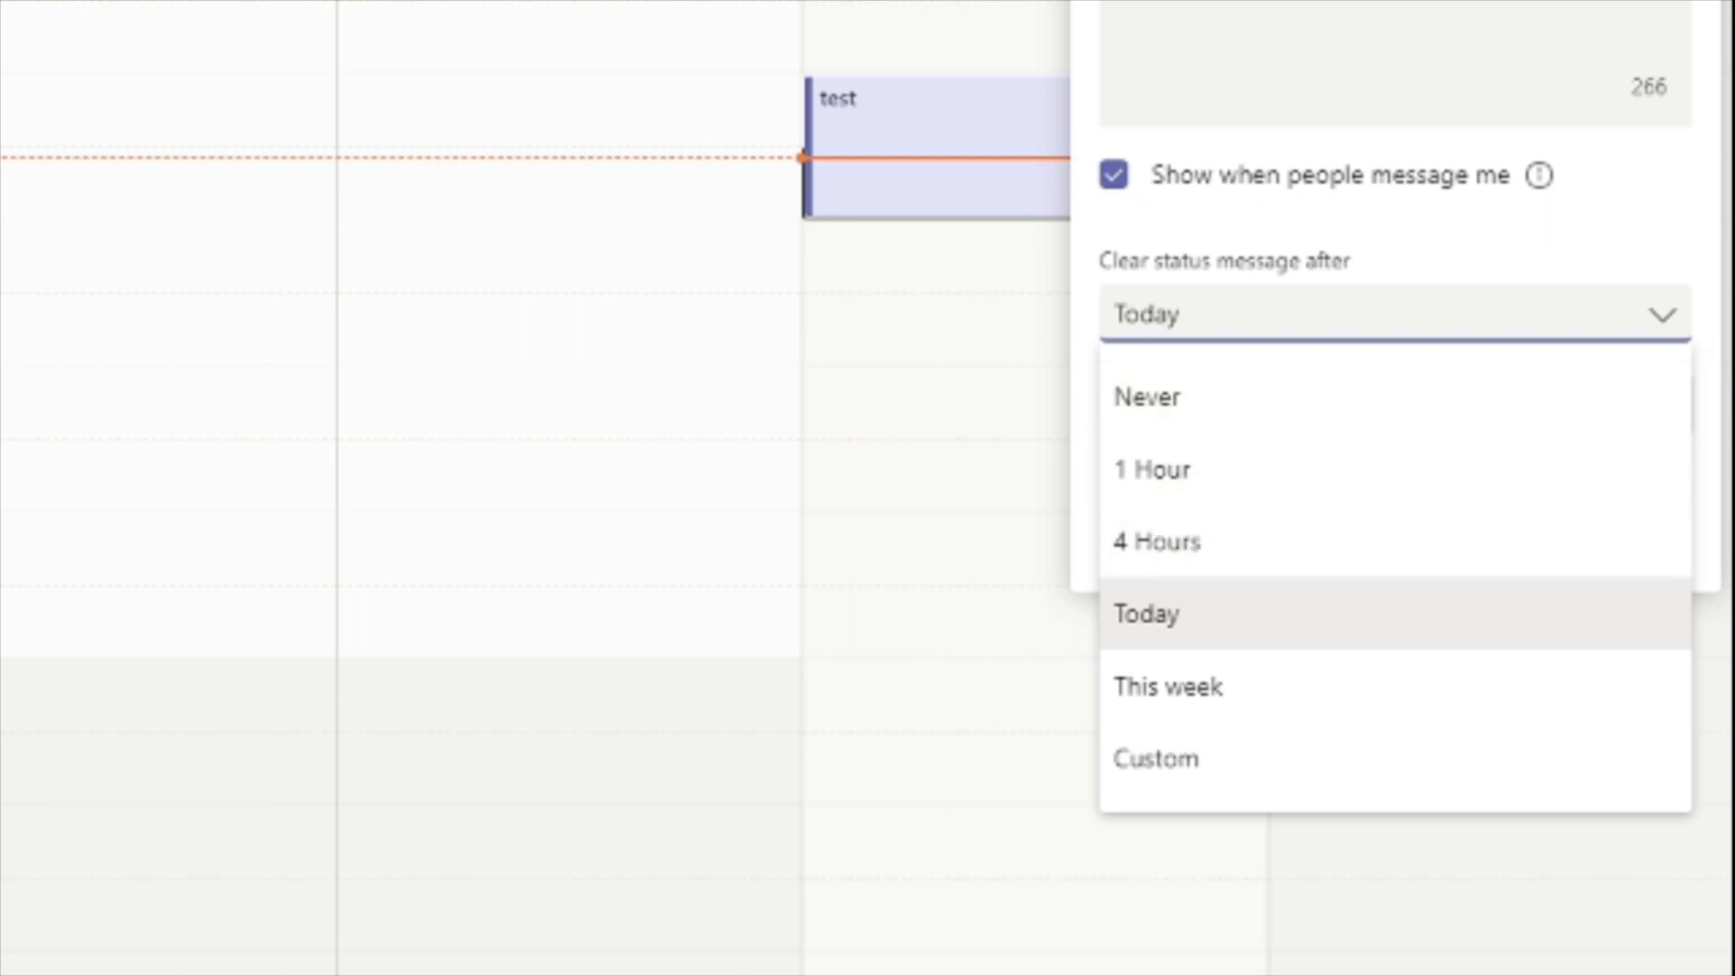
mouse_move(1164, 679)
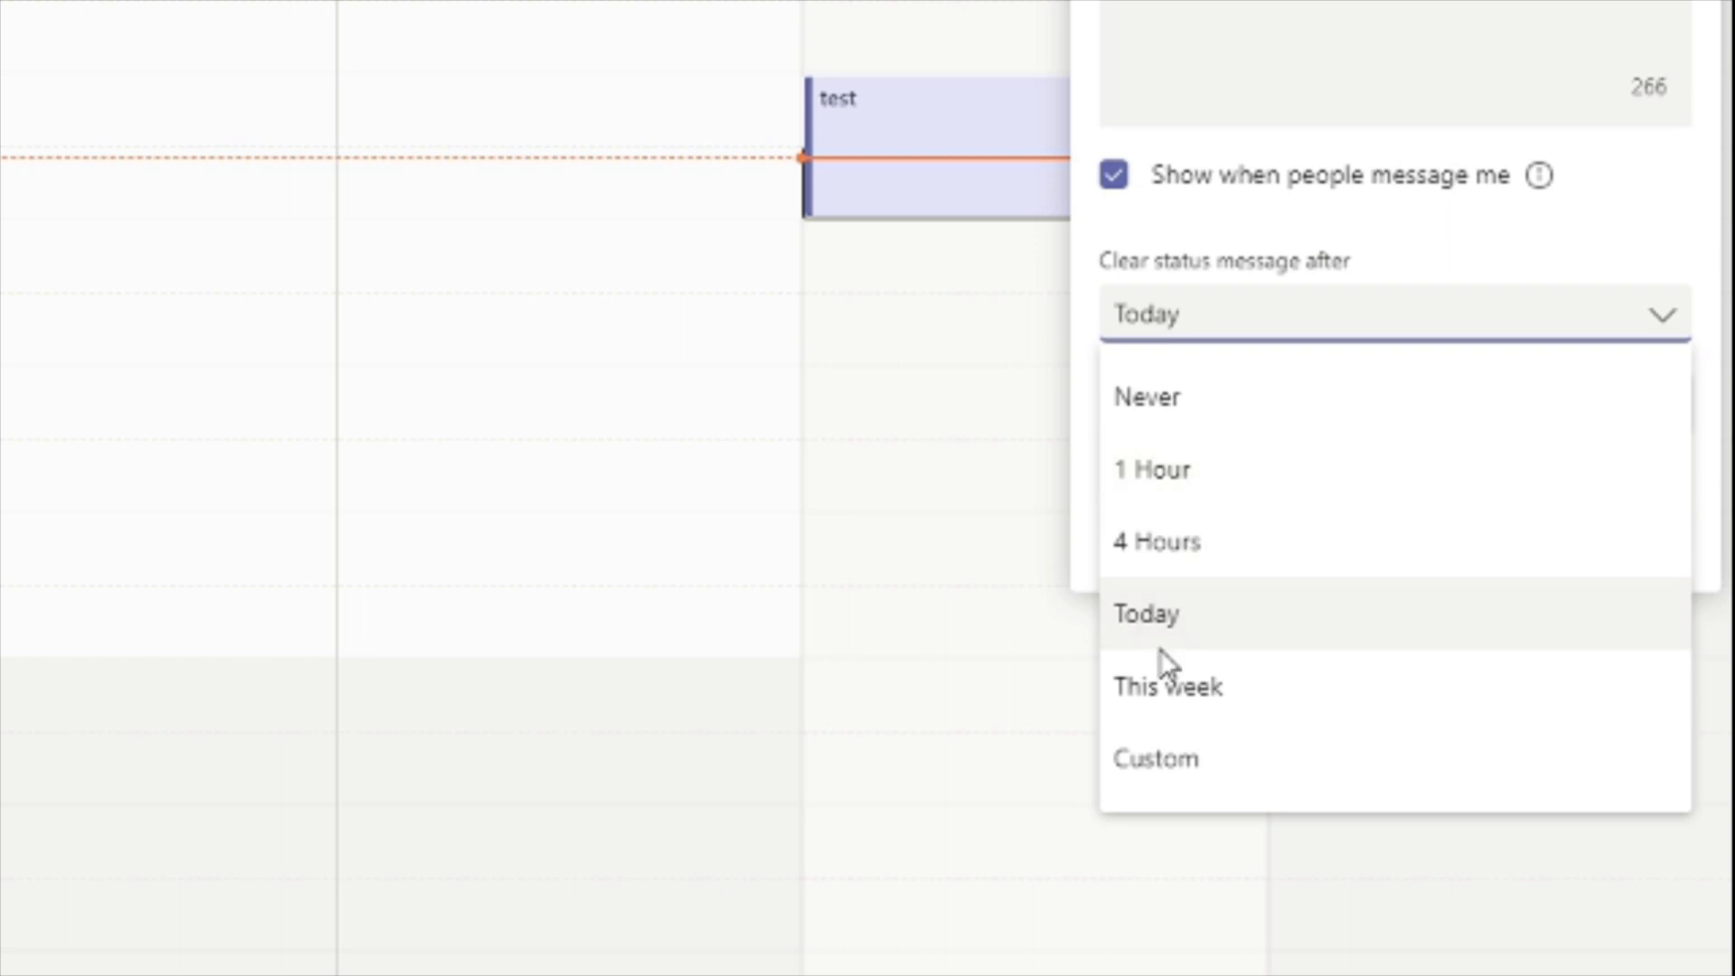
mouse_move(1193, 678)
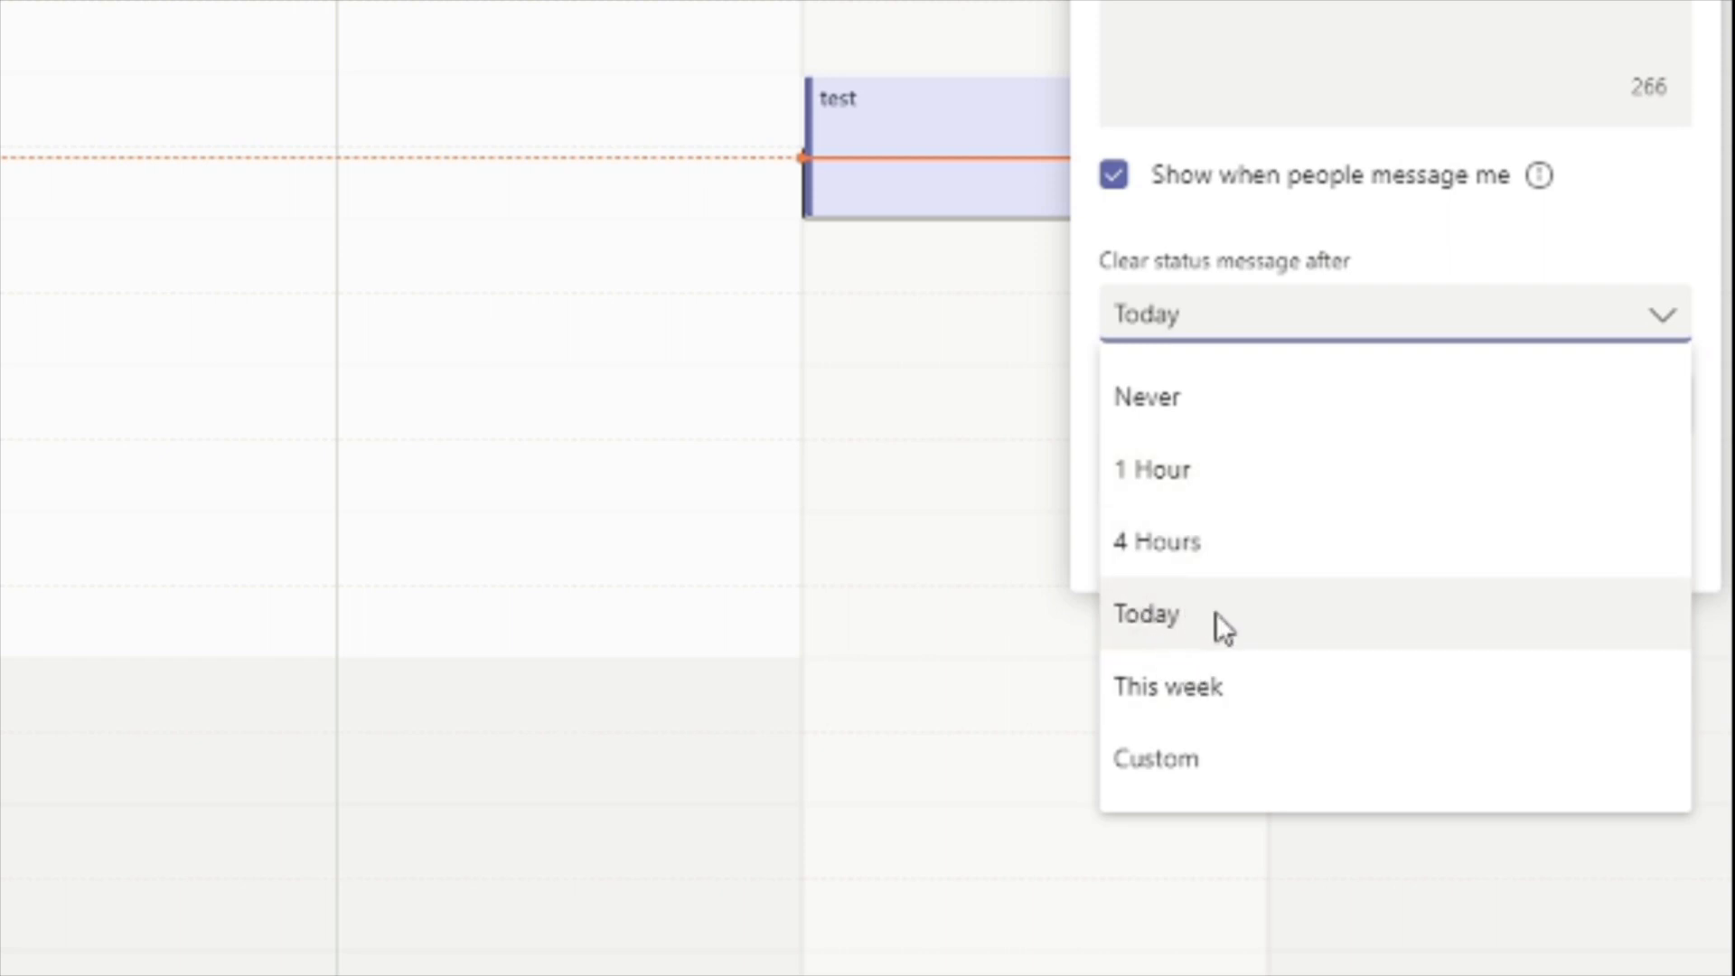
Set the message to clear on a custom date, 20 November 2020 at 20:00, and save it.
click(1160, 758)
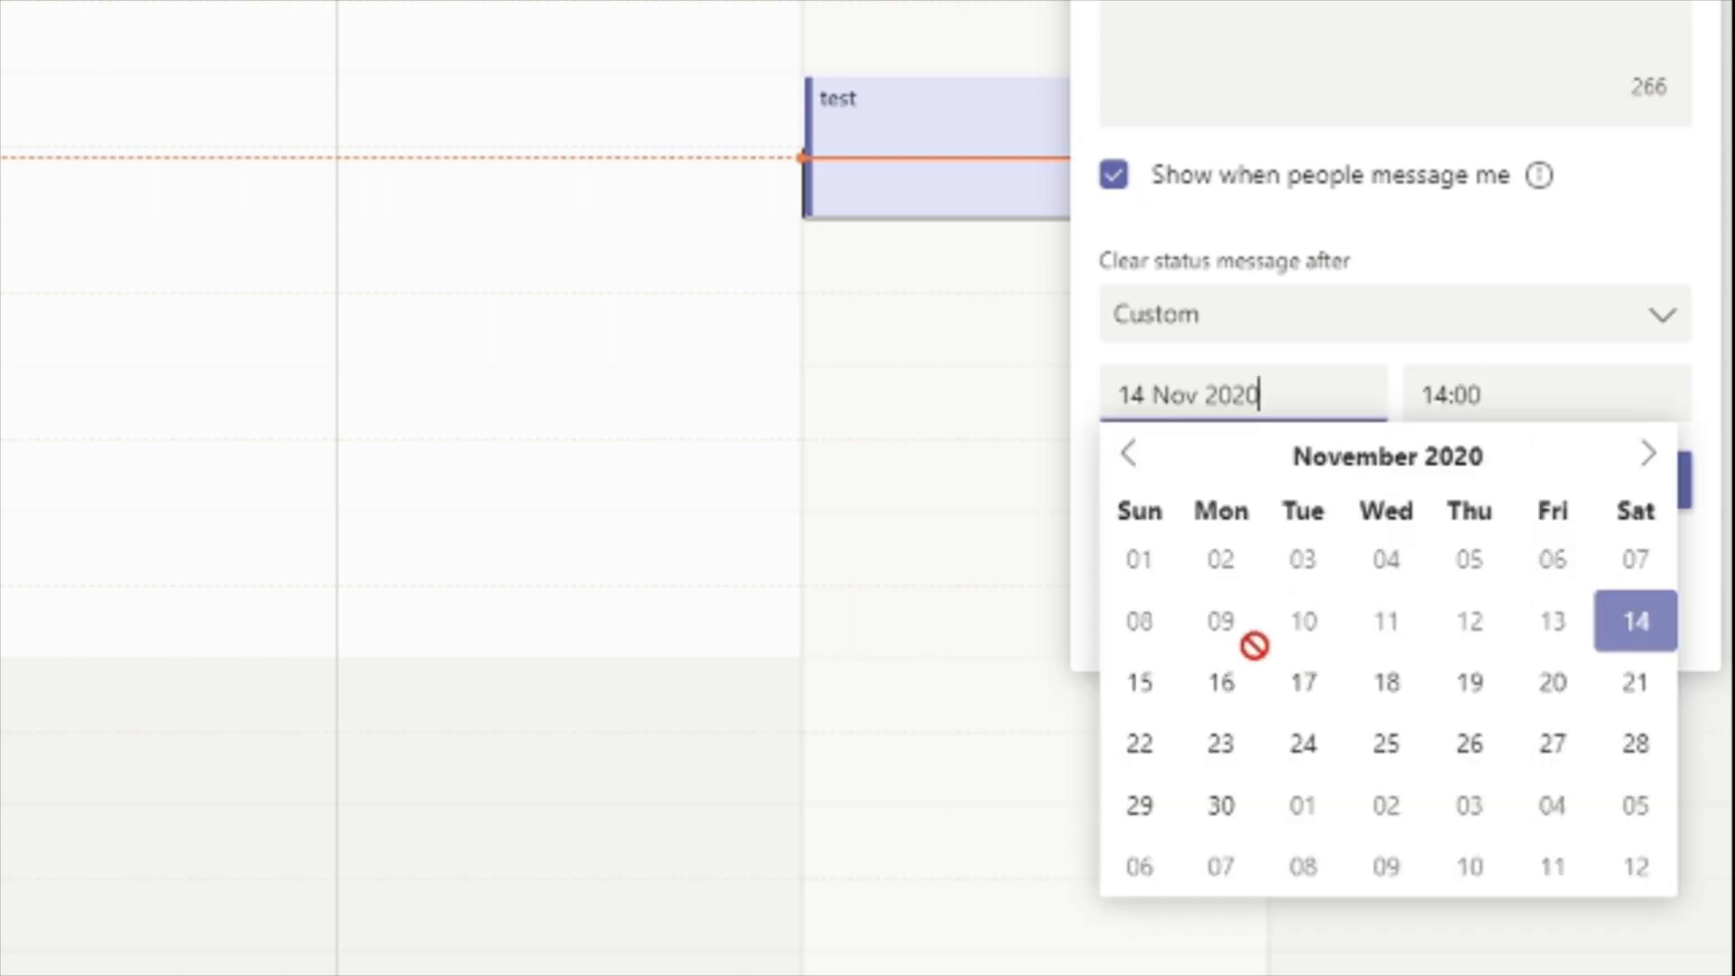
mouse_move(1518, 718)
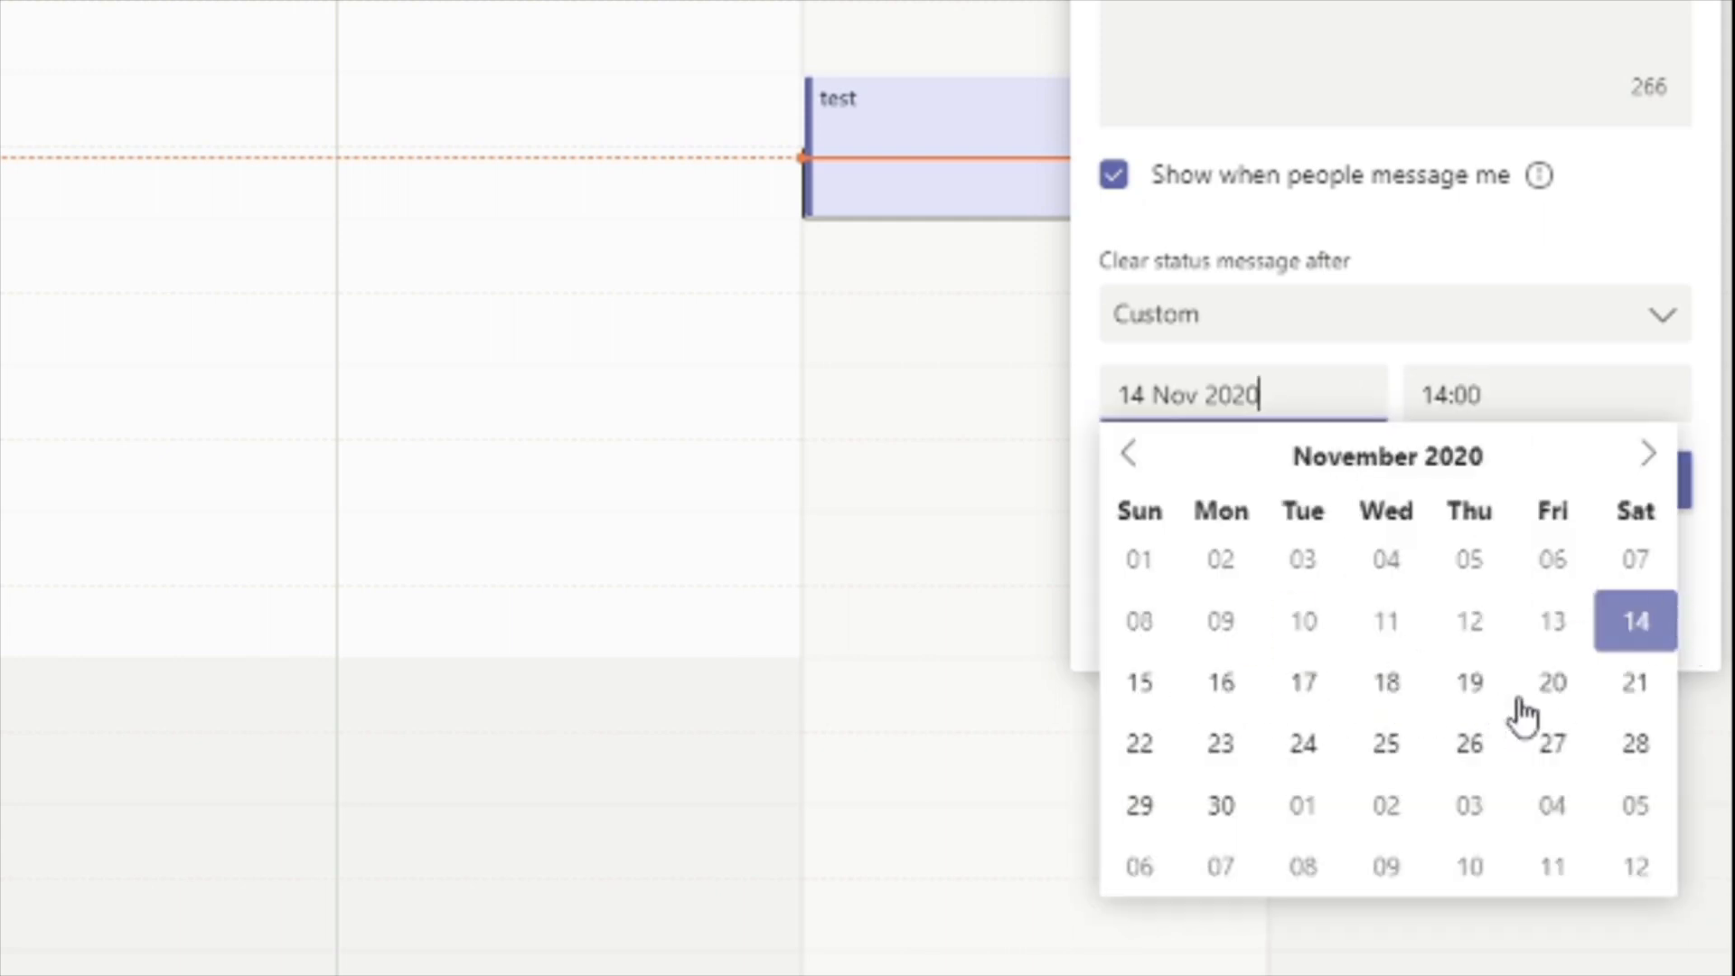
click(1554, 681)
text(20)
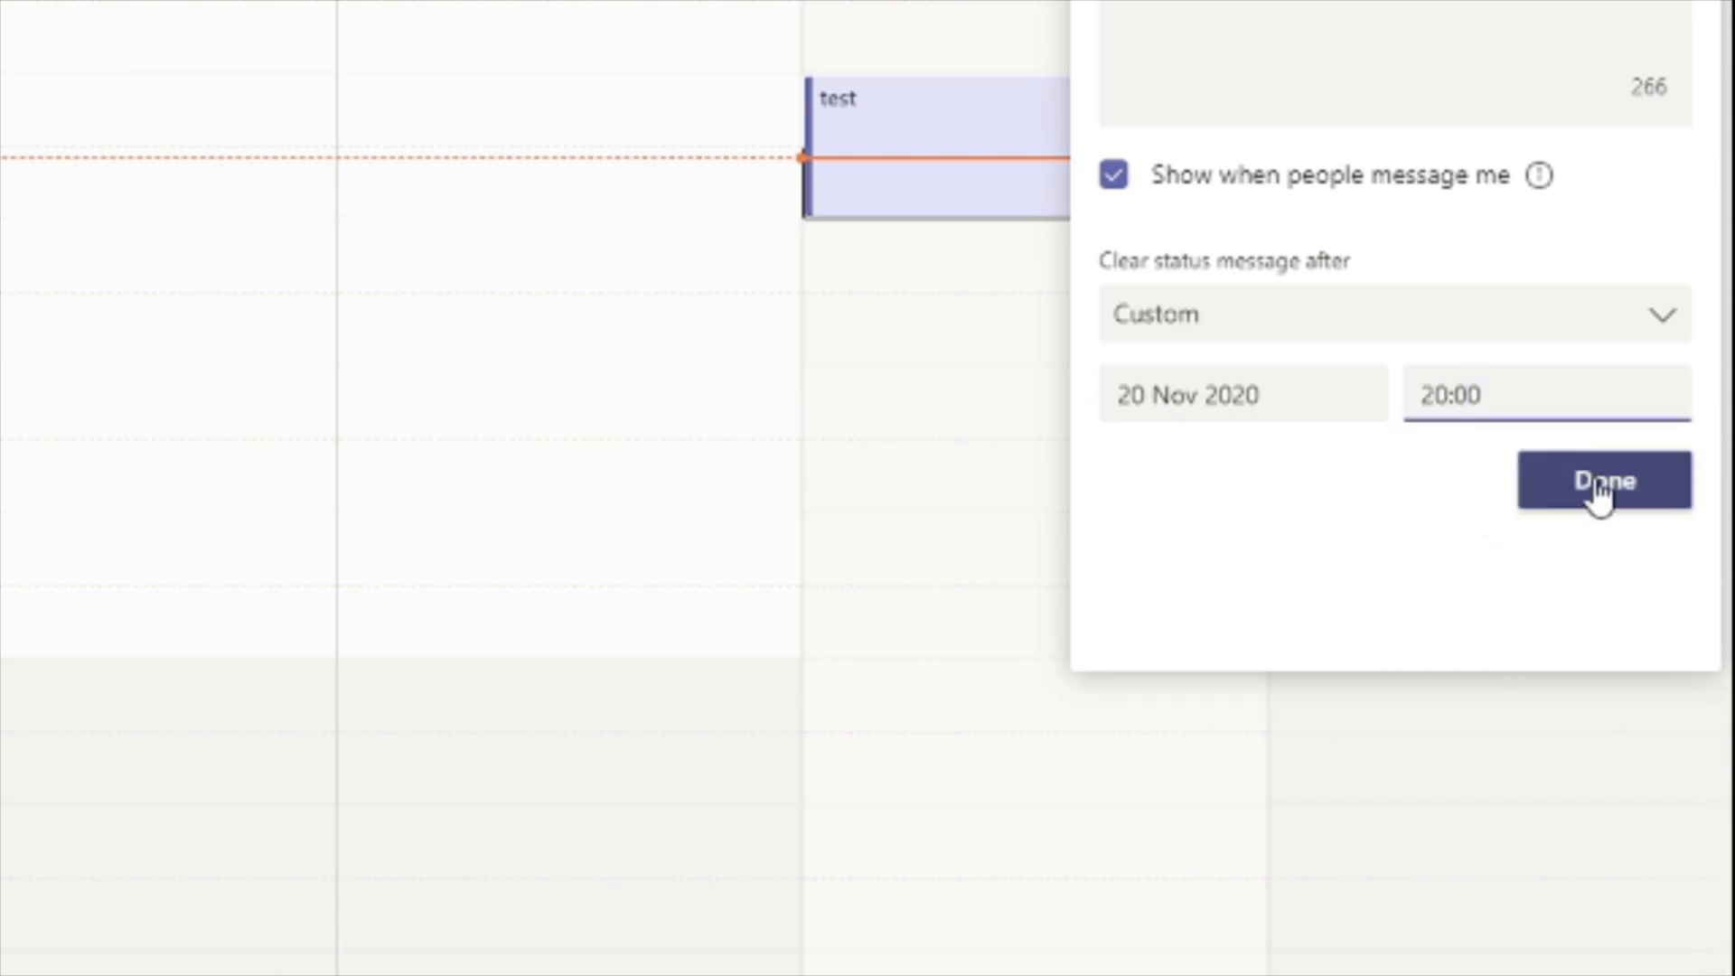
click(1603, 479)
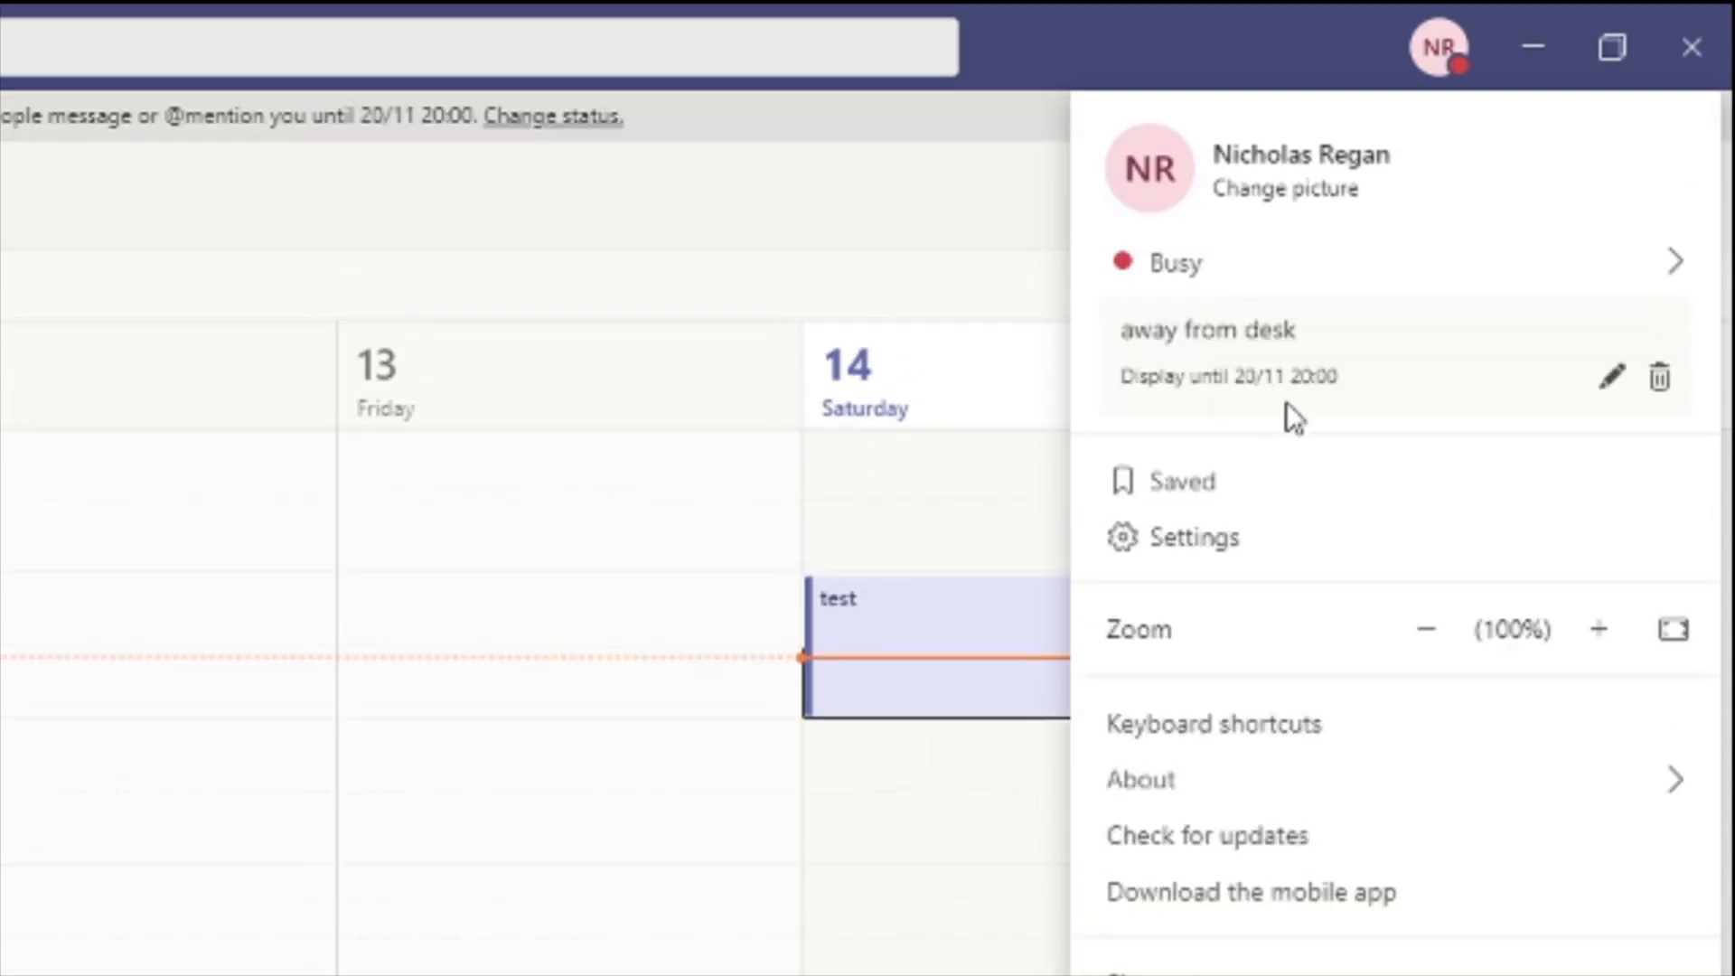
mouse_move(1258, 425)
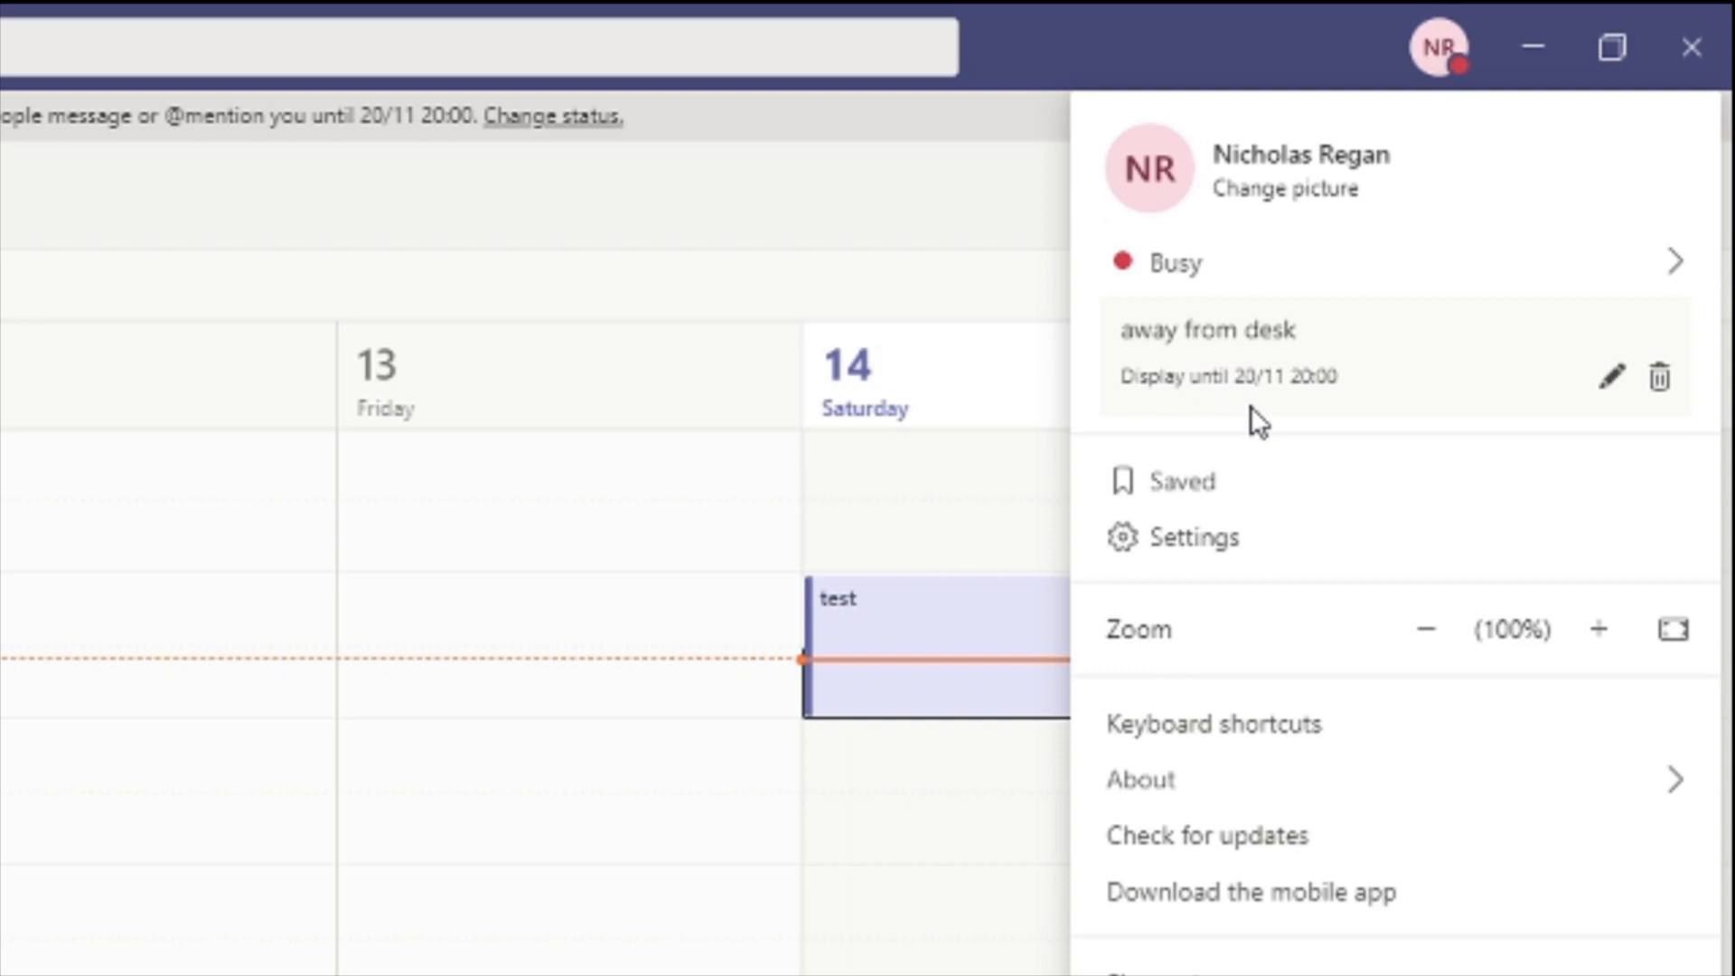
mouse_move(1374, 467)
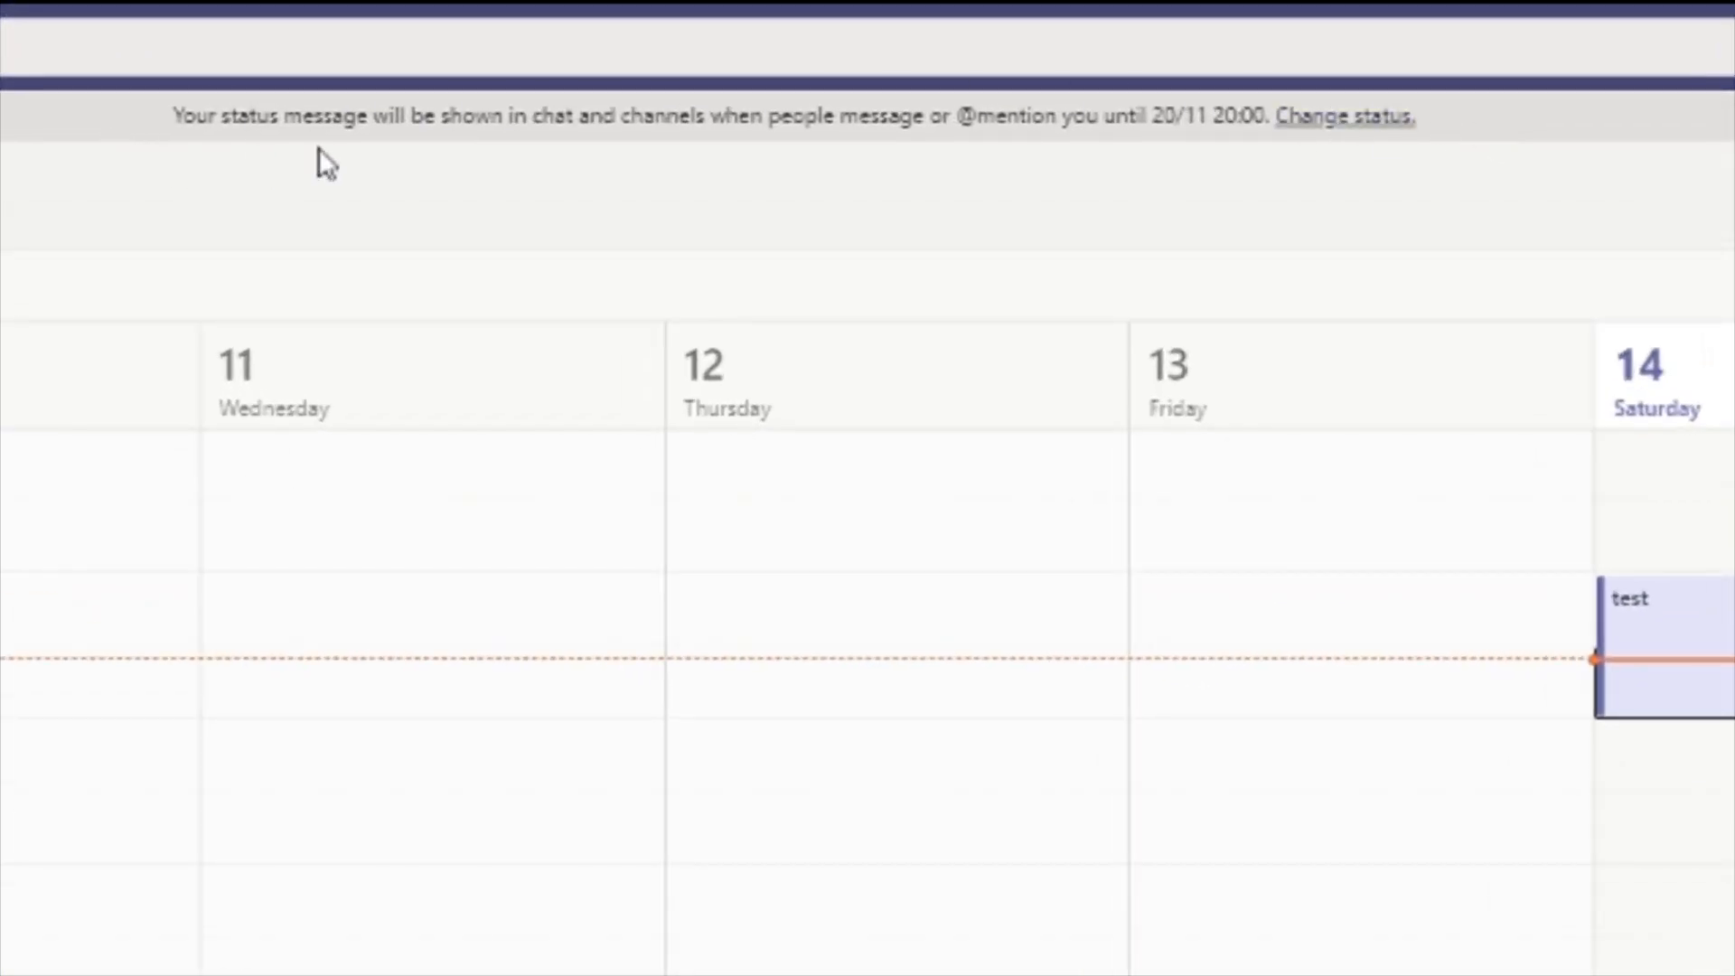
mouse_move(387, 312)
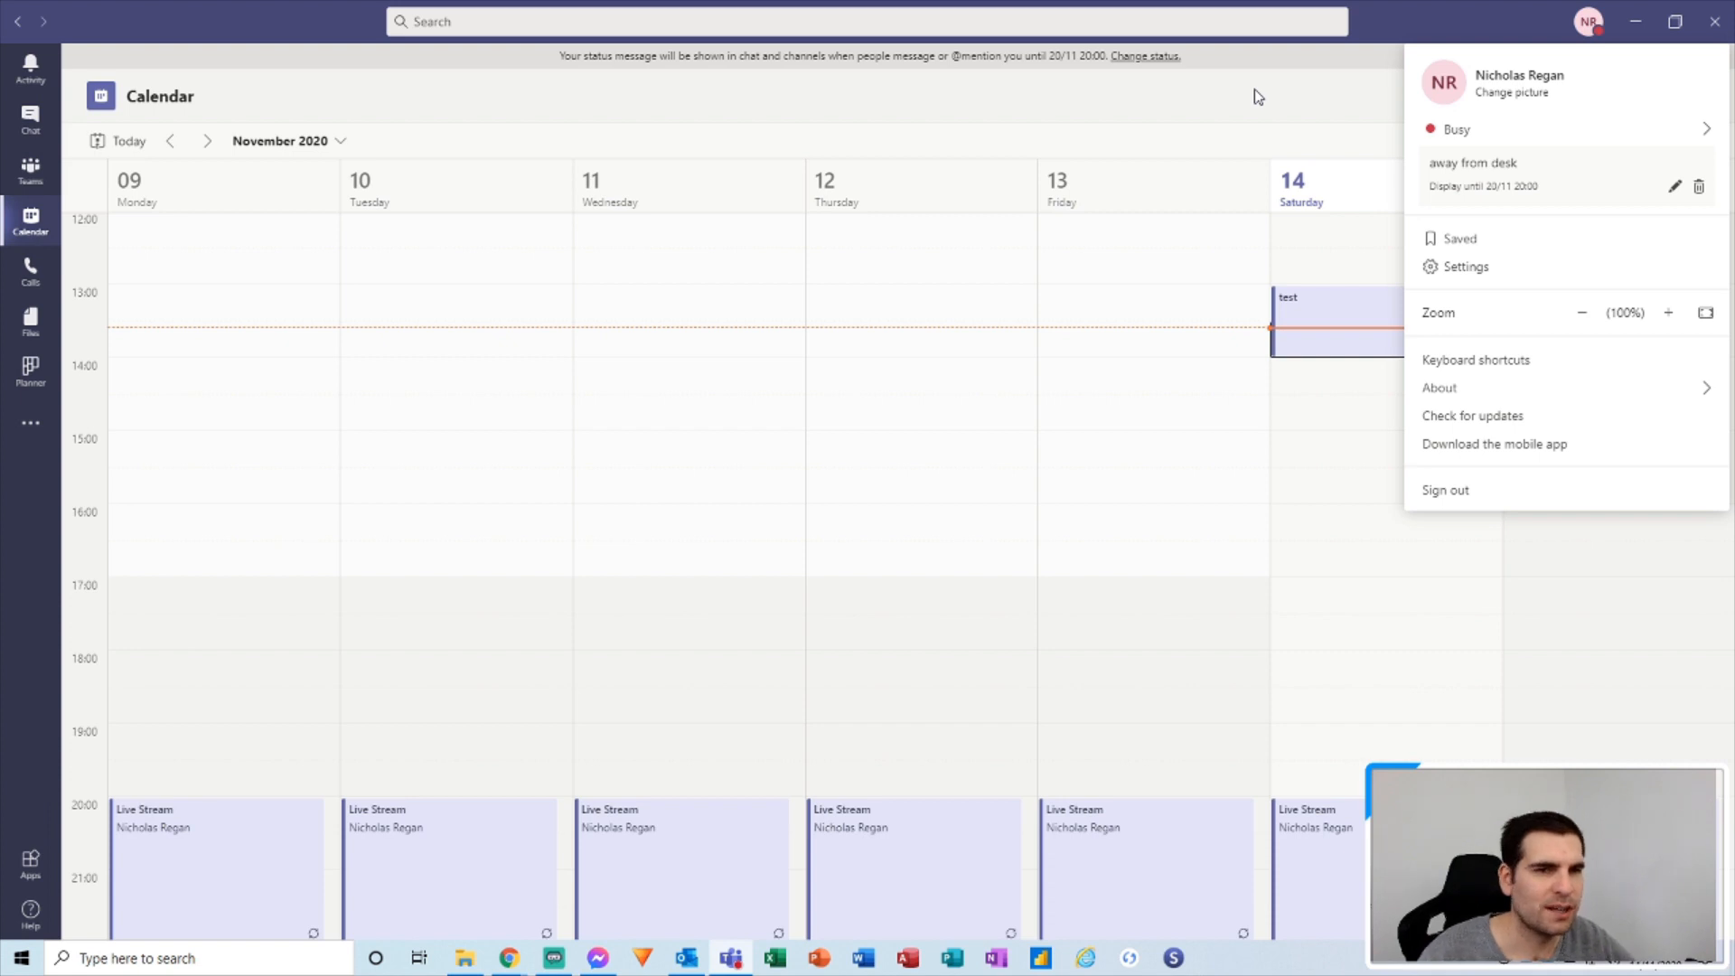
mouse_move(1541, 162)
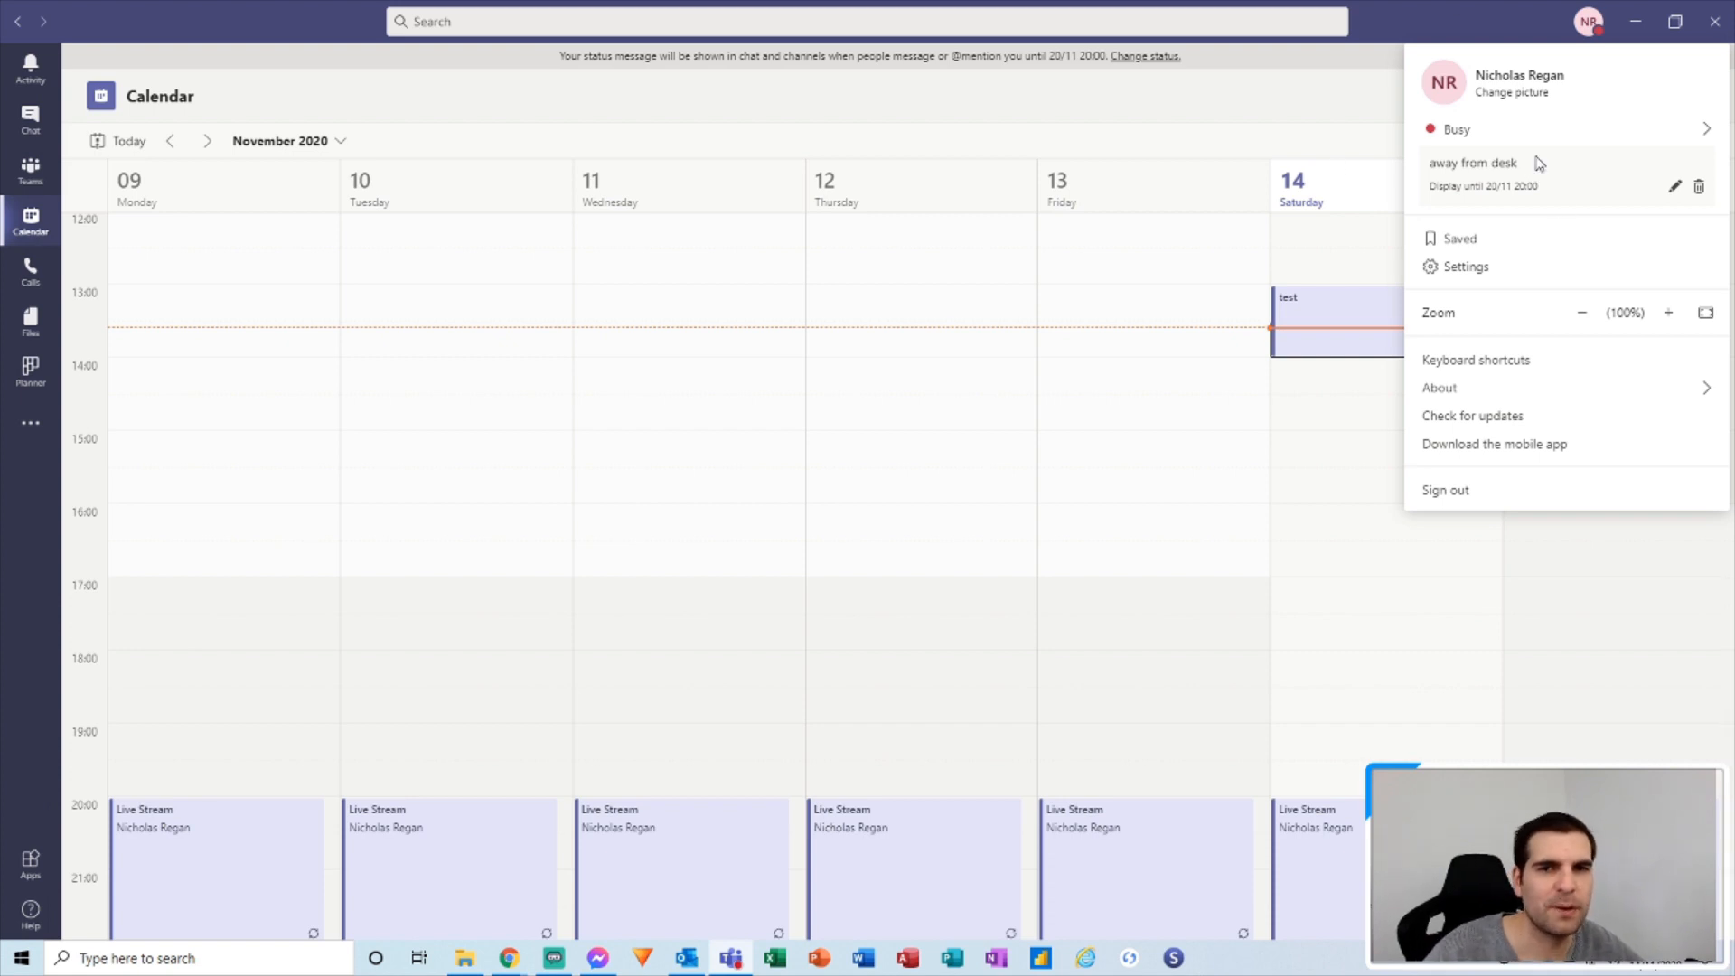
Reopen the availability options from the Busy entry, keeping status Busy with 'away from desk'.
click(1455, 129)
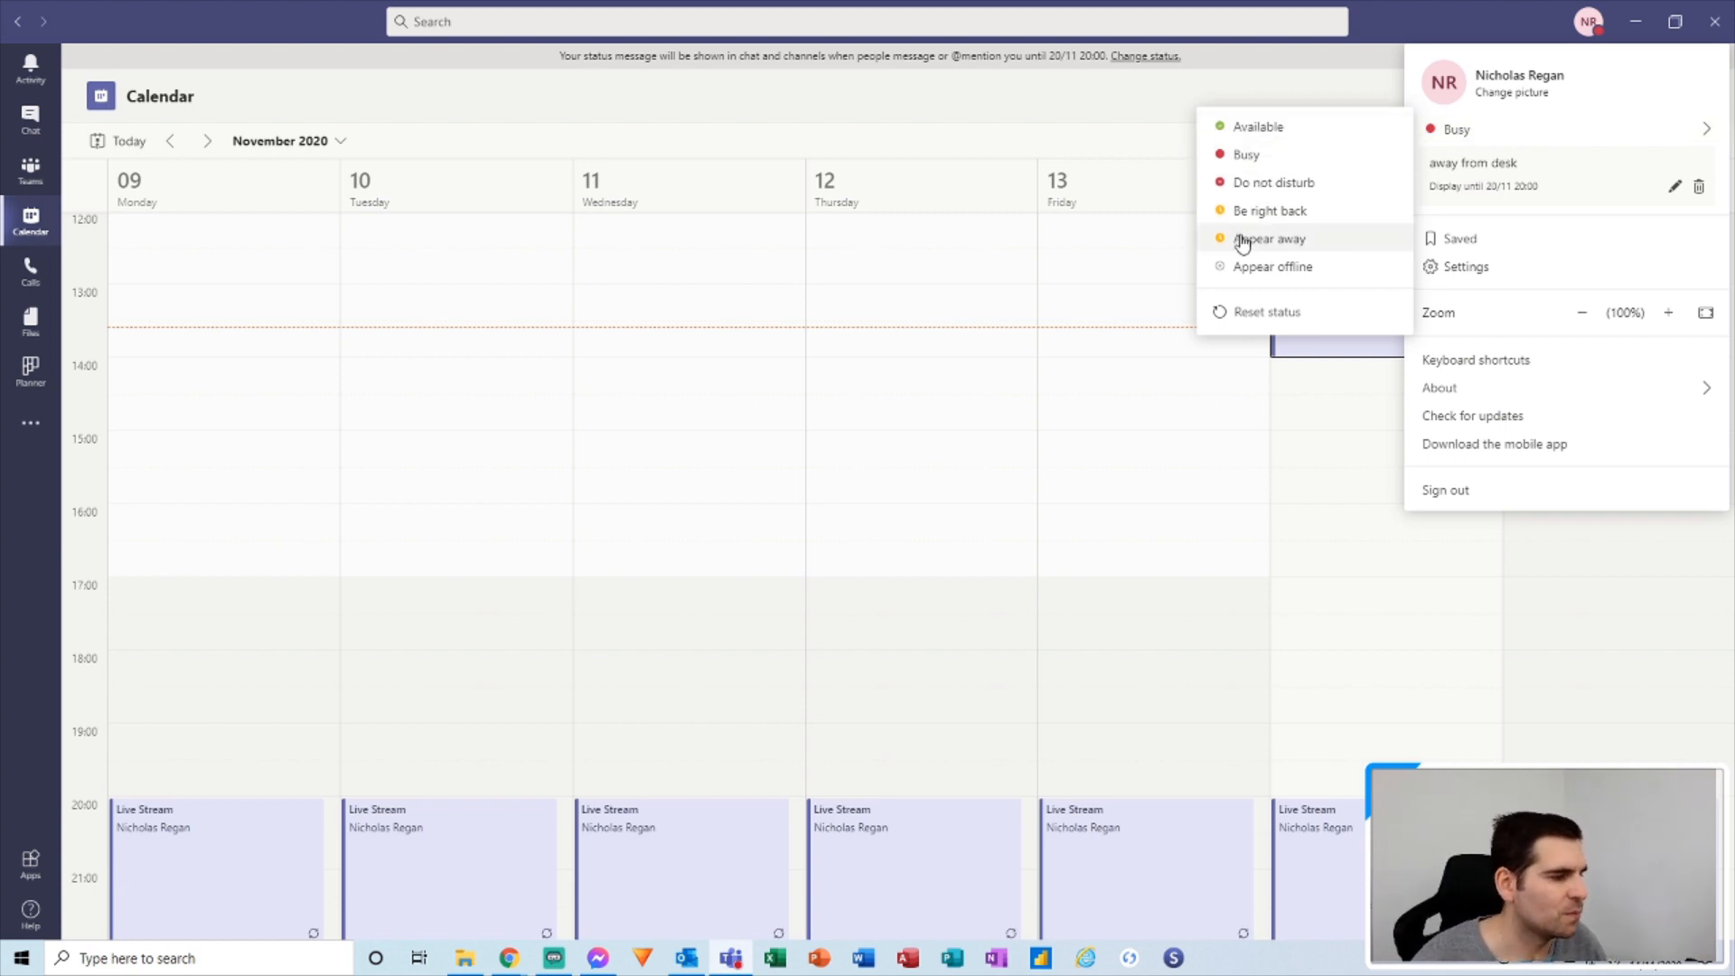
mouse_move(1279, 199)
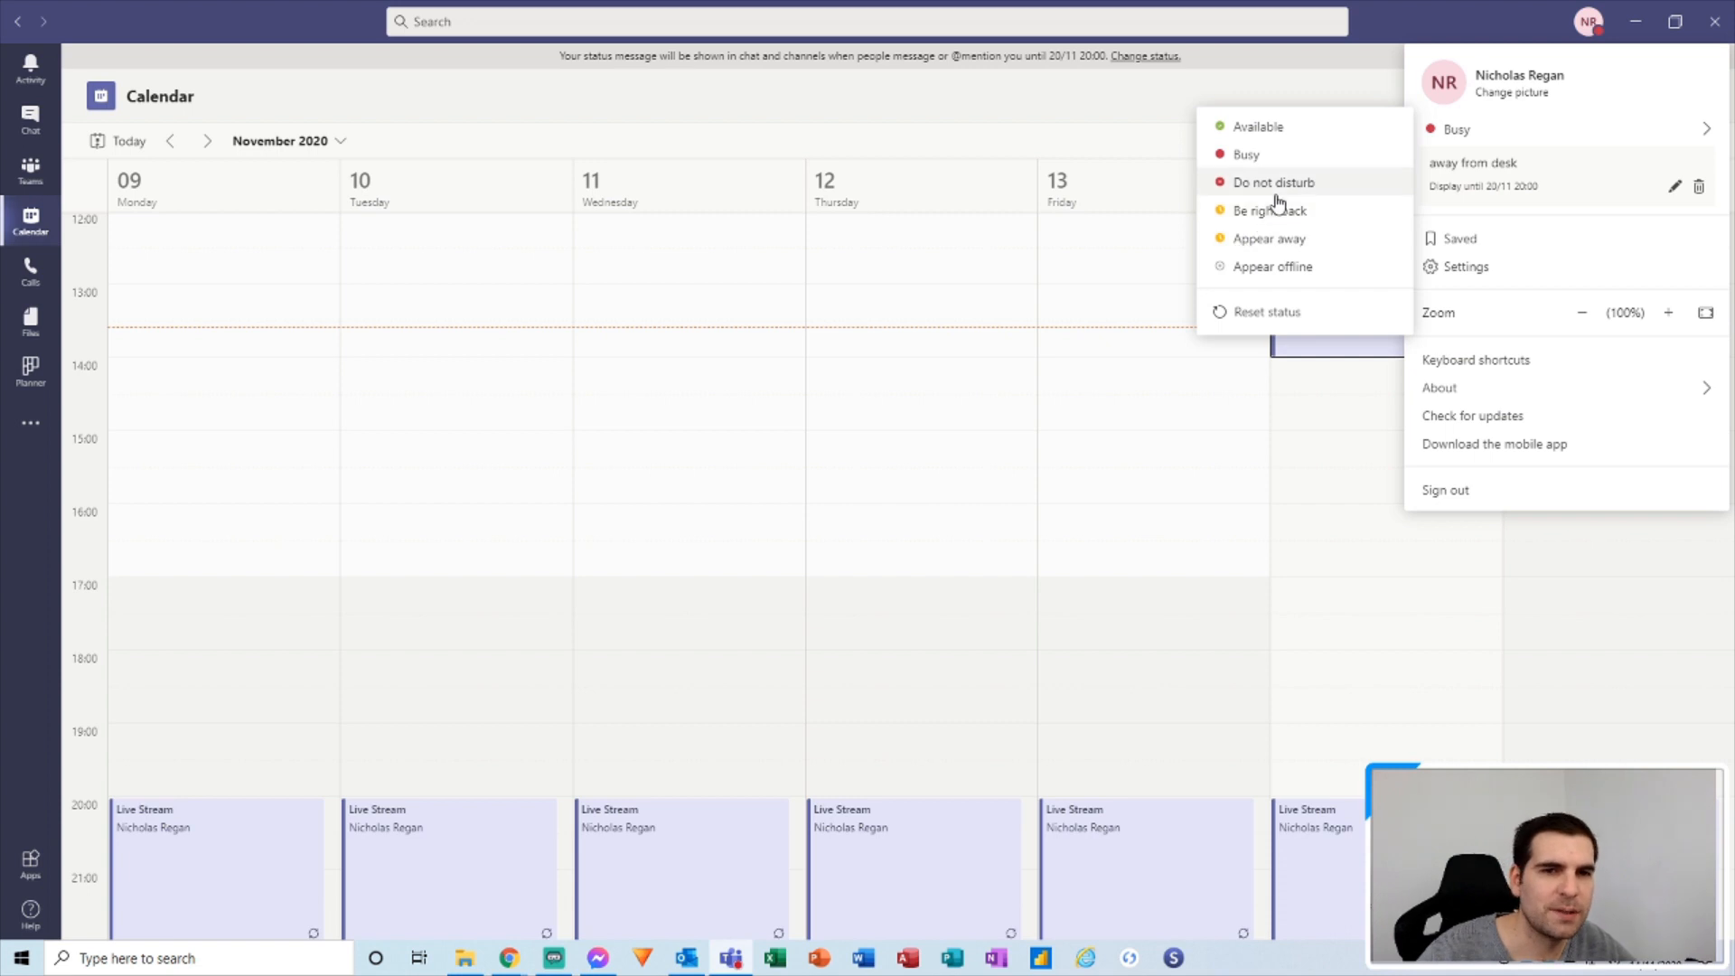
mouse_move(1286, 191)
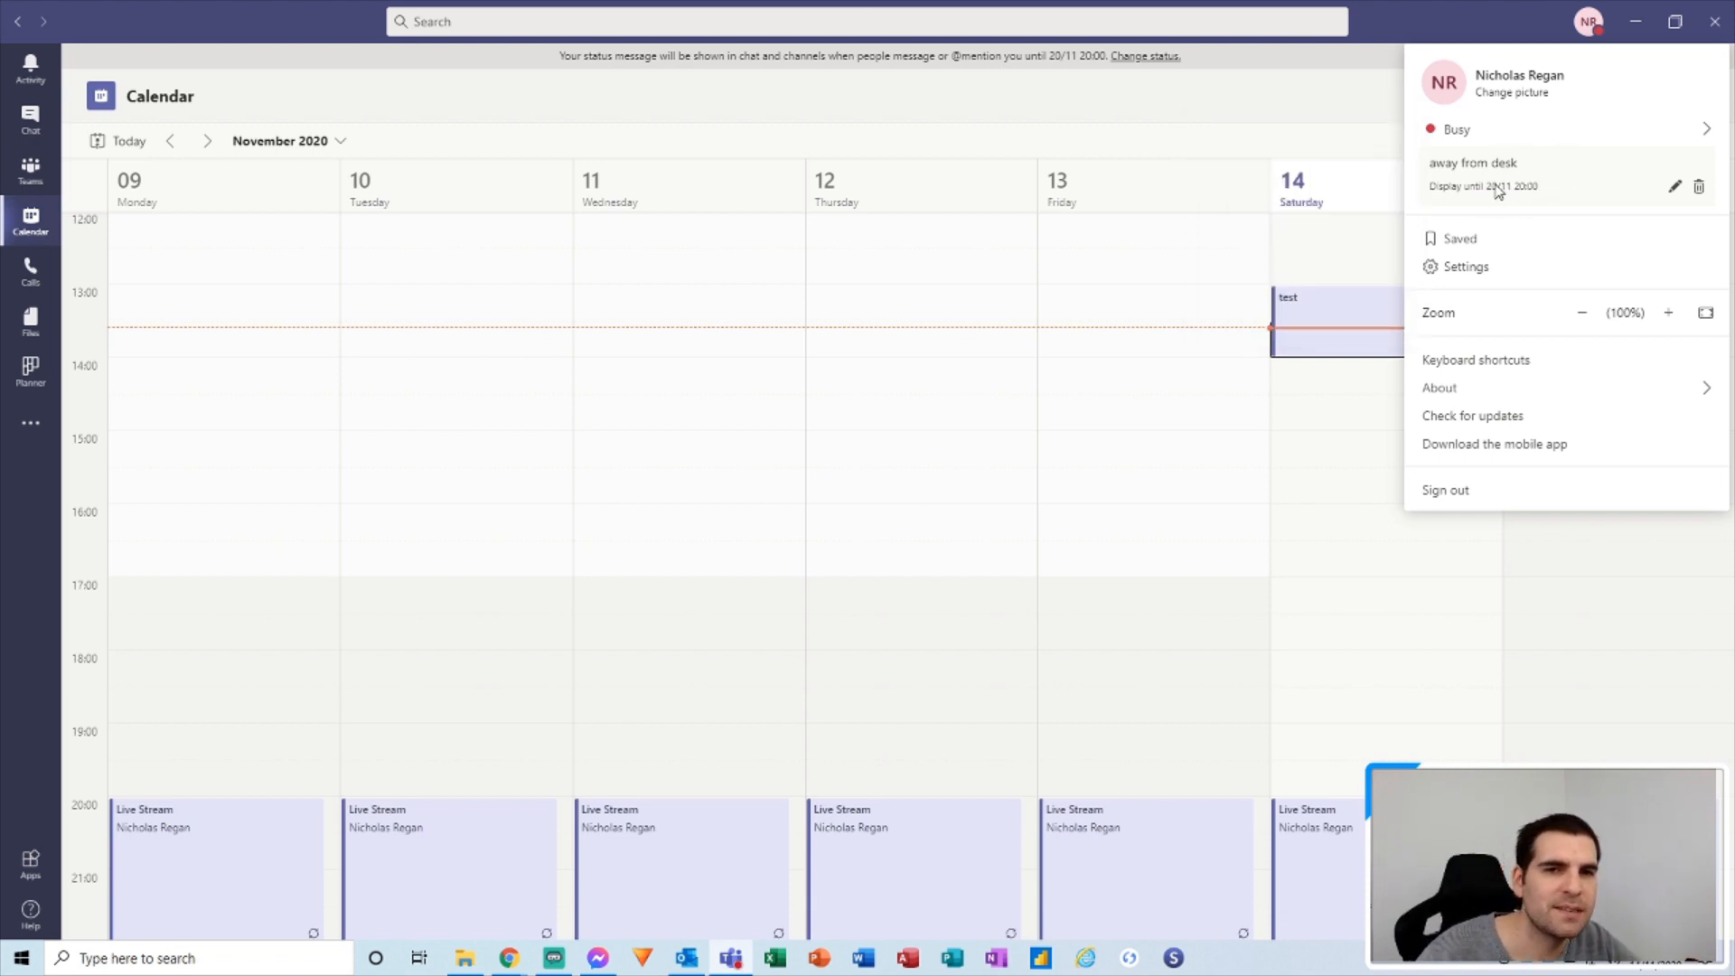
click(1455, 129)
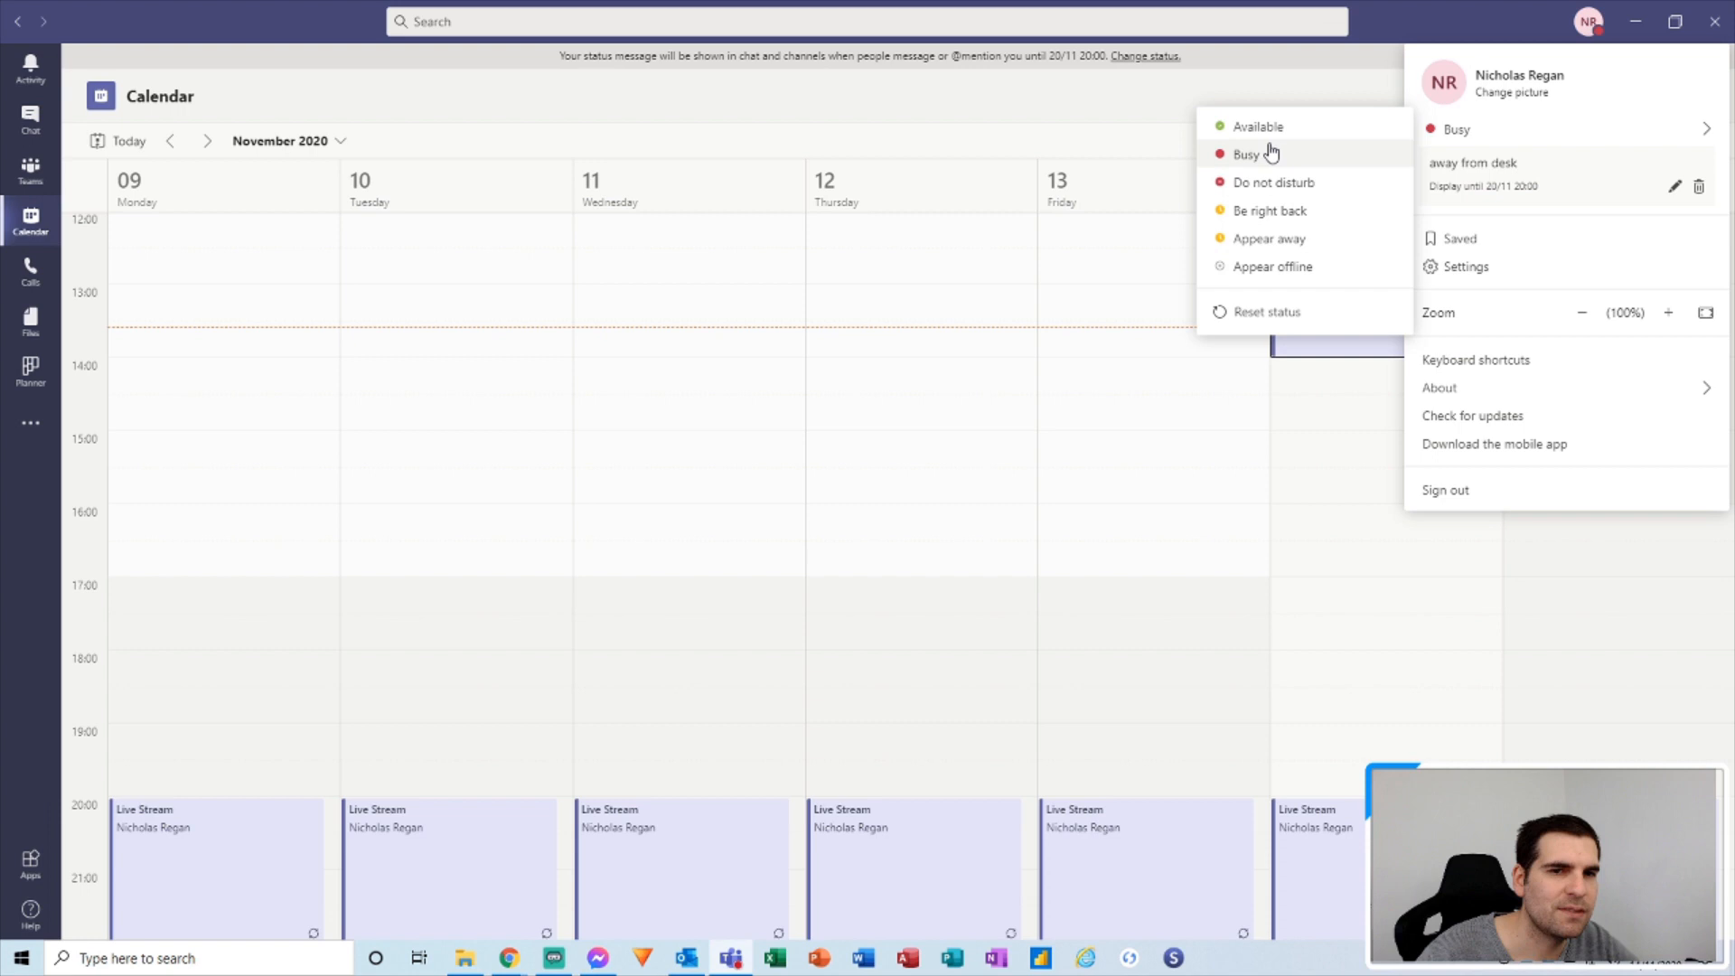